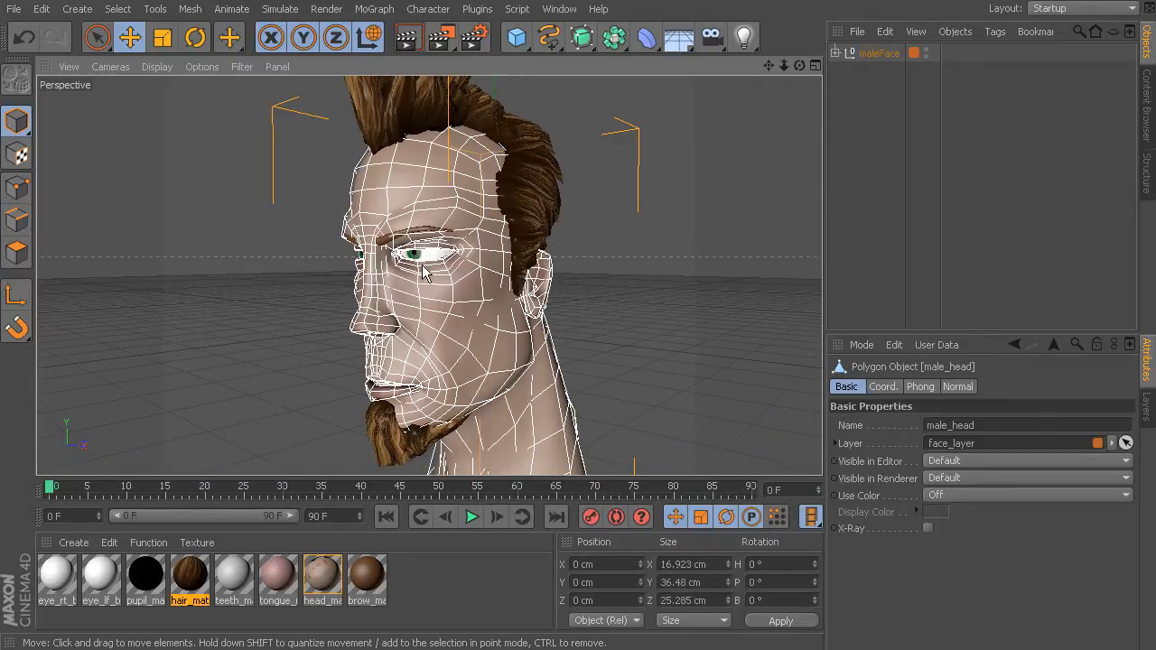
{"action": "mouse_move", "coordinate": [378, 298]}
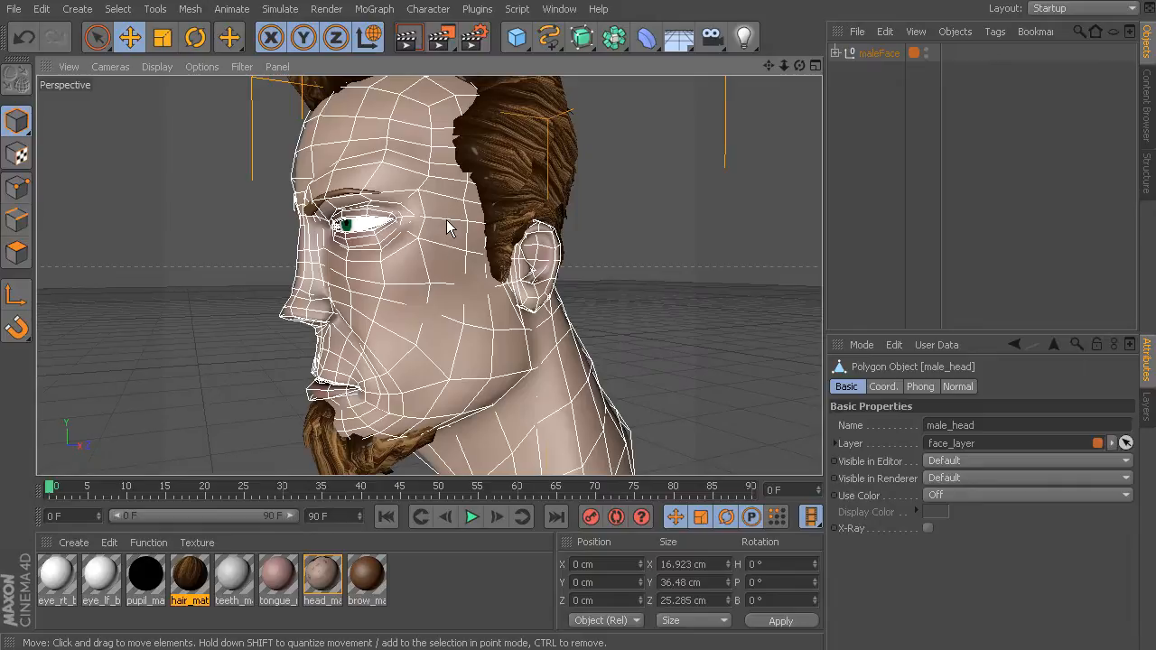
{"action": "mouse_move", "coordinate": [438, 291]}
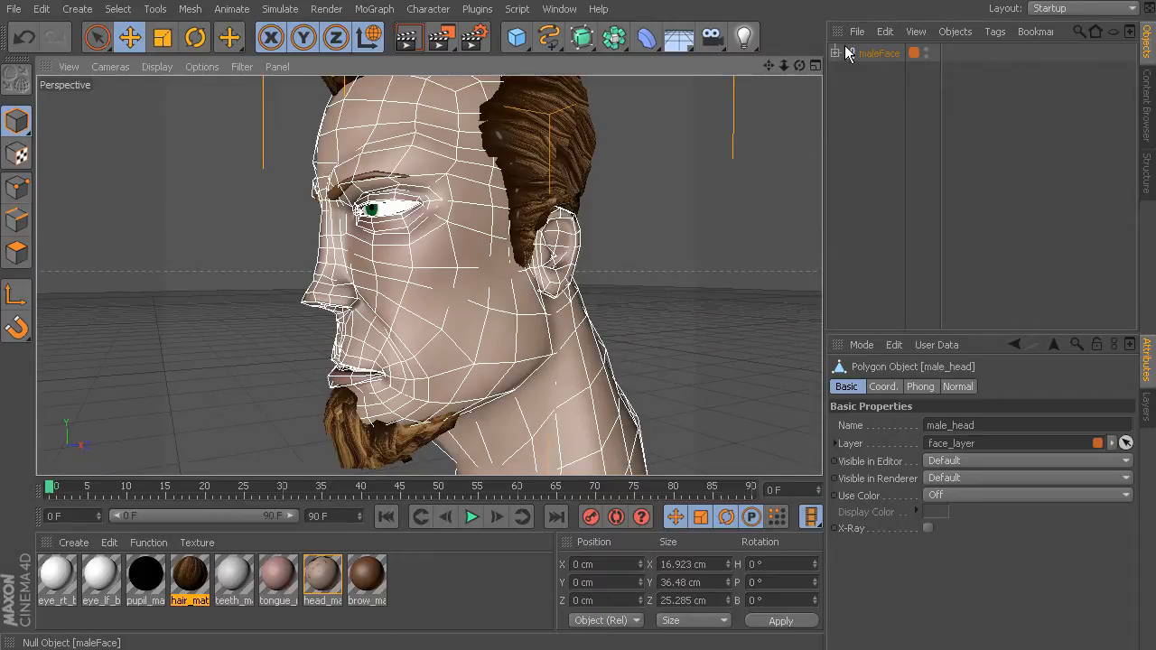
Expand maleFace to list its teeth, gums, eyeballs, hair, beard, tongue and eyebrow parts.
{"action": "left_click", "coordinate": [846, 52]}
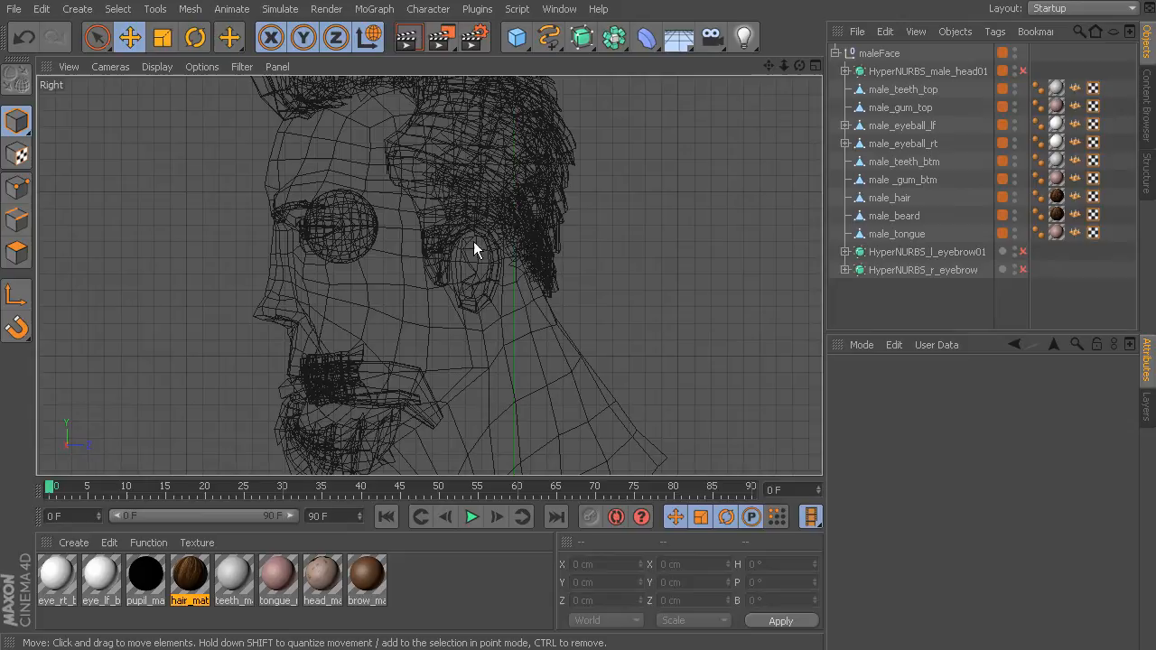
Activate the Joint Tool with Root Null and Align Axis enabled.
{"action": "left_click", "coordinate": [428, 9]}
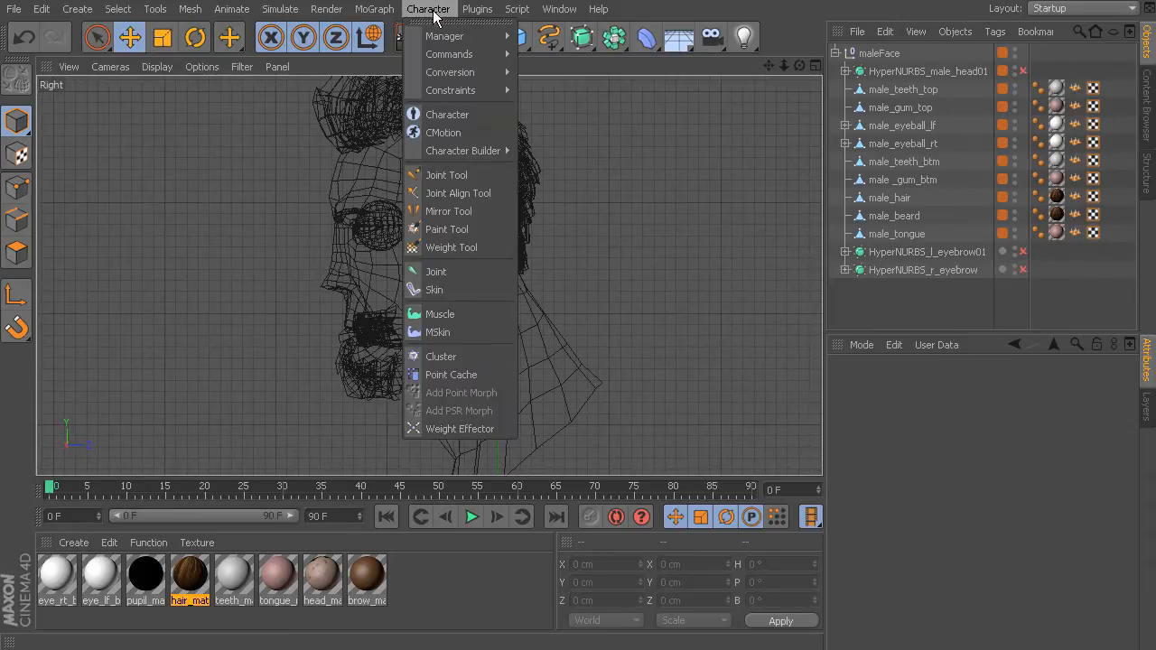
{"action": "left_click", "coordinate": [447, 175]}
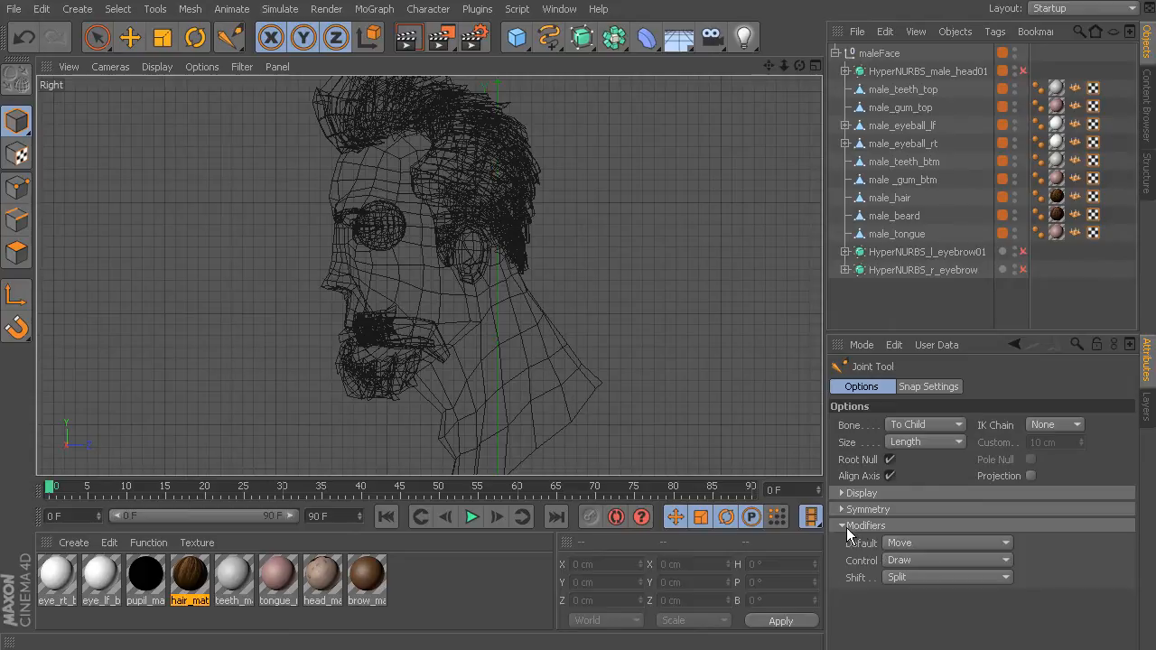
{"action": "mouse_move", "coordinate": [709, 438]}
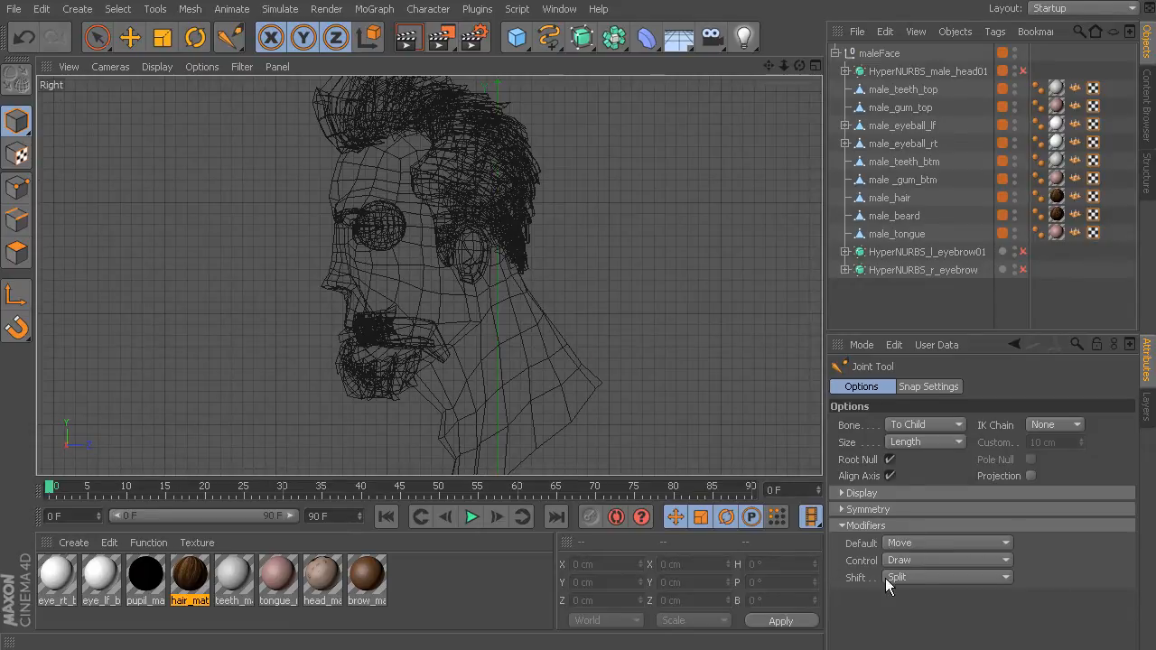
{"action": "mouse_move", "coordinate": [449, 310]}
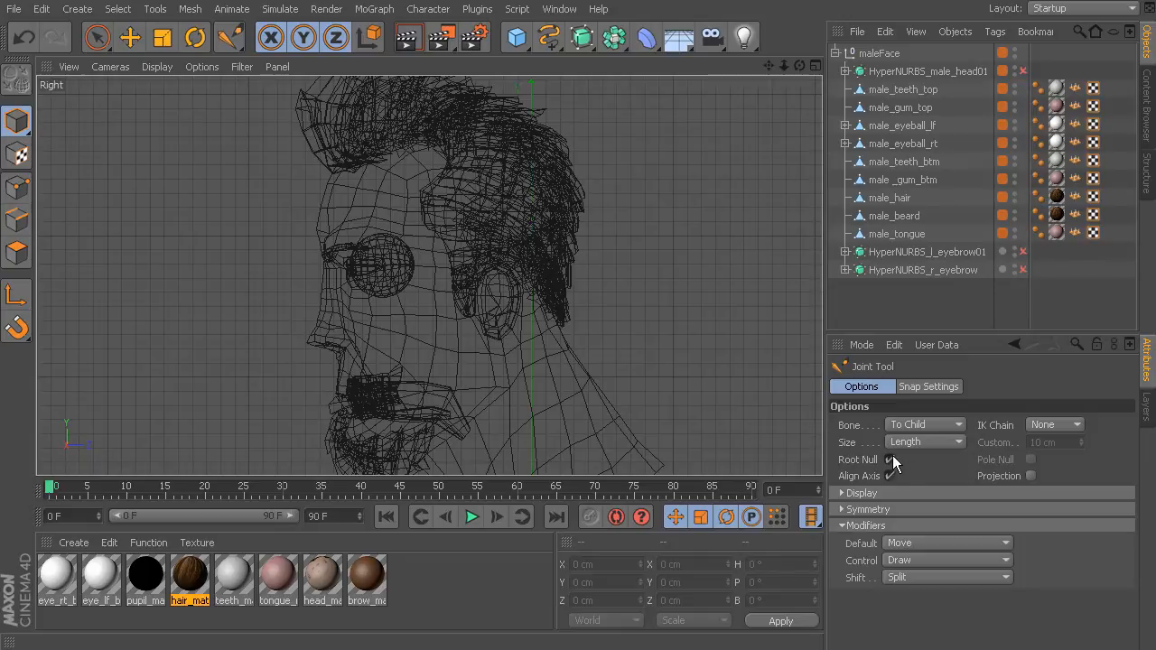
{"action": "left_click", "coordinate": [891, 460]}
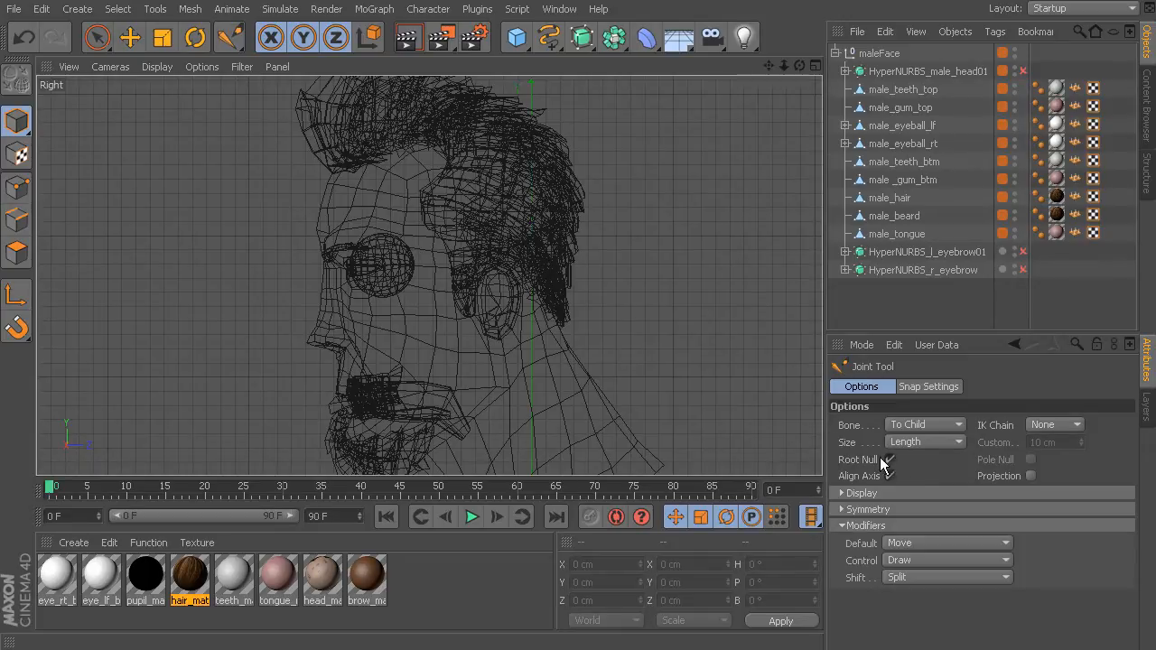
{"action": "left_click", "coordinate": [891, 459]}
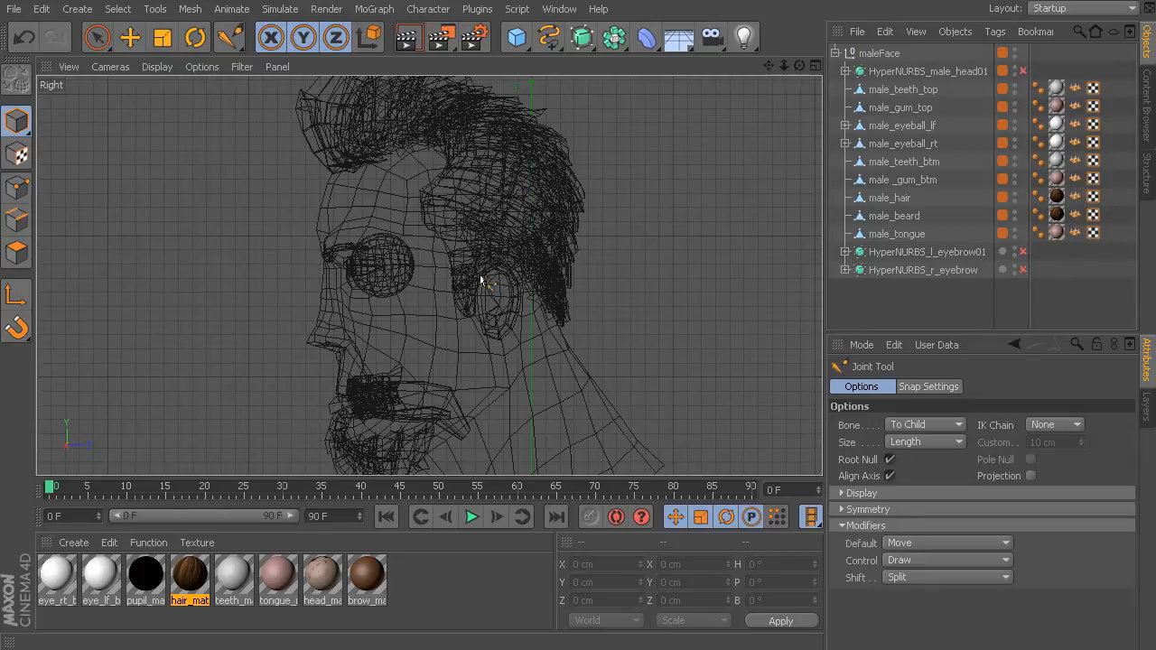
{"action": "mouse_move", "coordinate": [495, 341]}
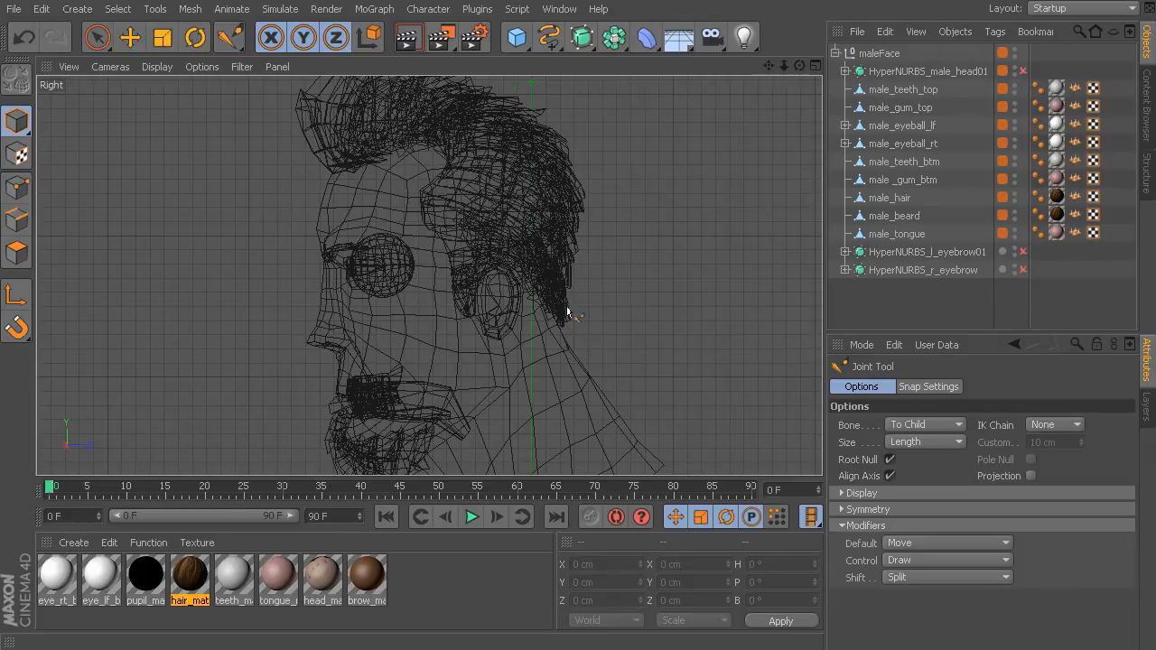
{"action": "mouse_move", "coordinate": [894, 467]}
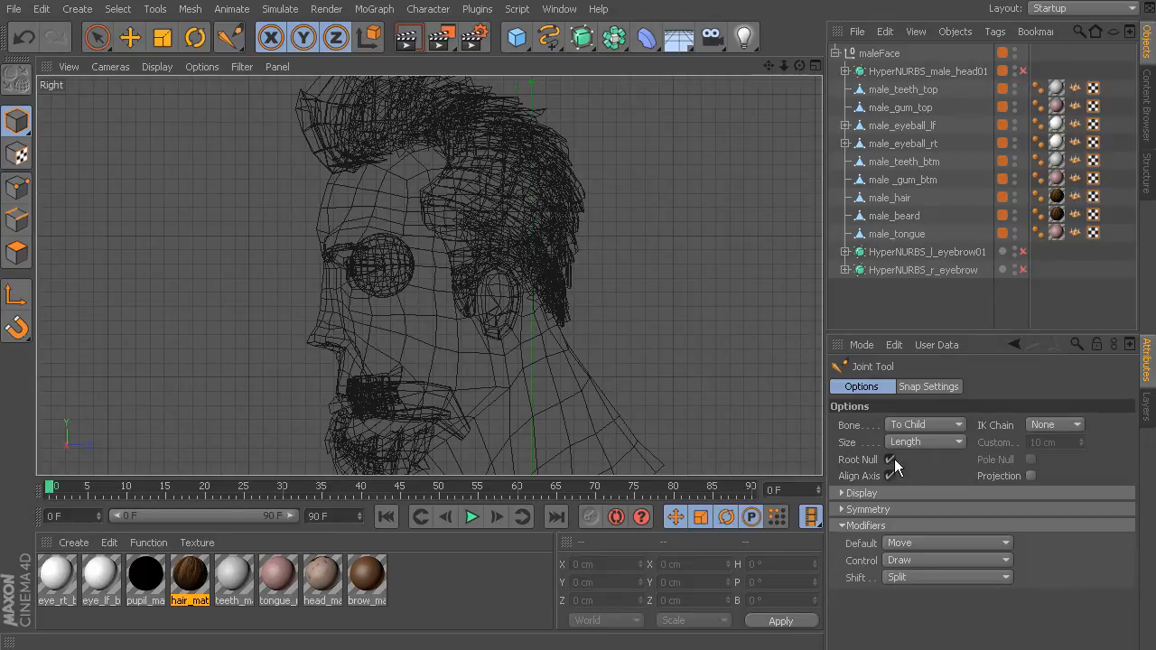
{"action": "left_click", "coordinate": [889, 459]}
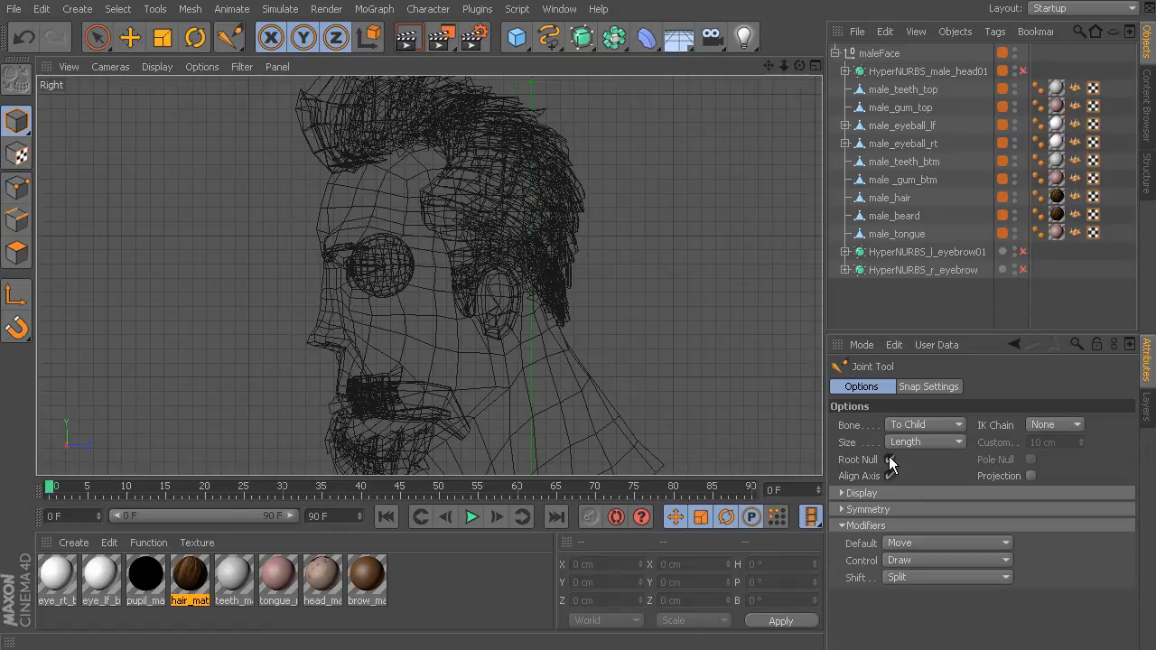
{"action": "left_click", "coordinate": [890, 459]}
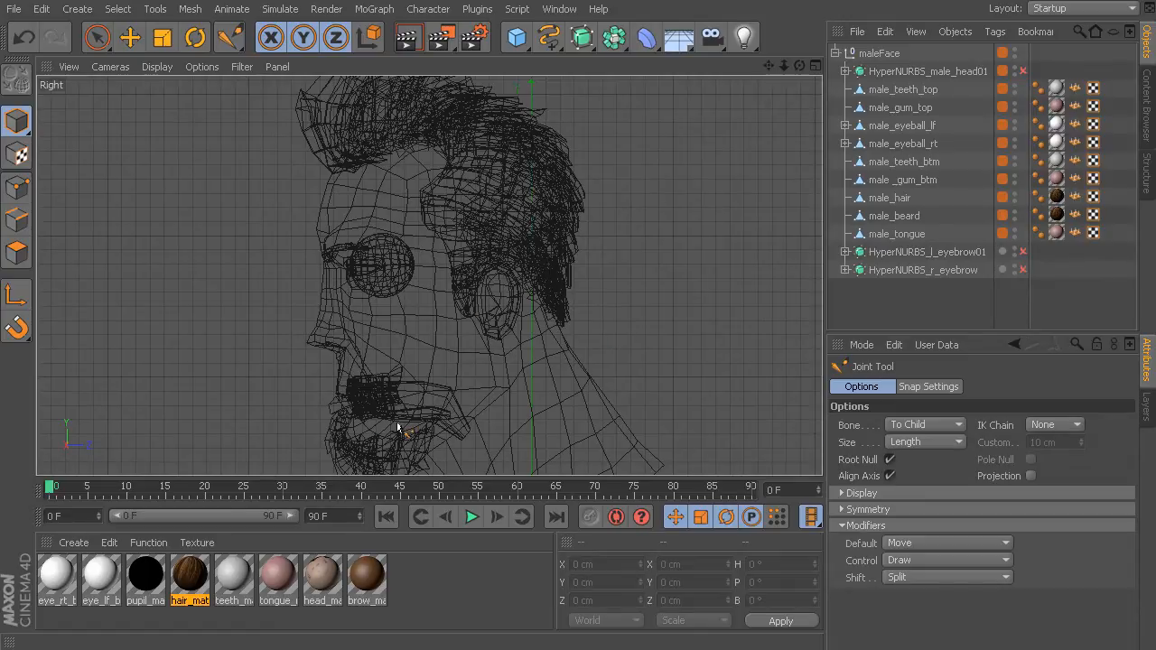
{"action": "mouse_move", "coordinate": [466, 347]}
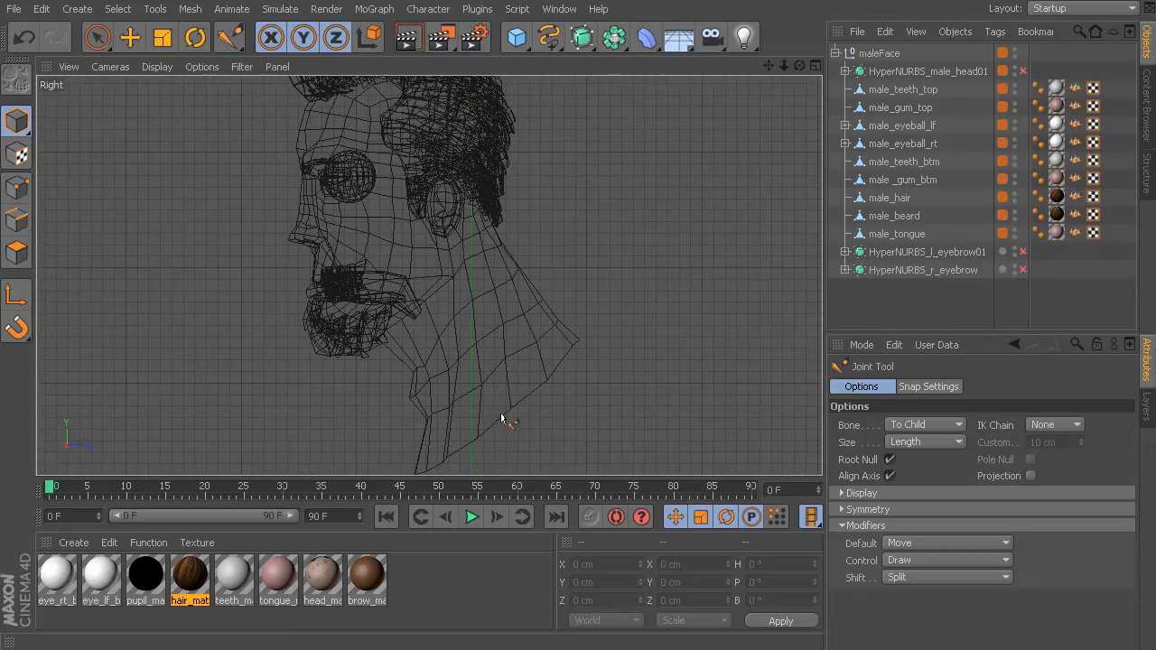
Draw Root, Joint and Joint.1 from the neck base up to behind the ear.
{"action": "left_click", "coordinate": [503, 416]}
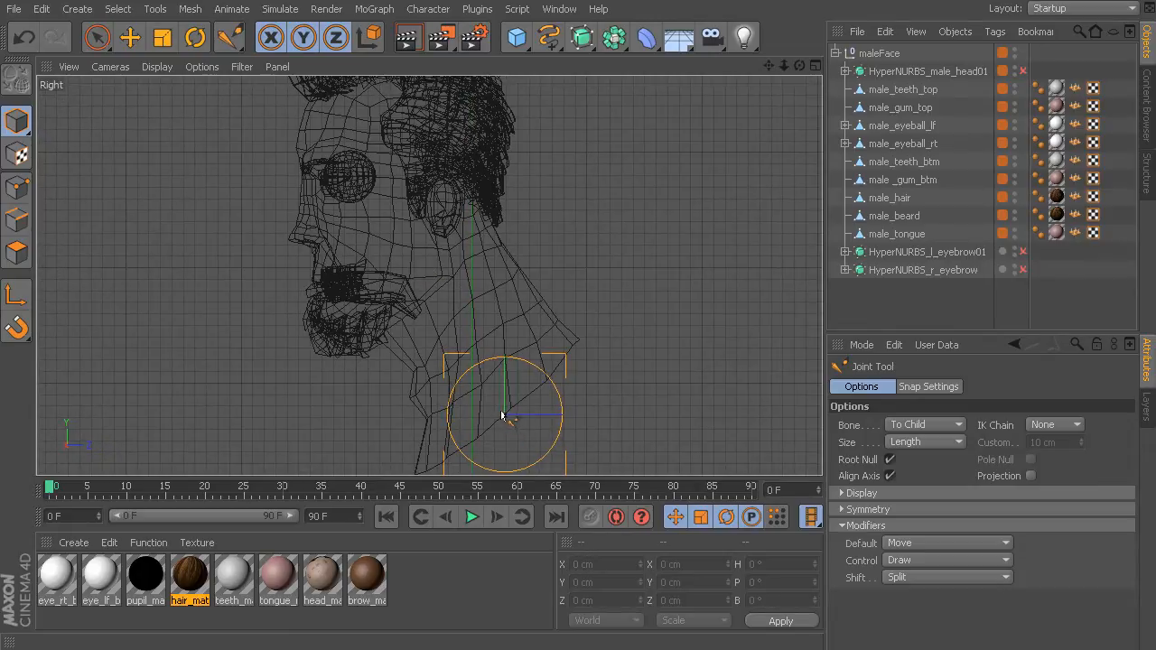
{"action": "left_click", "coordinate": [504, 416]}
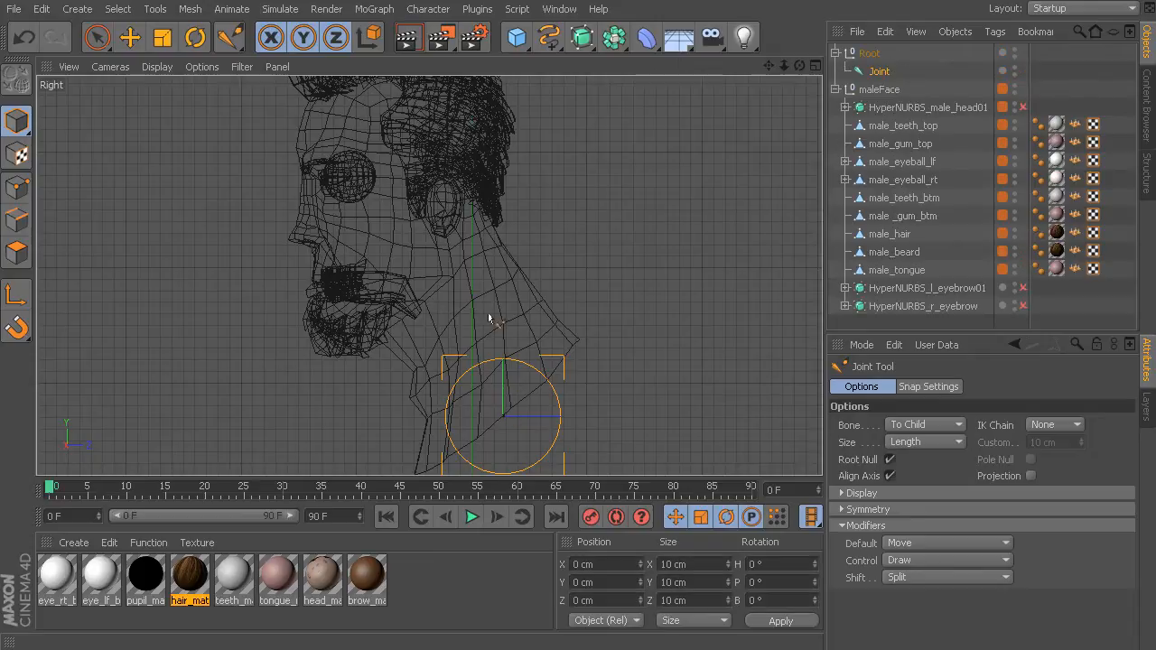
{"action": "left_click_drag", "start_coordinate": [504, 416], "coordinate": [425, 222]}
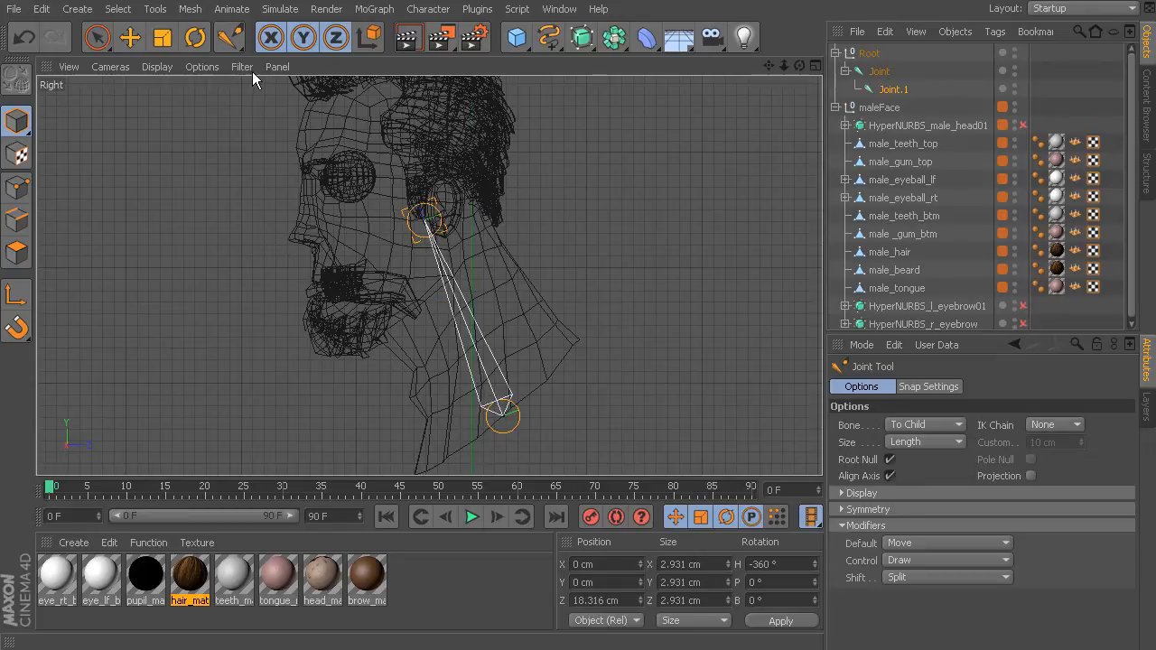
{"action": "left_click", "coordinate": [241, 66]}
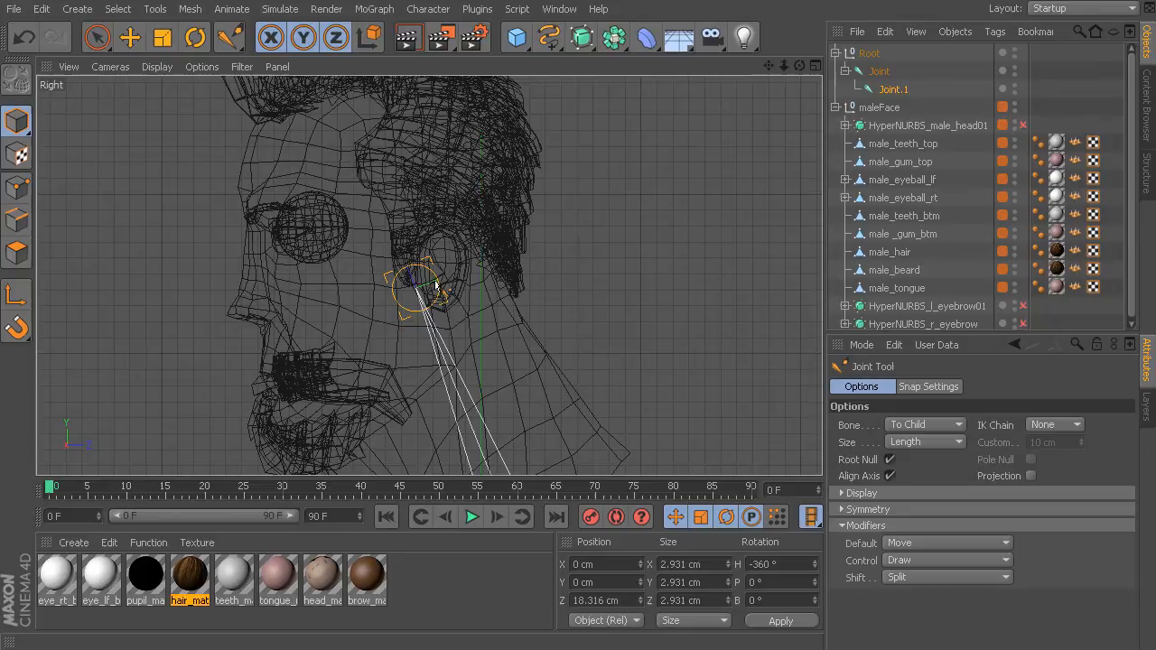
Draw a second root and two-joint chain from behind the ear to the crown.
{"action": "left_click", "coordinate": [97, 37]}
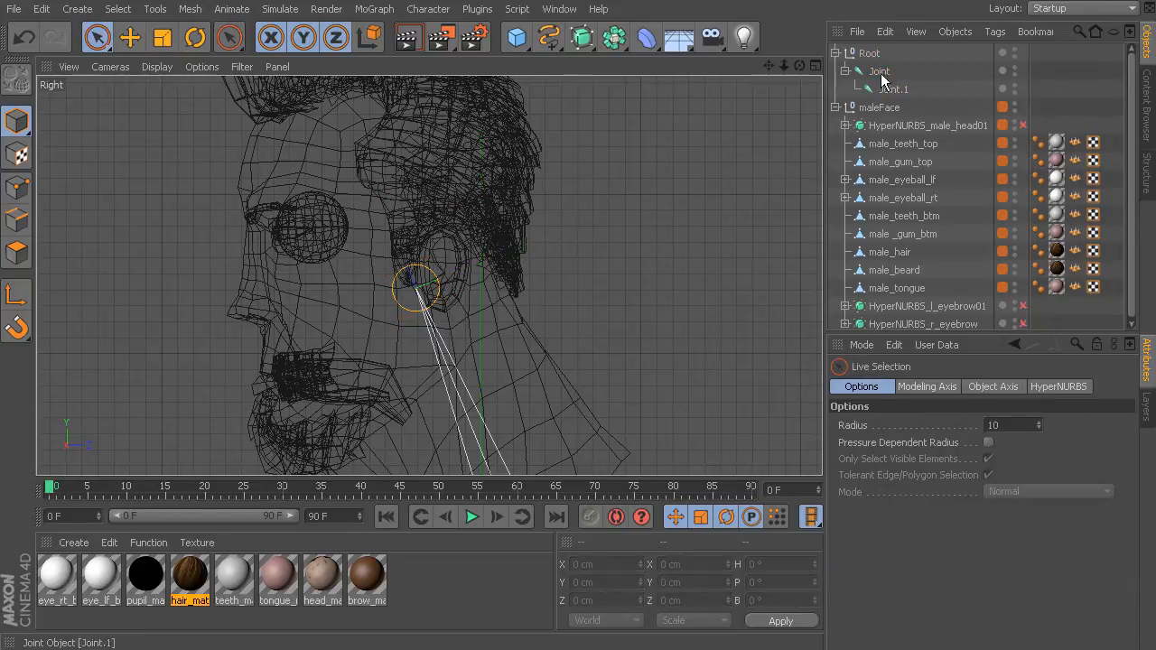
{"action": "left_click", "coordinate": [229, 37]}
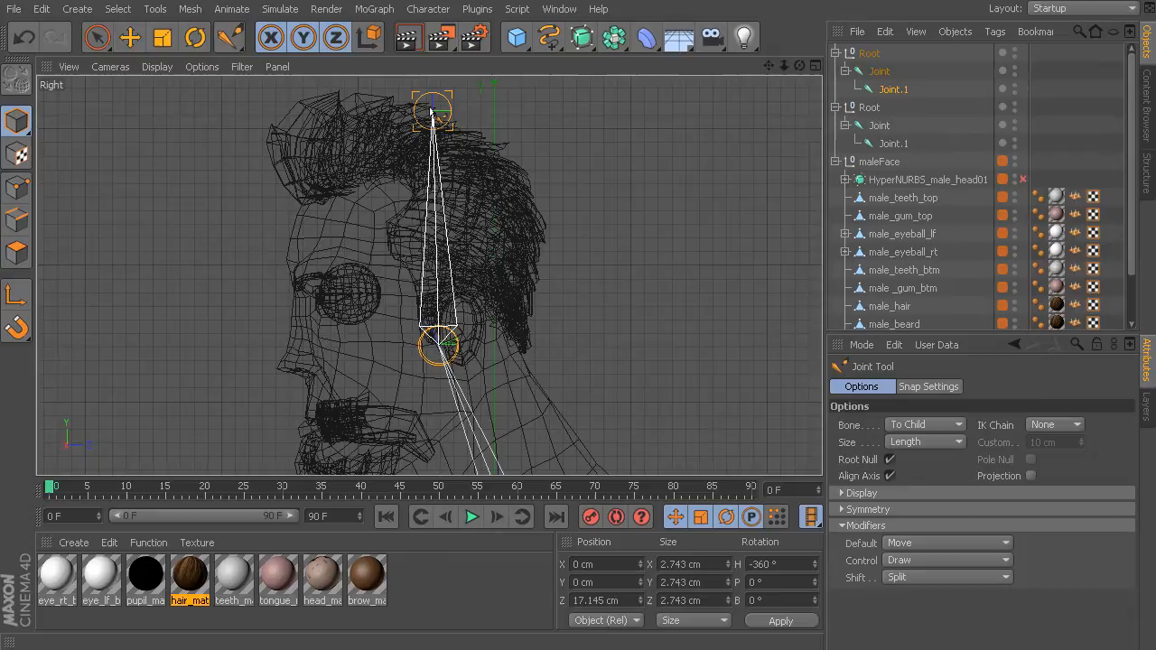
{"action": "left_click", "coordinate": [97, 37]}
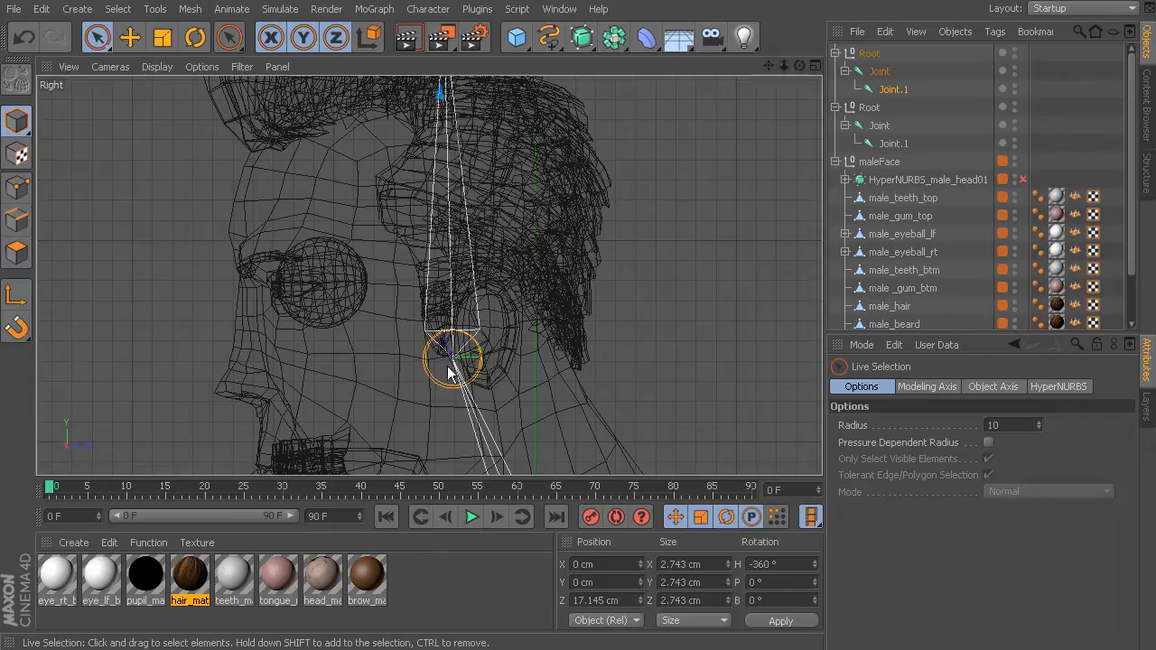
{"action": "mouse_move", "coordinate": [468, 315]}
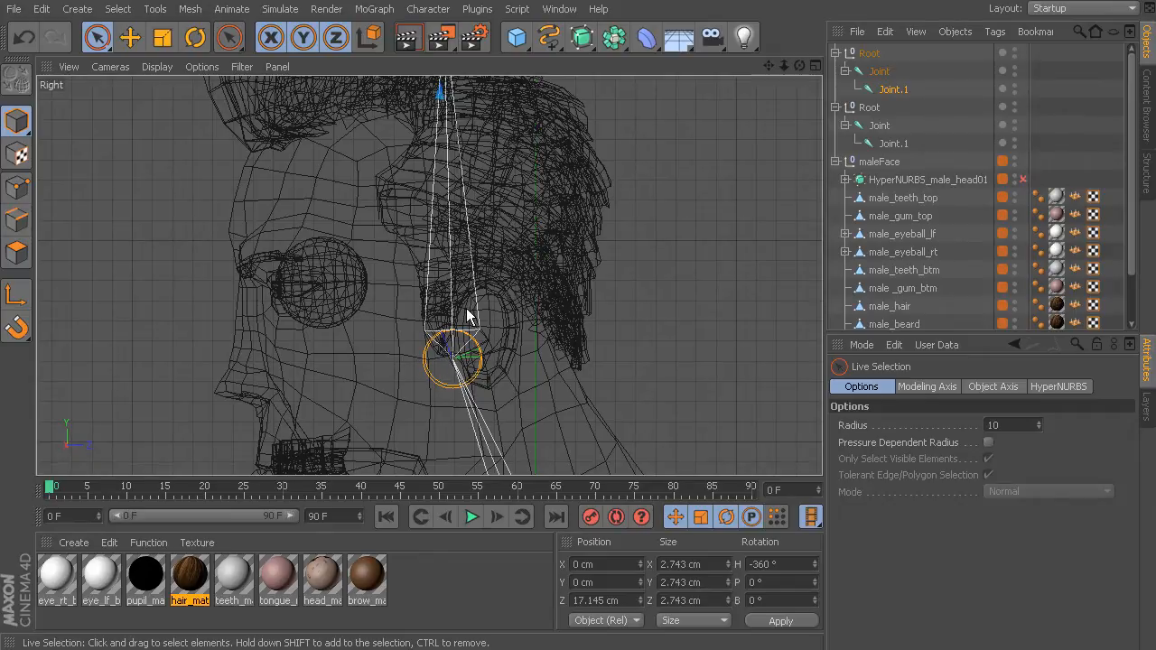
{"action": "mouse_move", "coordinate": [437, 327]}
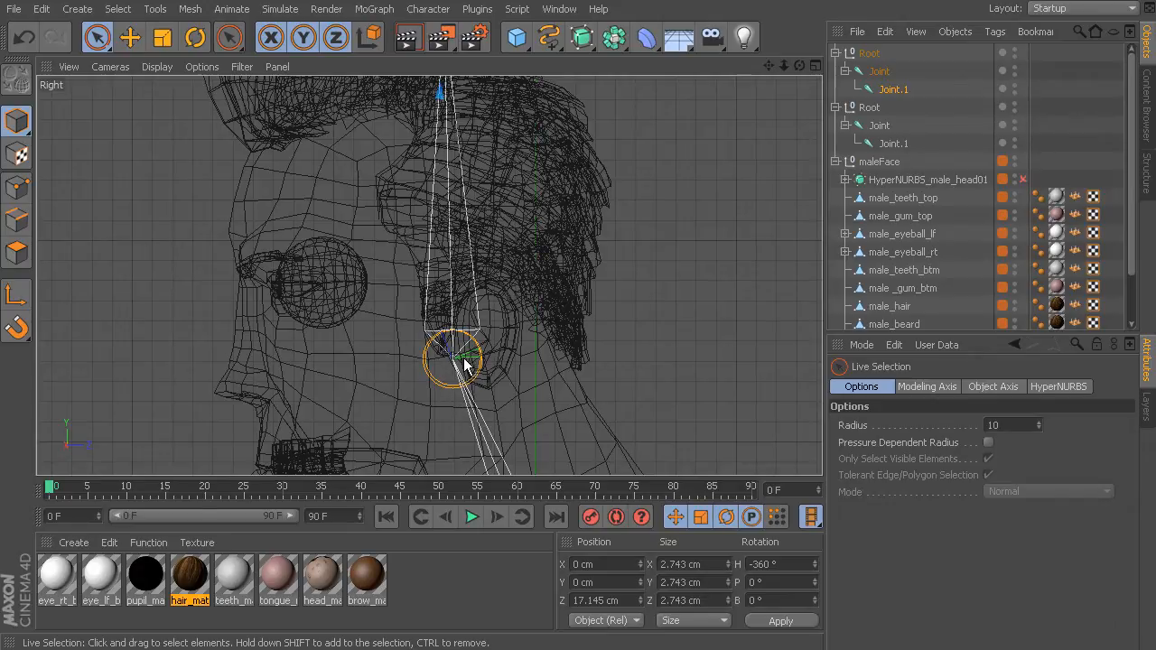
{"action": "mouse_move", "coordinate": [437, 362]}
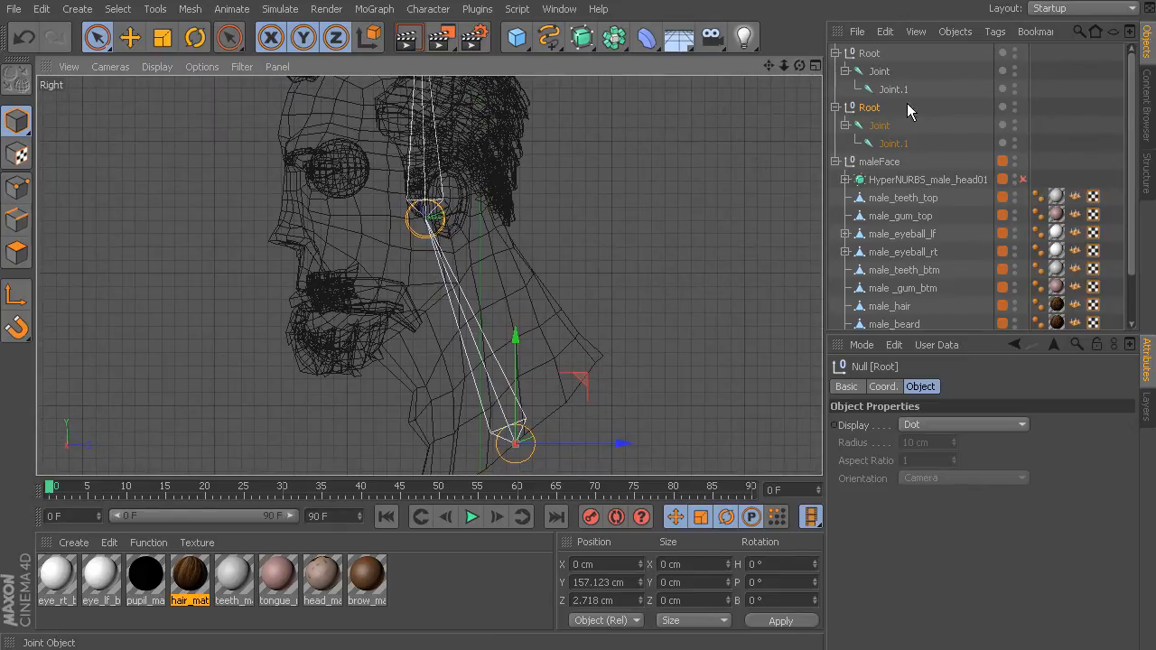
Rename the neck chain's root, joint and end joint to root_neck01, bn_neck01, be_neck01.
{"action": "double_click", "coordinate": [869, 107]}
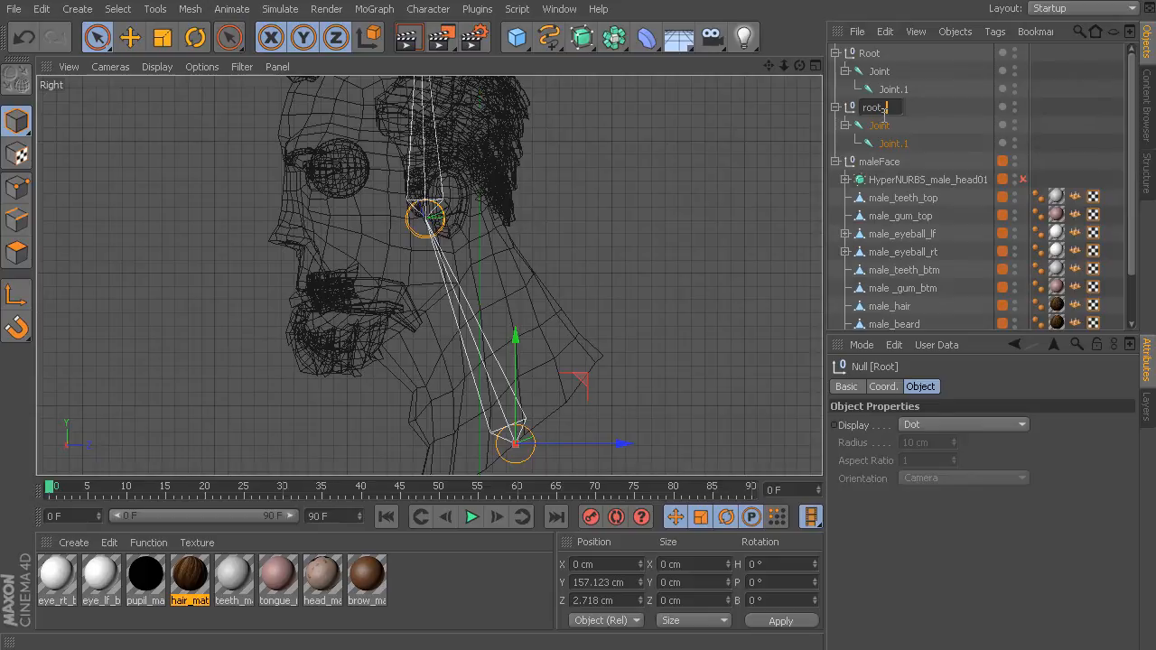
{"action": "type", "text": "_neck01"}
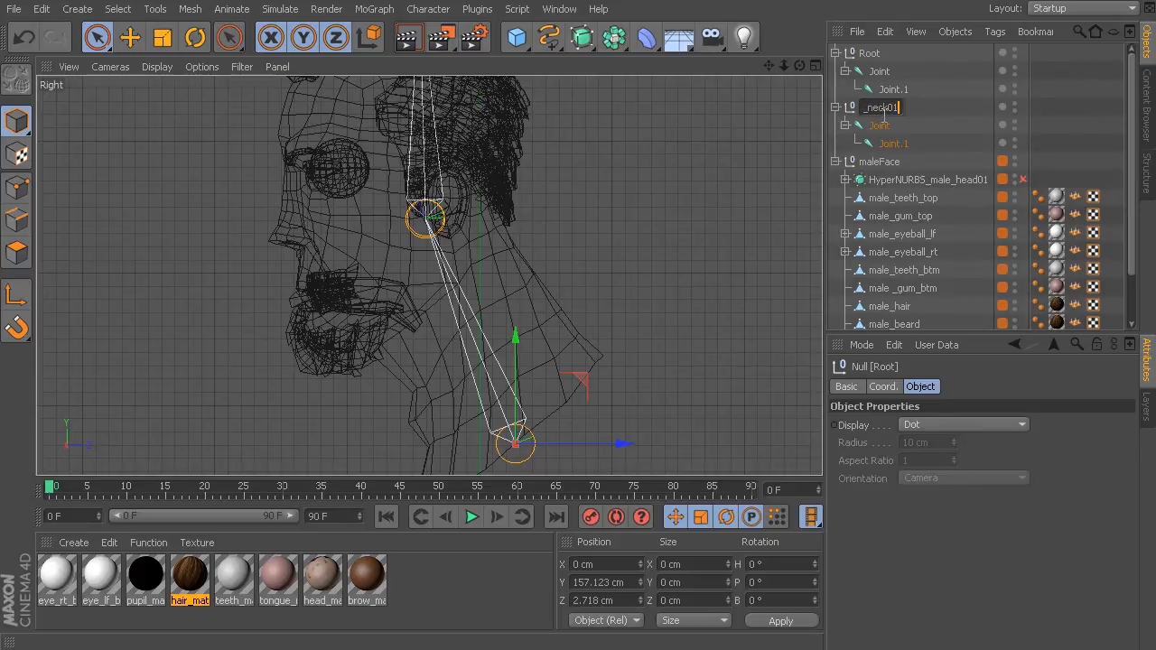
{"action": "left_click", "coordinate": [879, 124]}
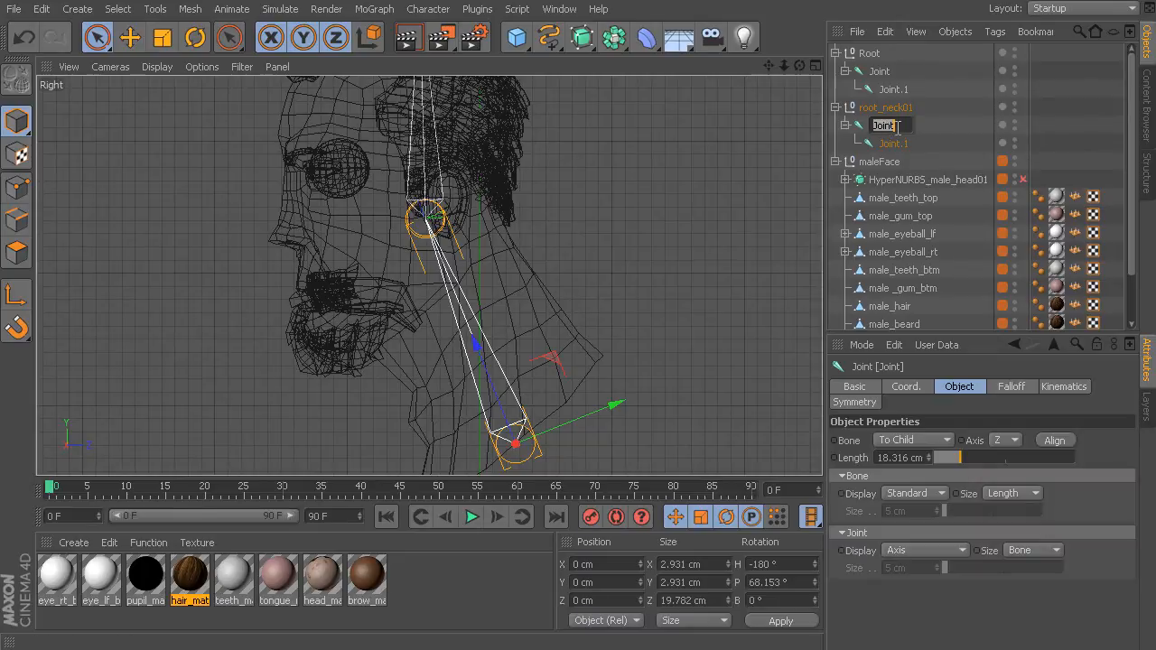
{"action": "type", "text": "br"}
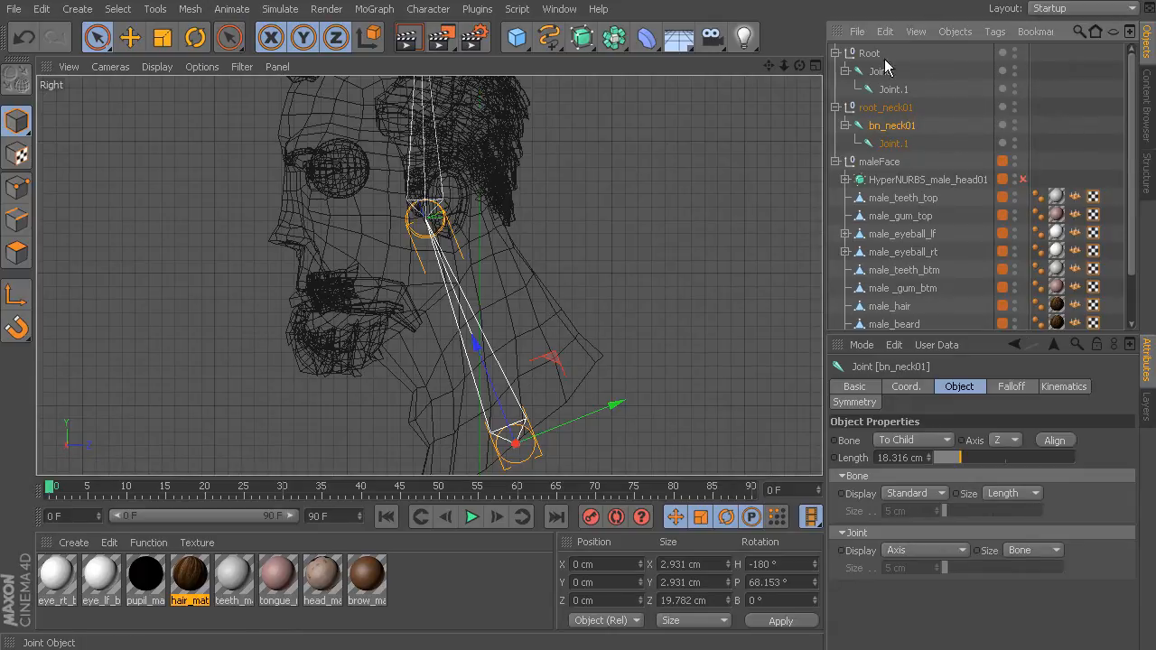
{"action": "mouse_move", "coordinate": [926, 138]}
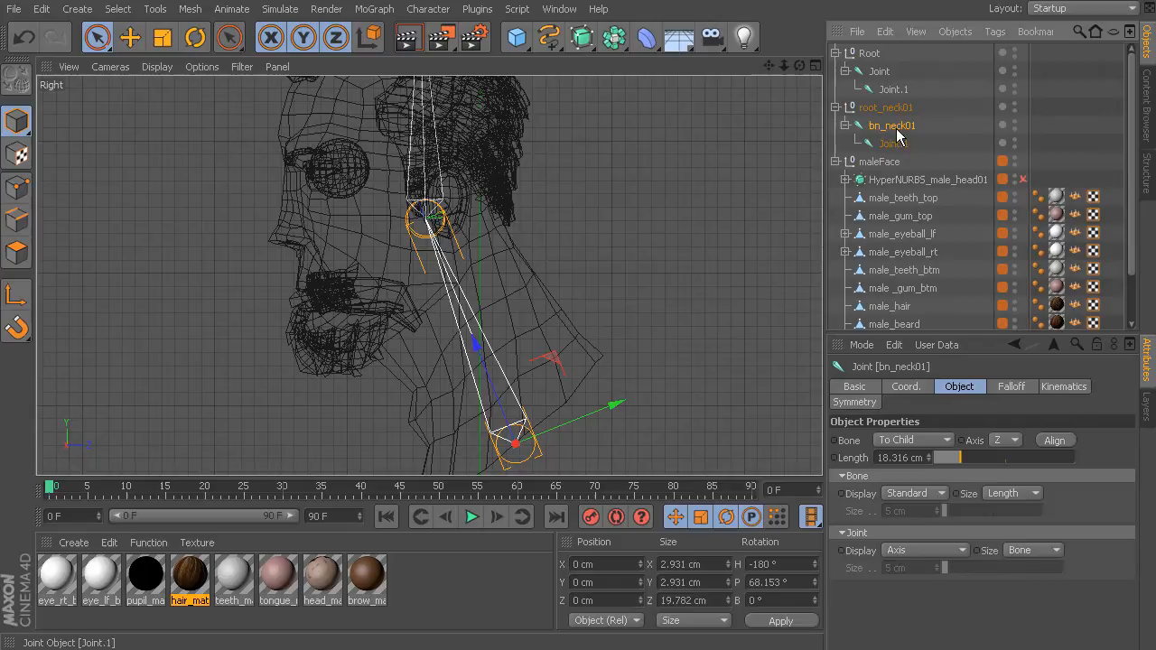
{"action": "double_click", "coordinate": [890, 143]}
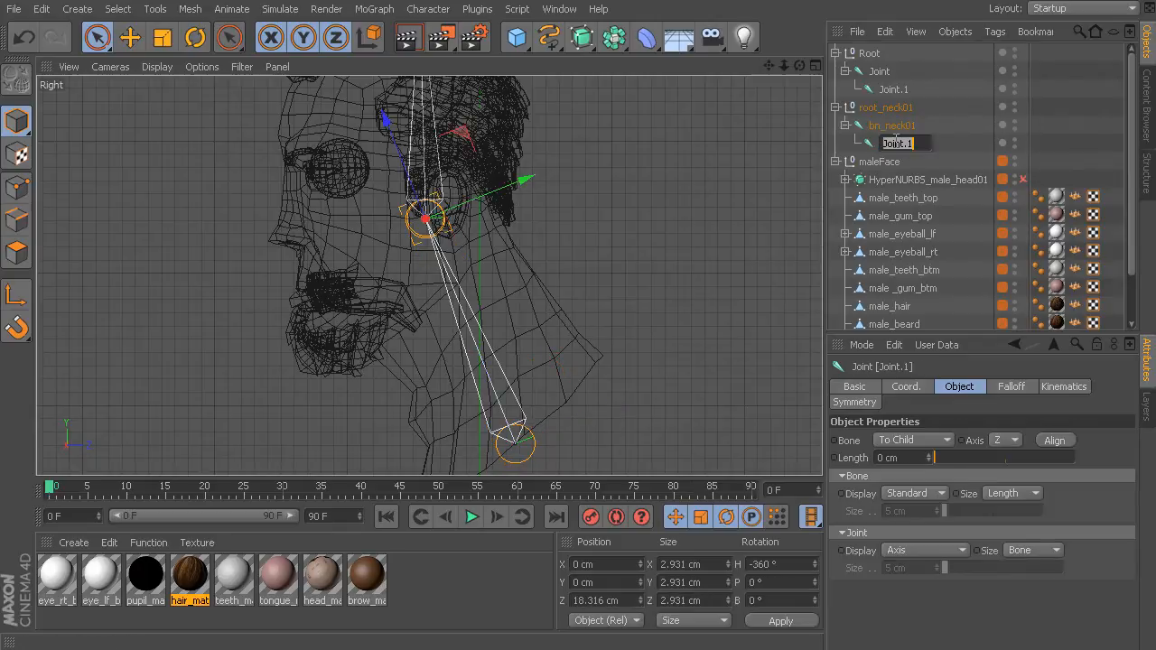
{"action": "type", "text": "be"}
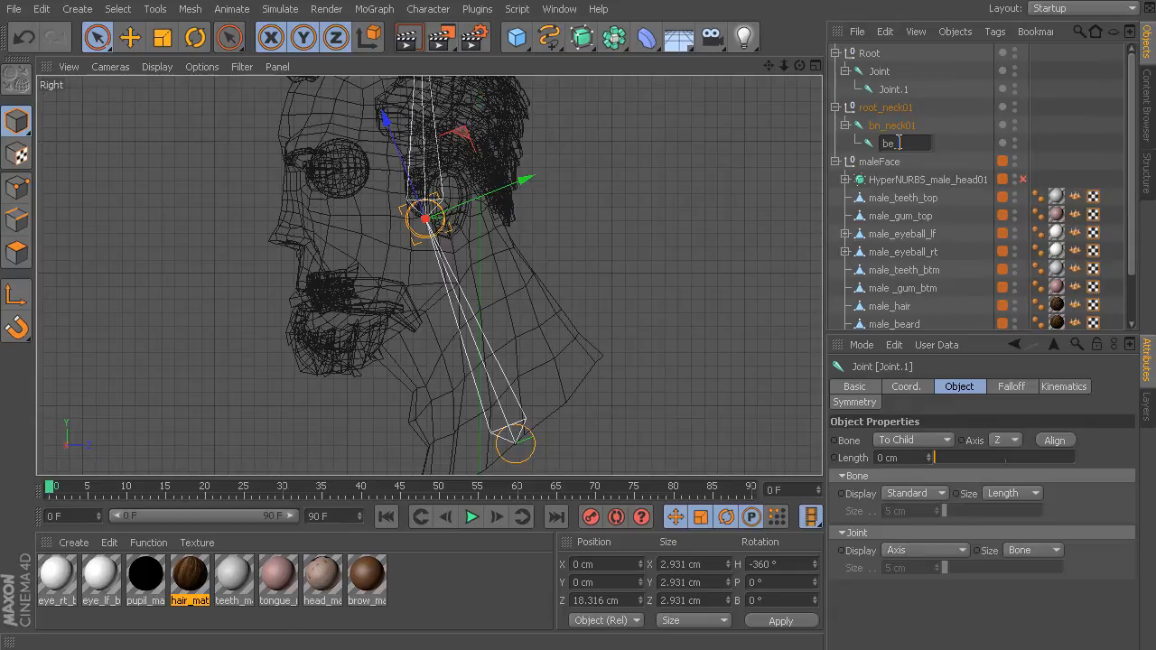
{"action": "type", "text": "_neck01"}
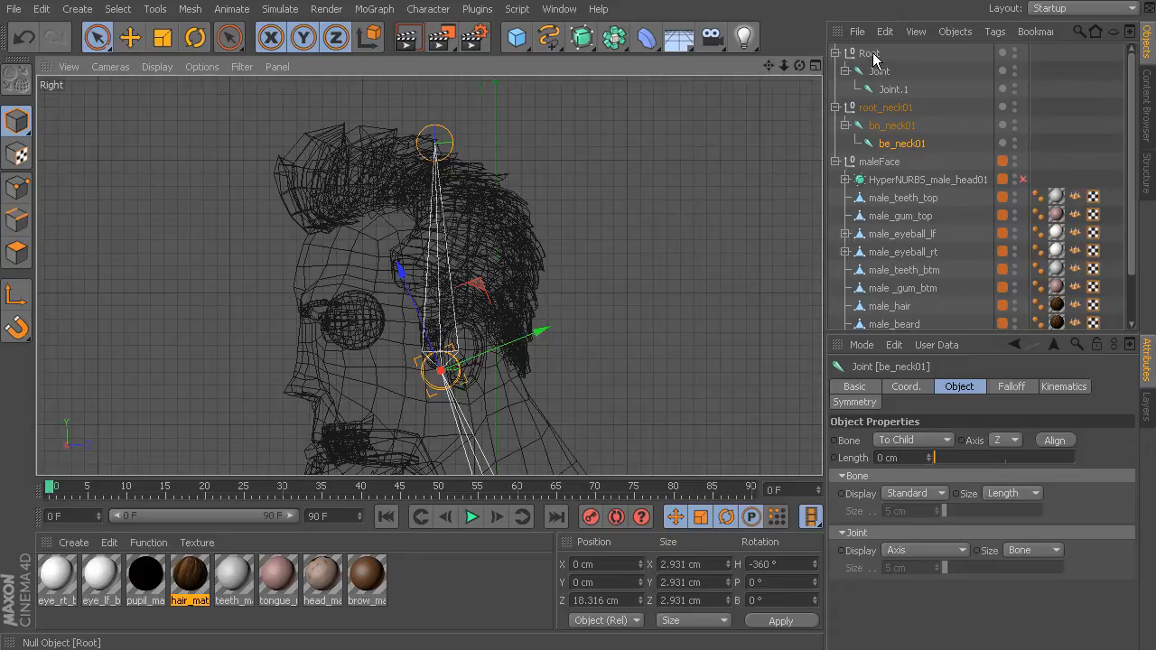
Rename the second chain's Root, Joint and Joint.1 to root_head01, bn_head01, be_head01.
{"action": "left_click", "coordinate": [870, 53]}
{"action": "type", "text": "_head"}
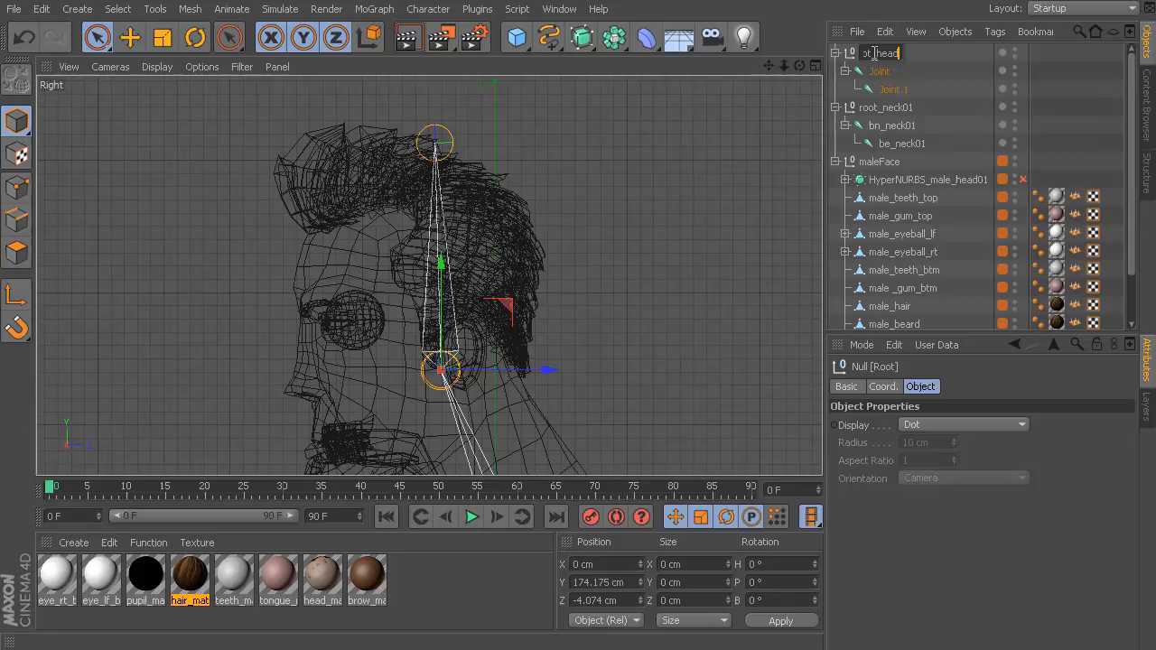
{"action": "left_click", "coordinate": [879, 72]}
{"action": "type", "text": "bn_head01"}
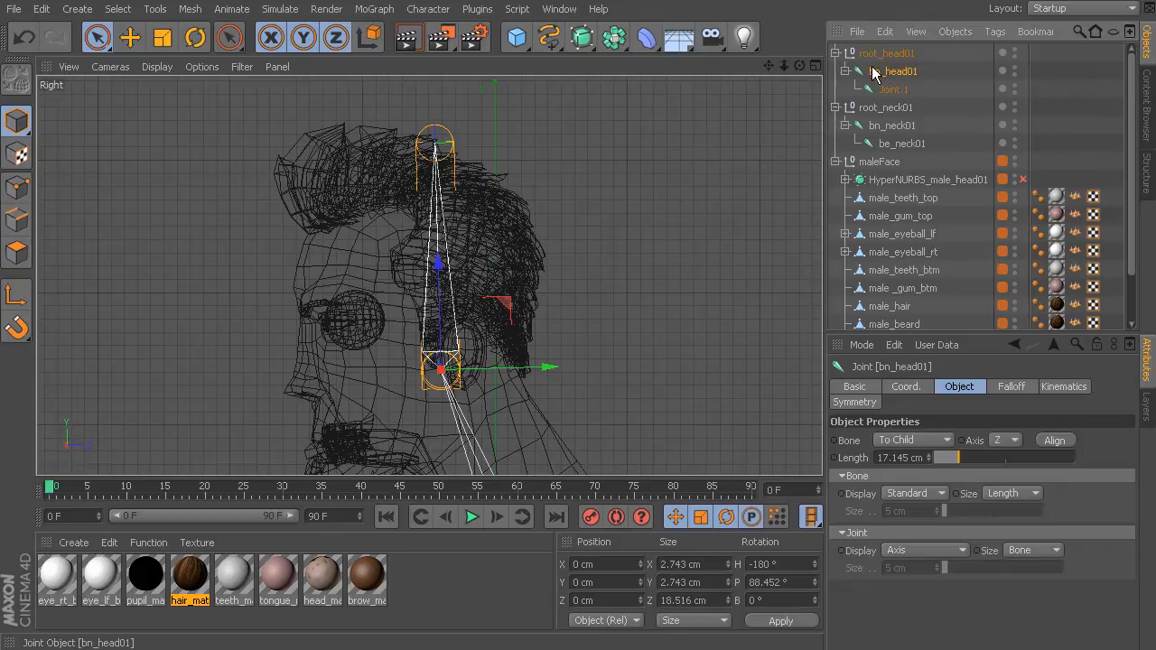
{"action": "double_click", "coordinate": [894, 88]}
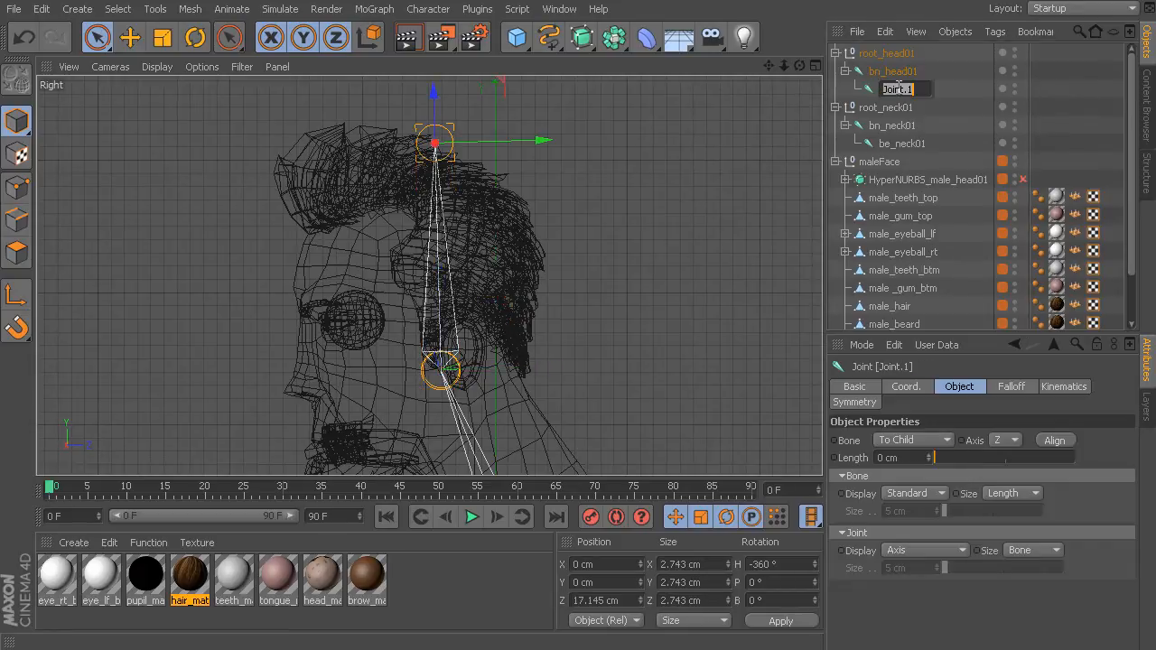
{"action": "type", "text": "be_head01"}
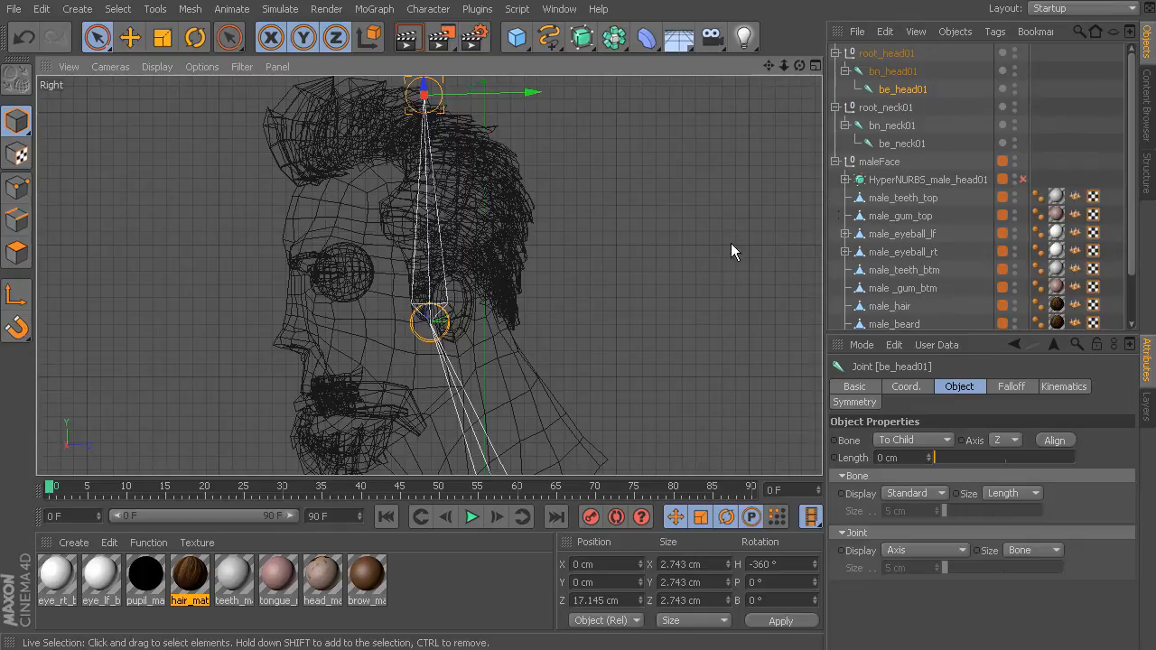
{"action": "mouse_move", "coordinate": [520, 312]}
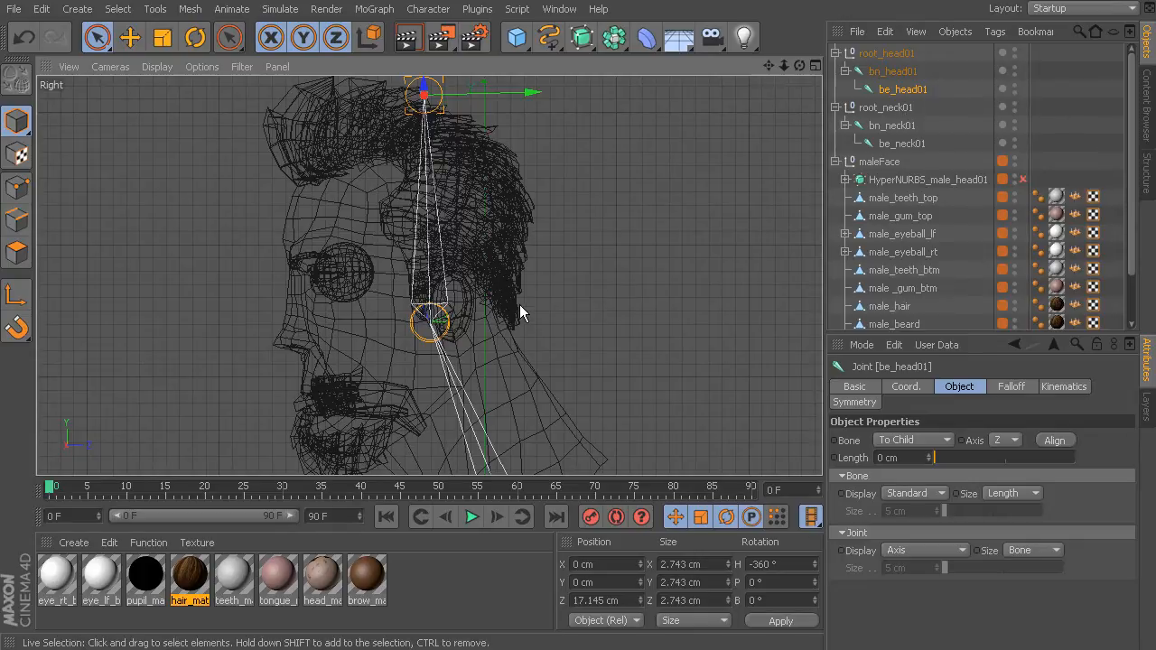
{"action": "mouse_move", "coordinate": [545, 226]}
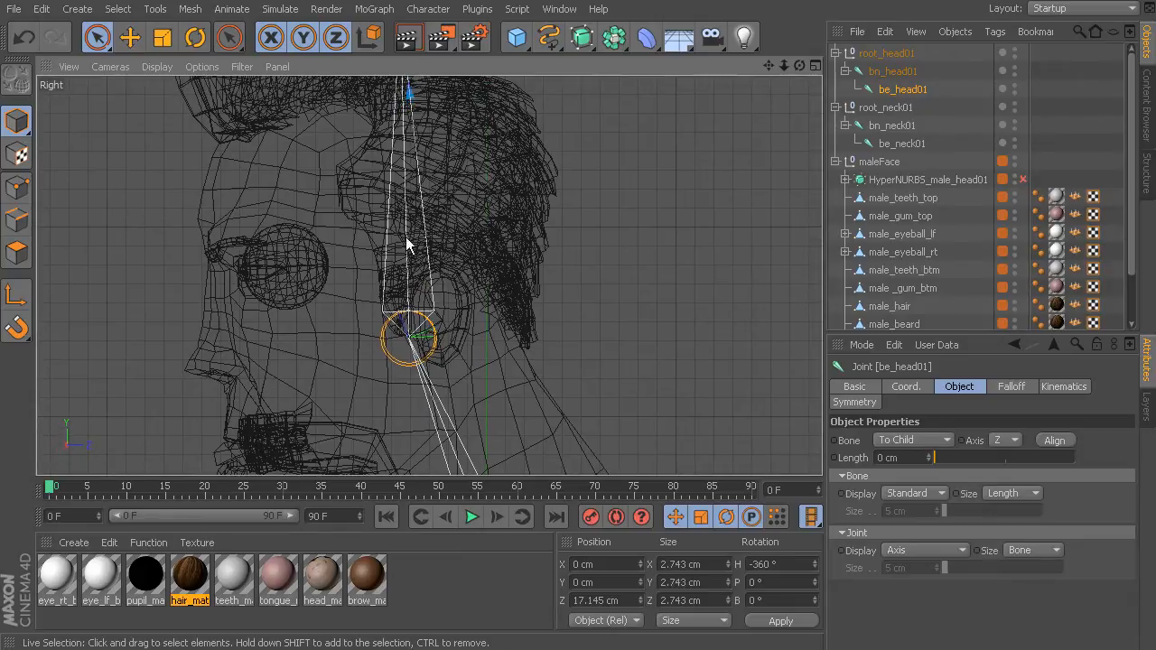
{"action": "mouse_move", "coordinate": [478, 297]}
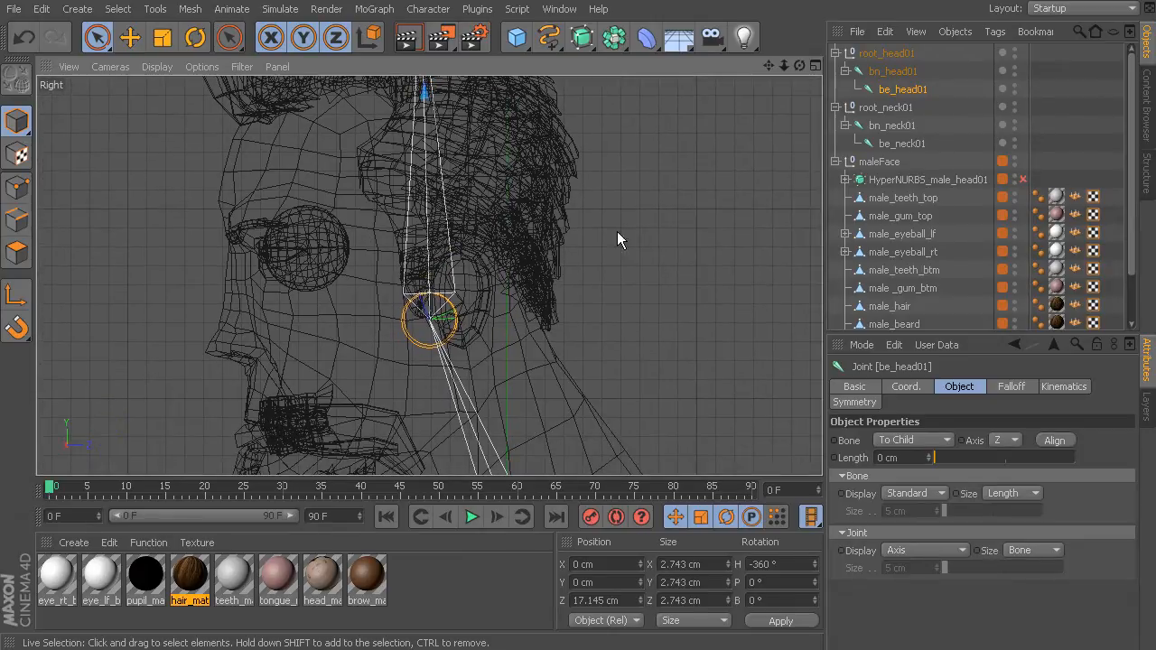
{"action": "mouse_move", "coordinate": [887, 52]}
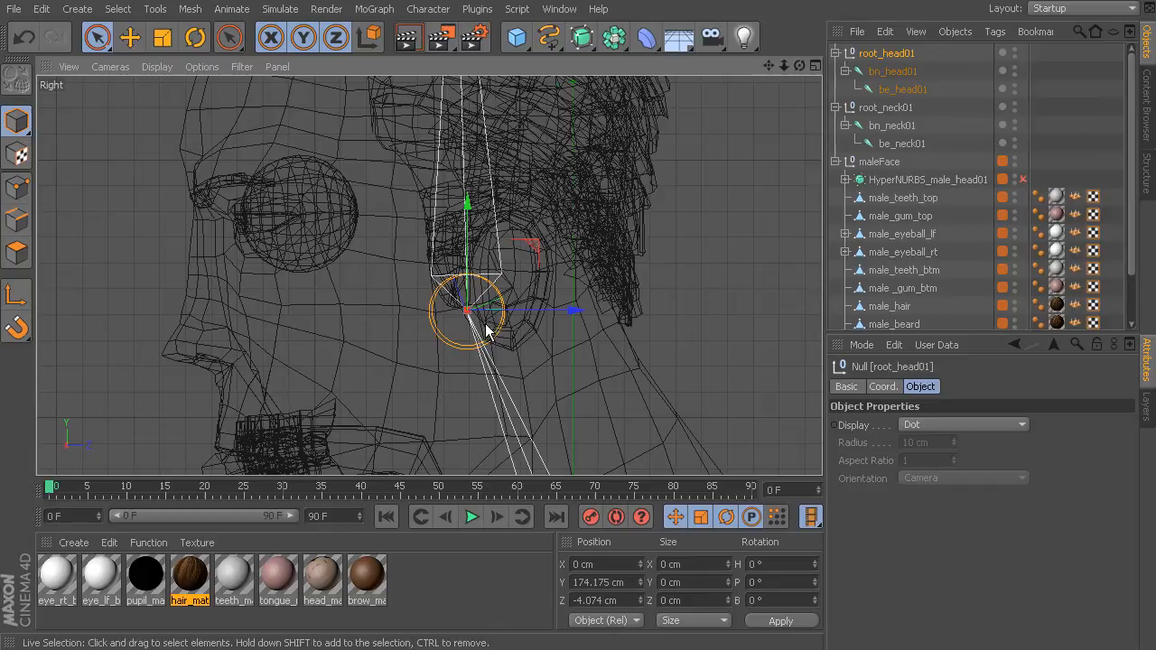
{"action": "mouse_move", "coordinate": [506, 307]}
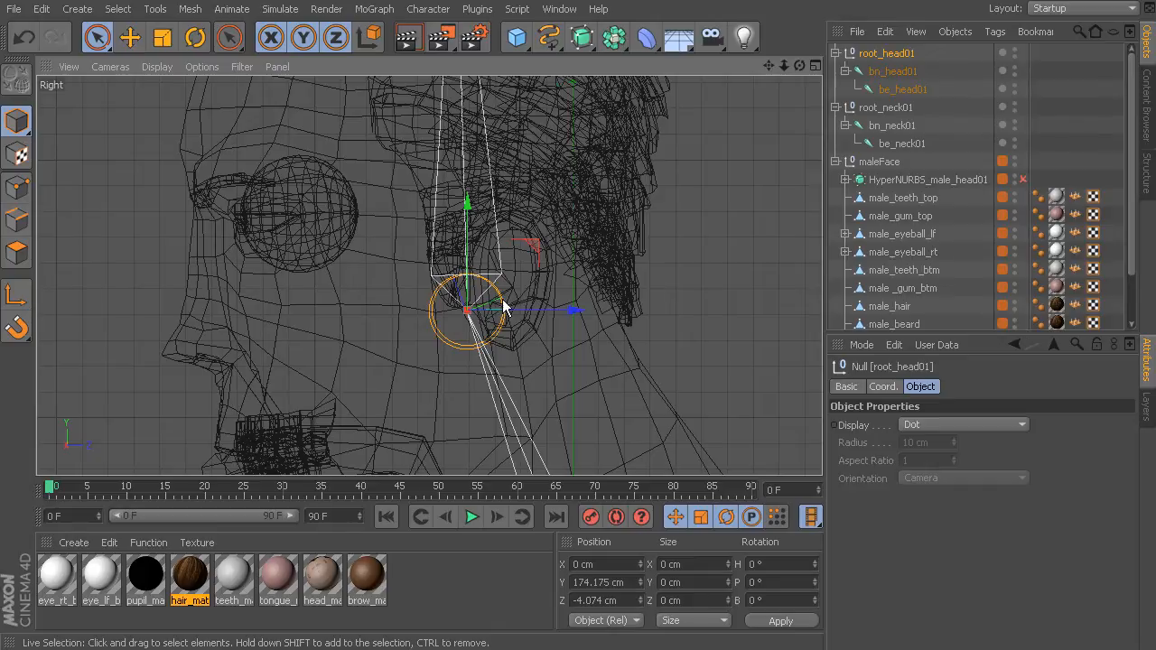
{"action": "mouse_move", "coordinate": [341, 299]}
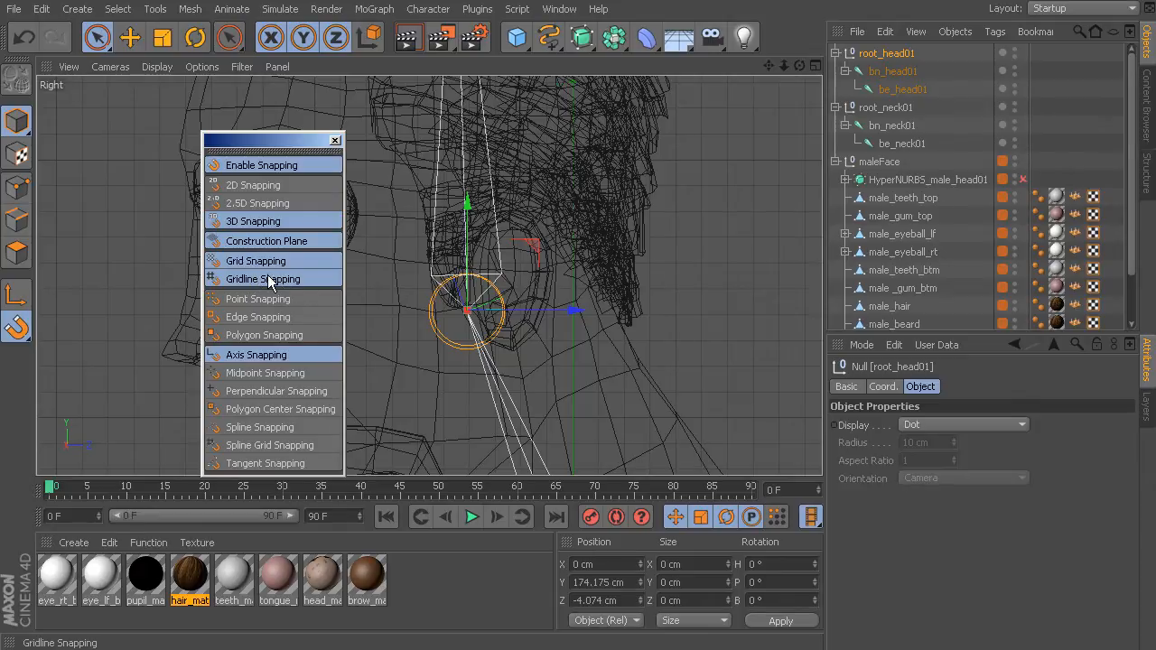
{"action": "mouse_move", "coordinate": [267, 241]}
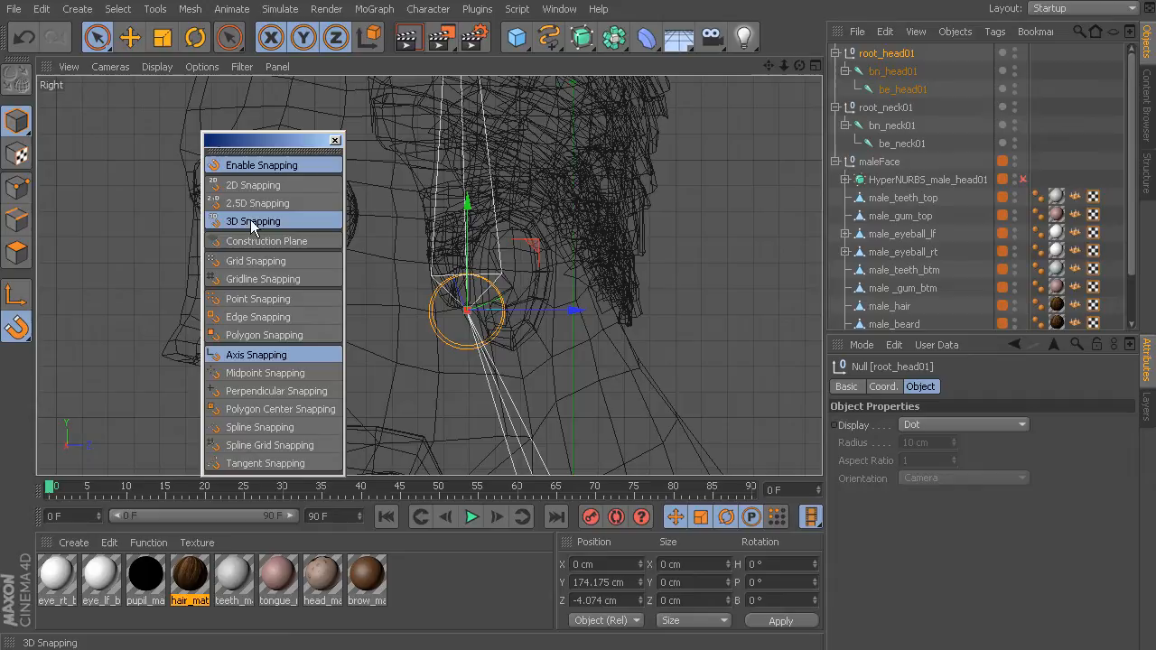
{"action": "mouse_move", "coordinate": [262, 233]}
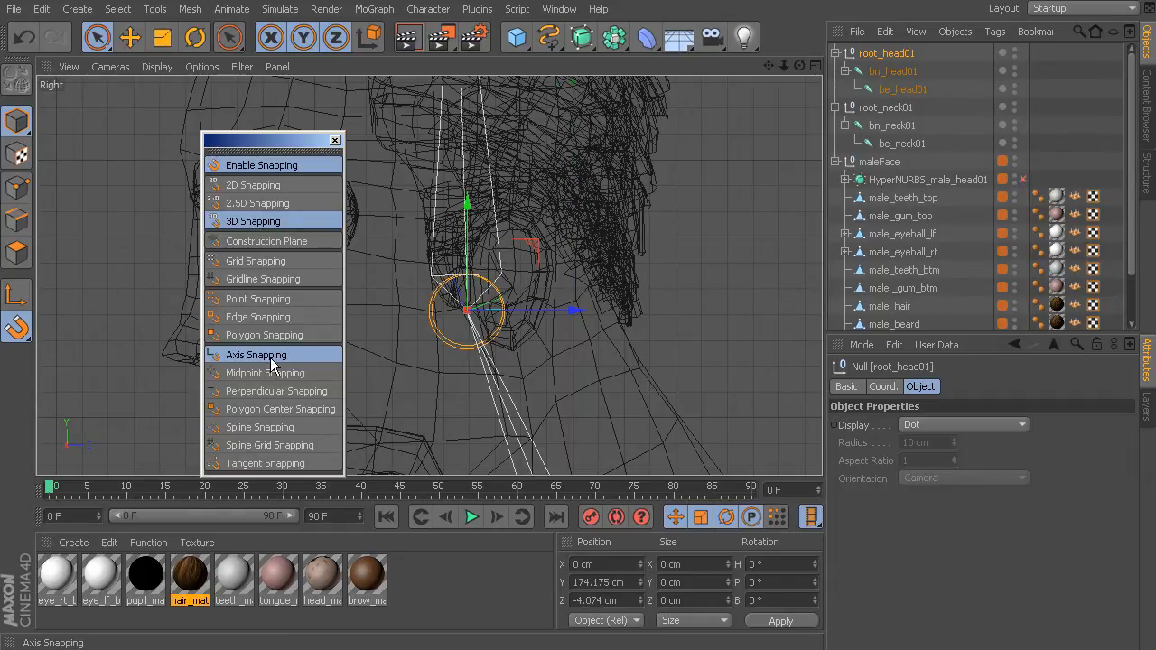
Turn on 3D and axis snapping with grid and gridline snapping disabled.
{"action": "left_click", "coordinate": [129, 37]}
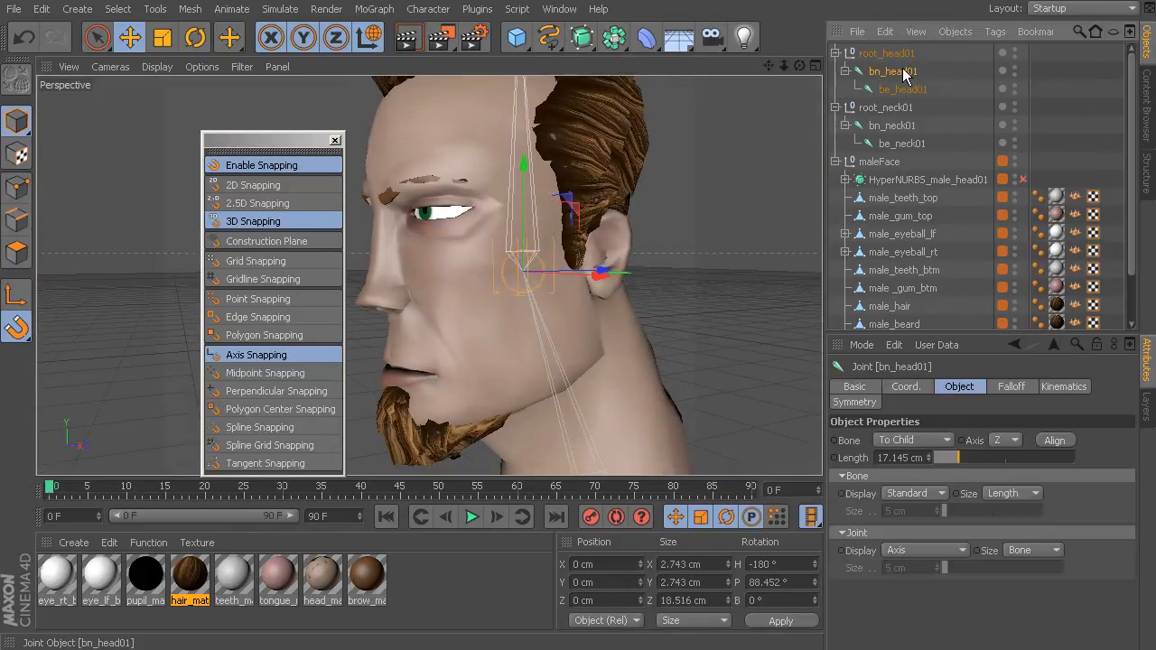
{"action": "mouse_move", "coordinate": [904, 77]}
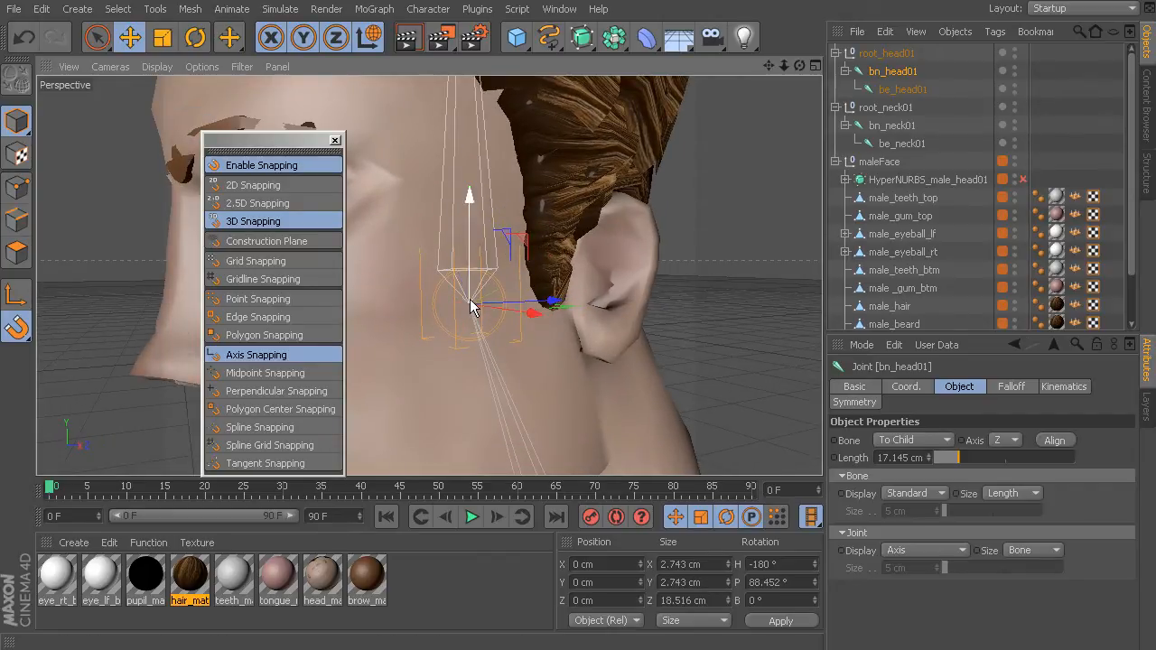
{"action": "mouse_move", "coordinate": [942, 502]}
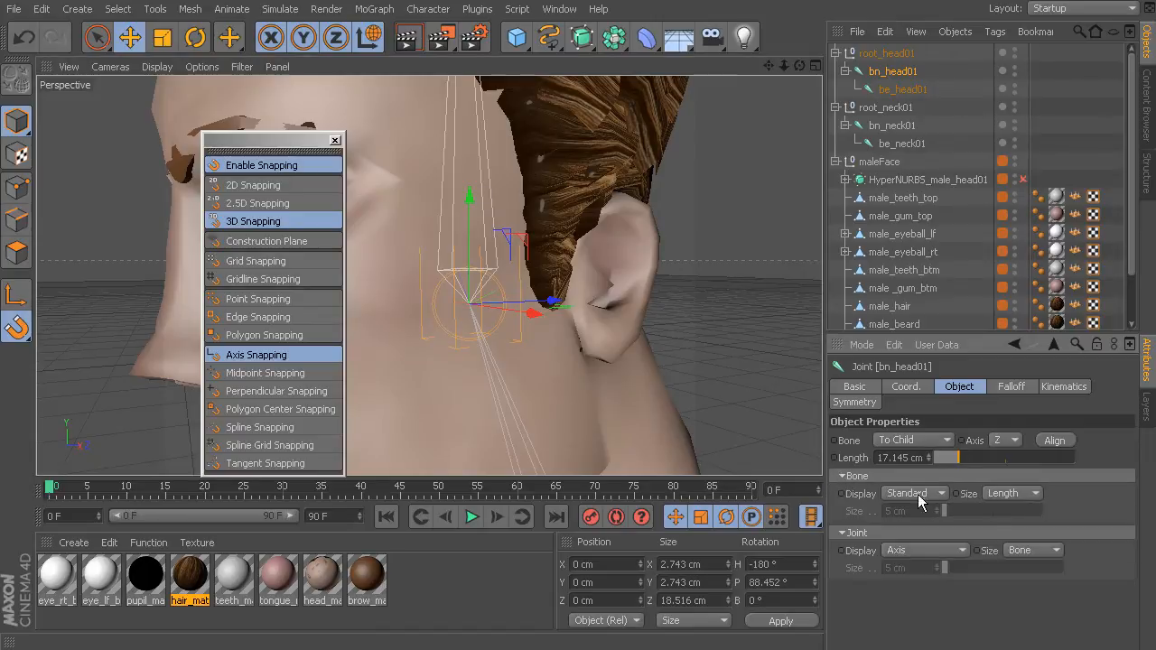
{"action": "left_click", "coordinate": [1011, 492]}
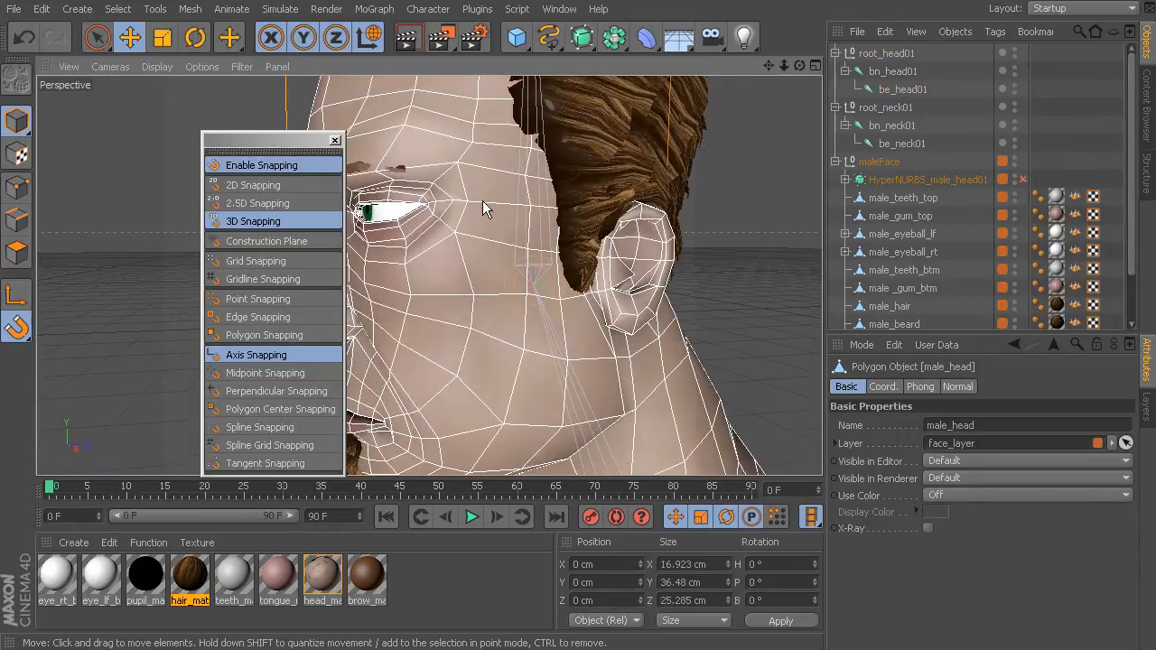
{"action": "mouse_move", "coordinate": [520, 271]}
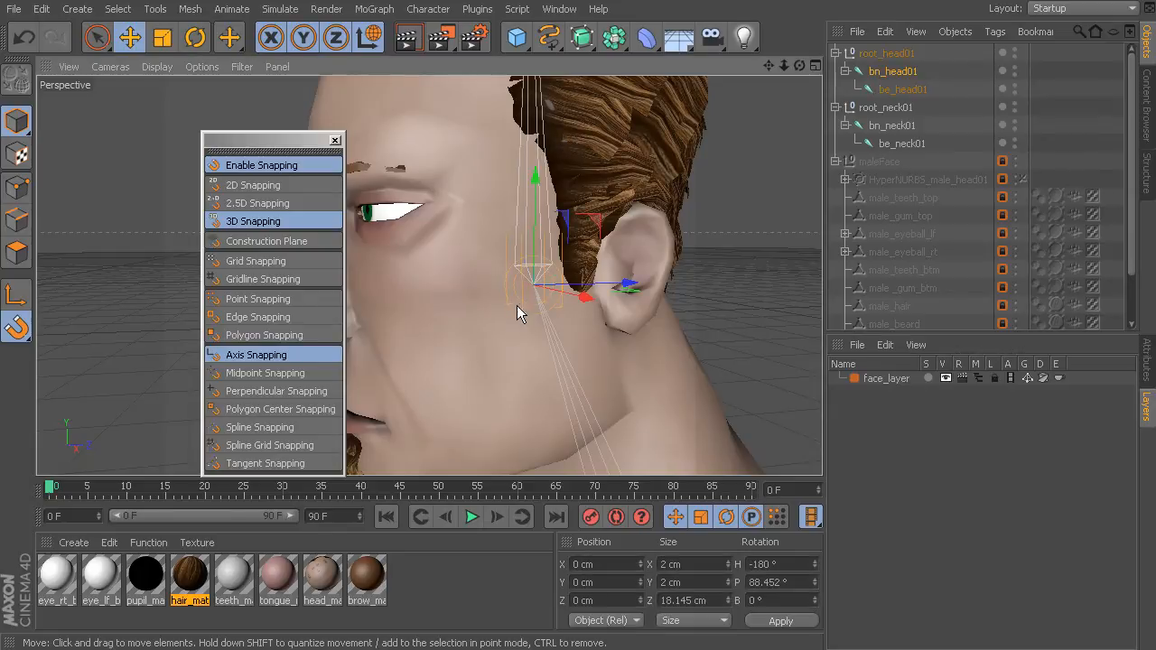
{"action": "mouse_move", "coordinate": [531, 320]}
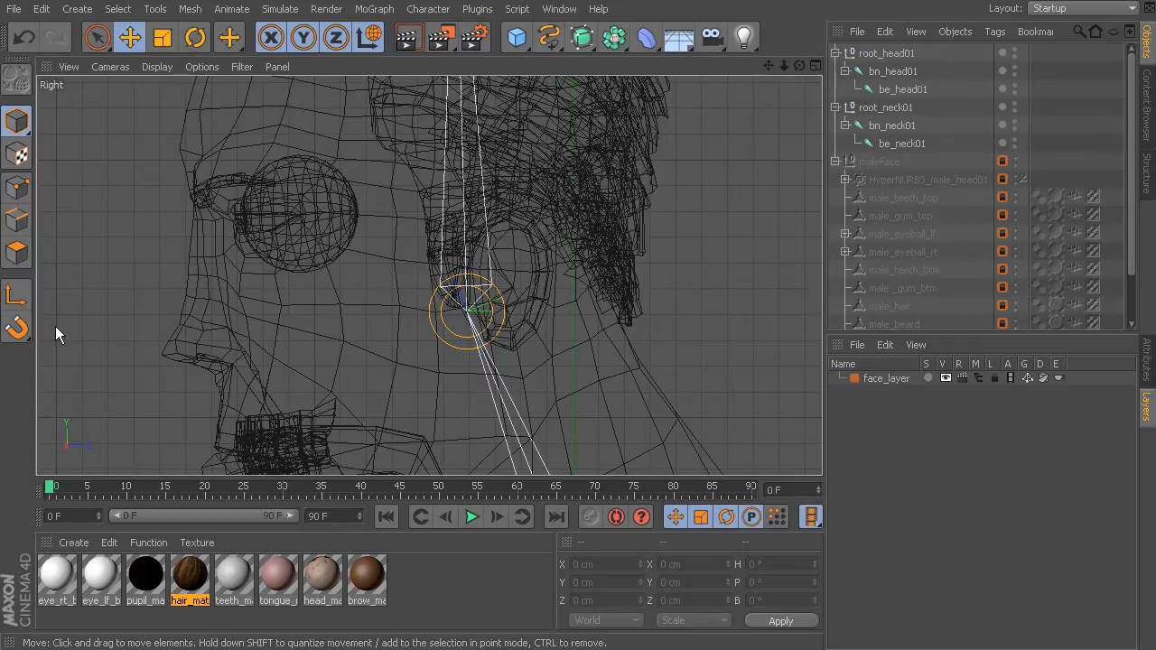
Draw two joint chains from the jaw hinge, ending at the upper lip and chin.
{"action": "left_click", "coordinate": [429, 9]}
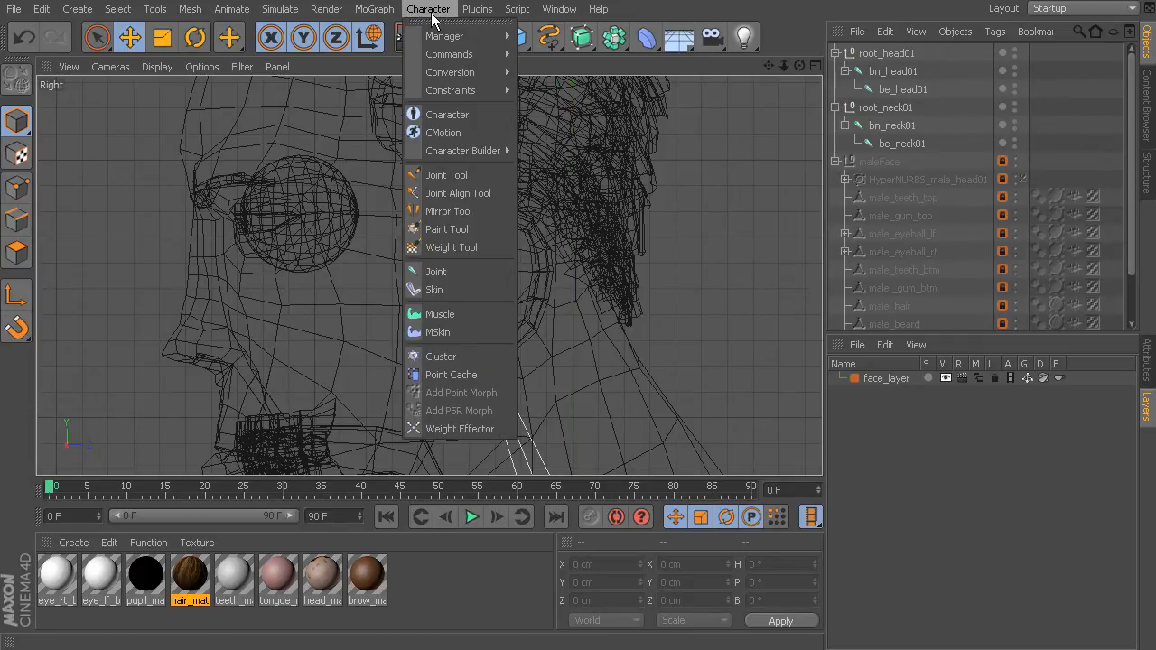
{"action": "left_click", "coordinate": [435, 271]}
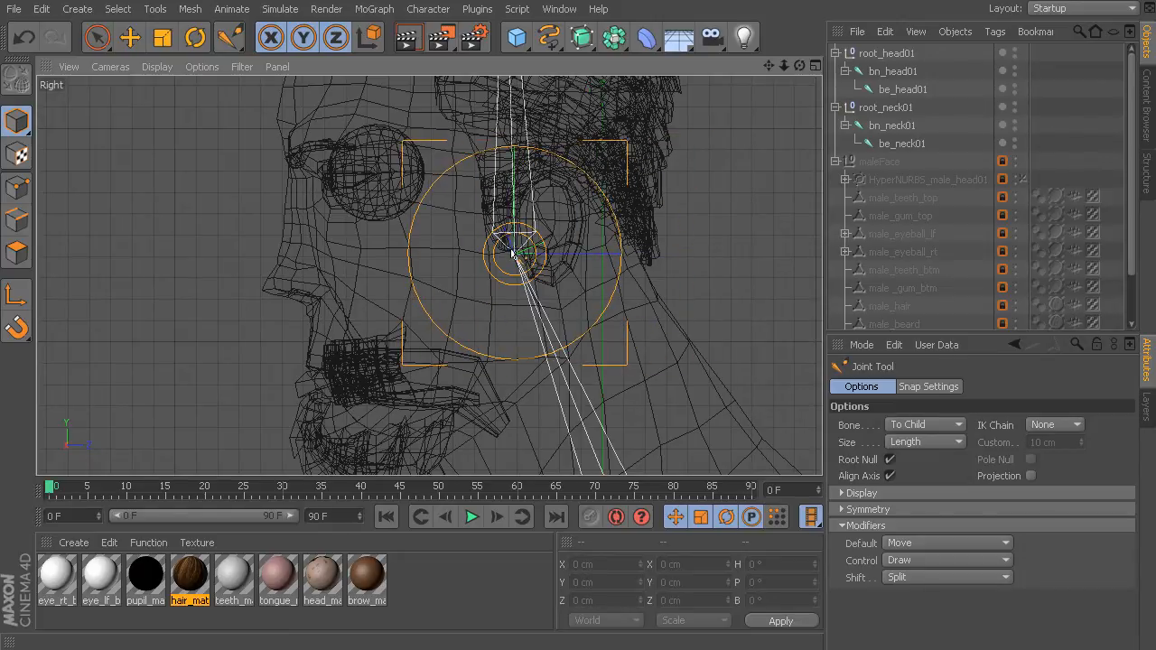
{"action": "left_click", "coordinate": [324, 348]}
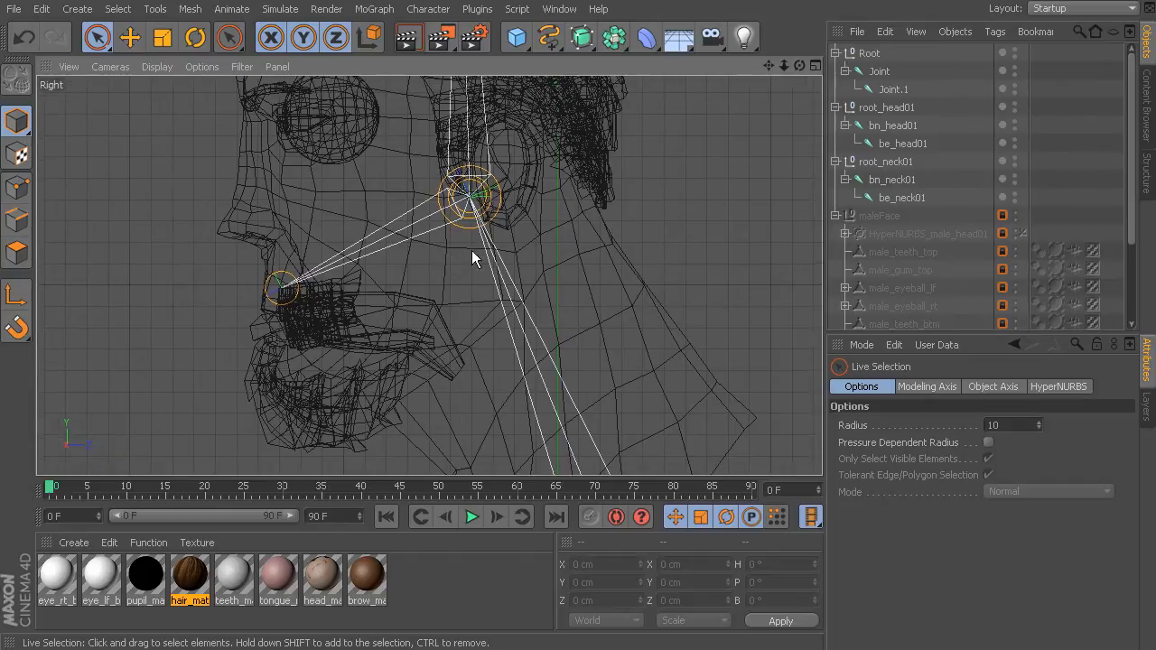
{"action": "mouse_move", "coordinate": [477, 251]}
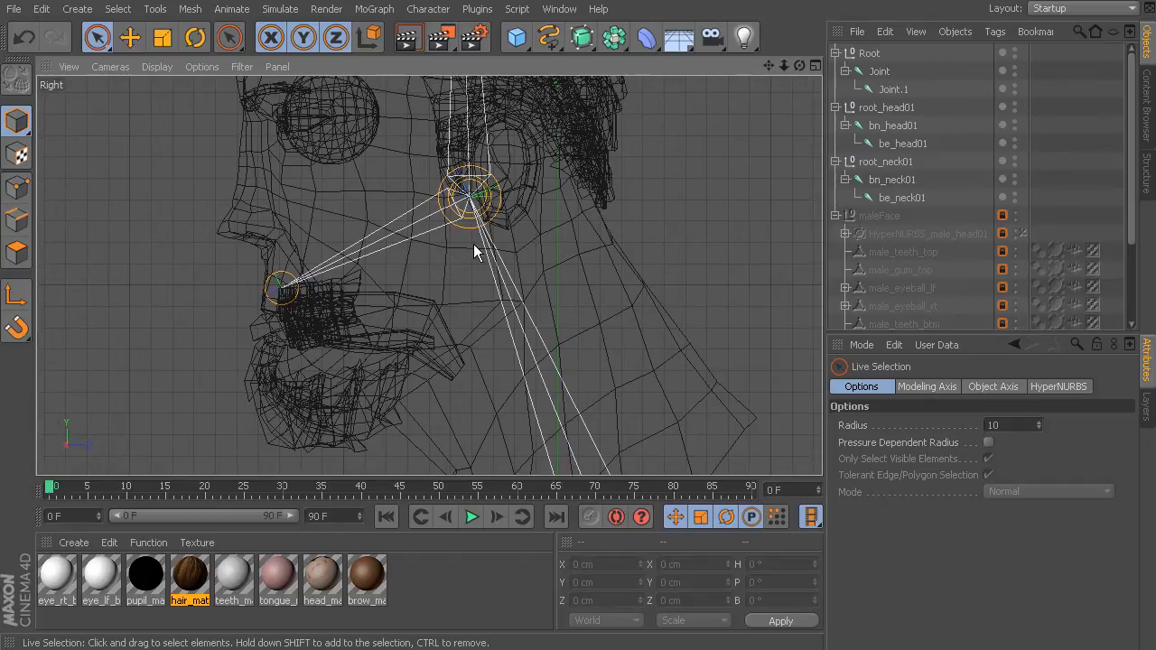
{"action": "left_click", "coordinate": [228, 37]}
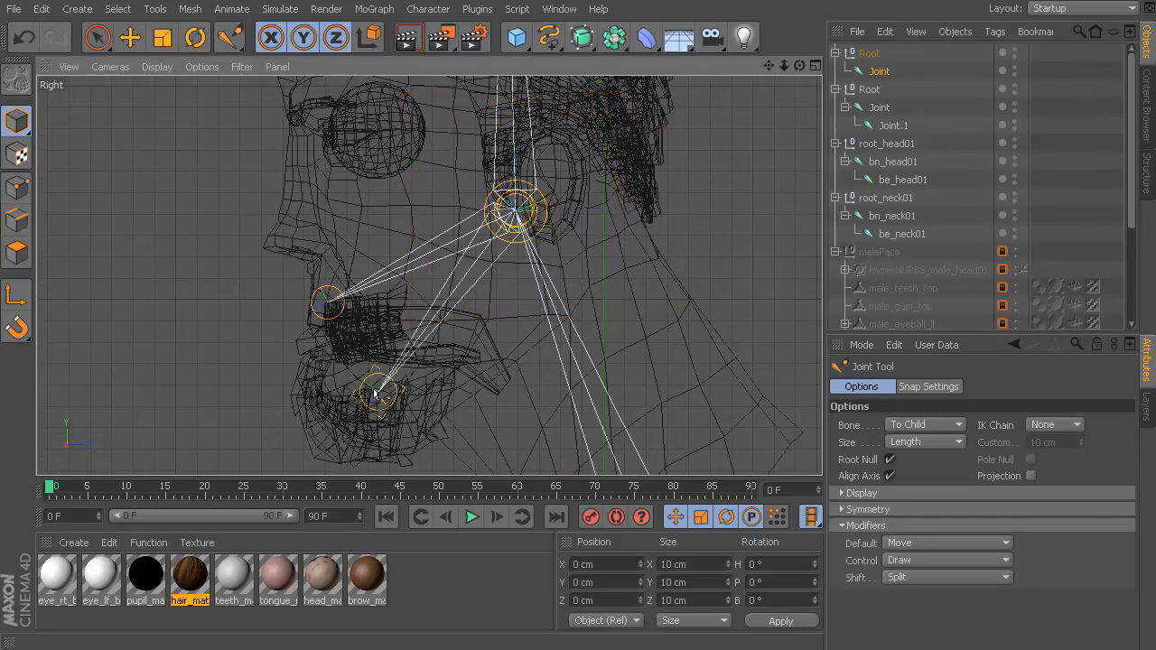
{"action": "left_click_drag", "start_coordinate": [379, 393], "coordinate": [366, 407]}
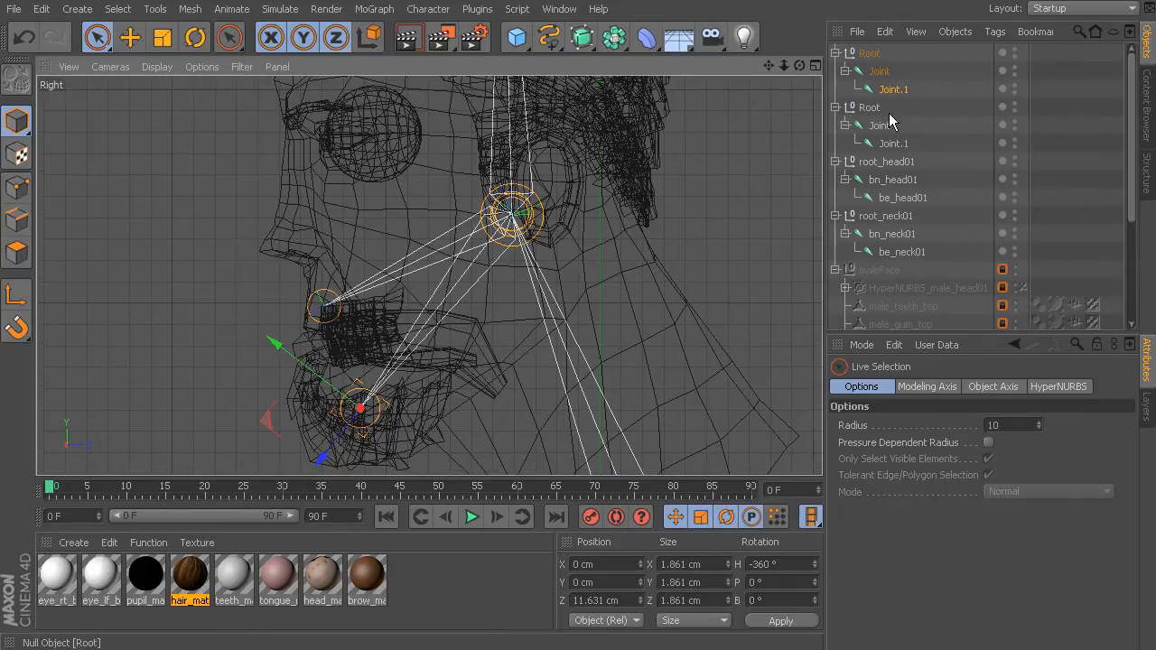
Rename the upper jaw chain to root_upperJaw01, bn_upperJaw01 and be_upperJaw01.
{"action": "left_click", "coordinate": [869, 108]}
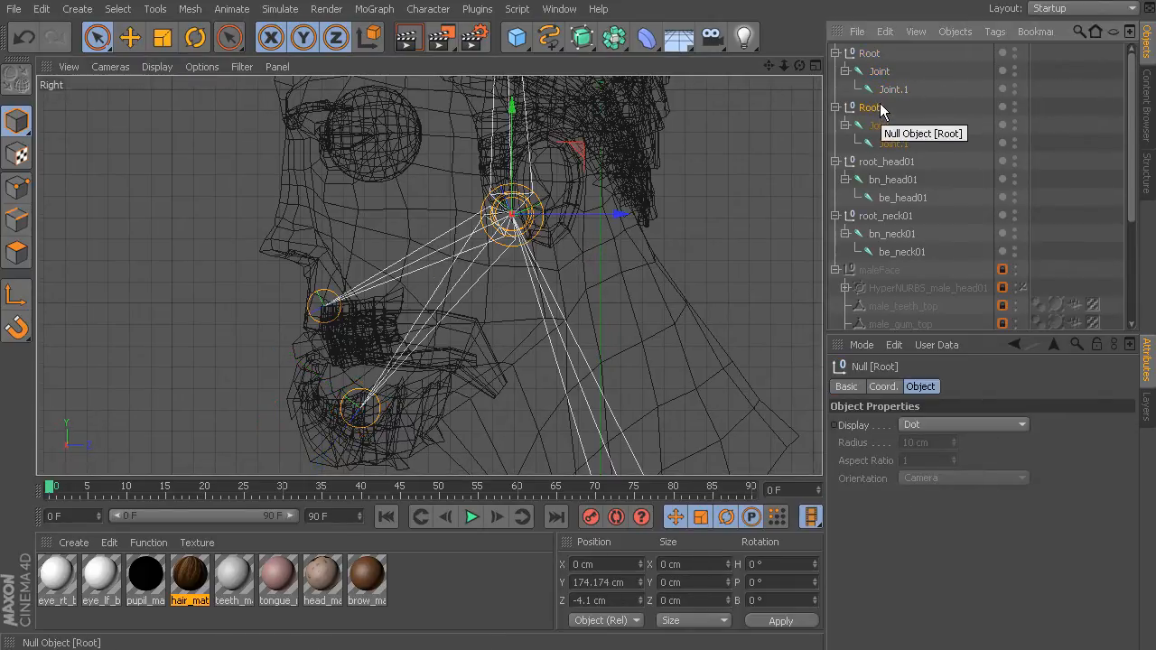
{"action": "double_click", "coordinate": [869, 108]}
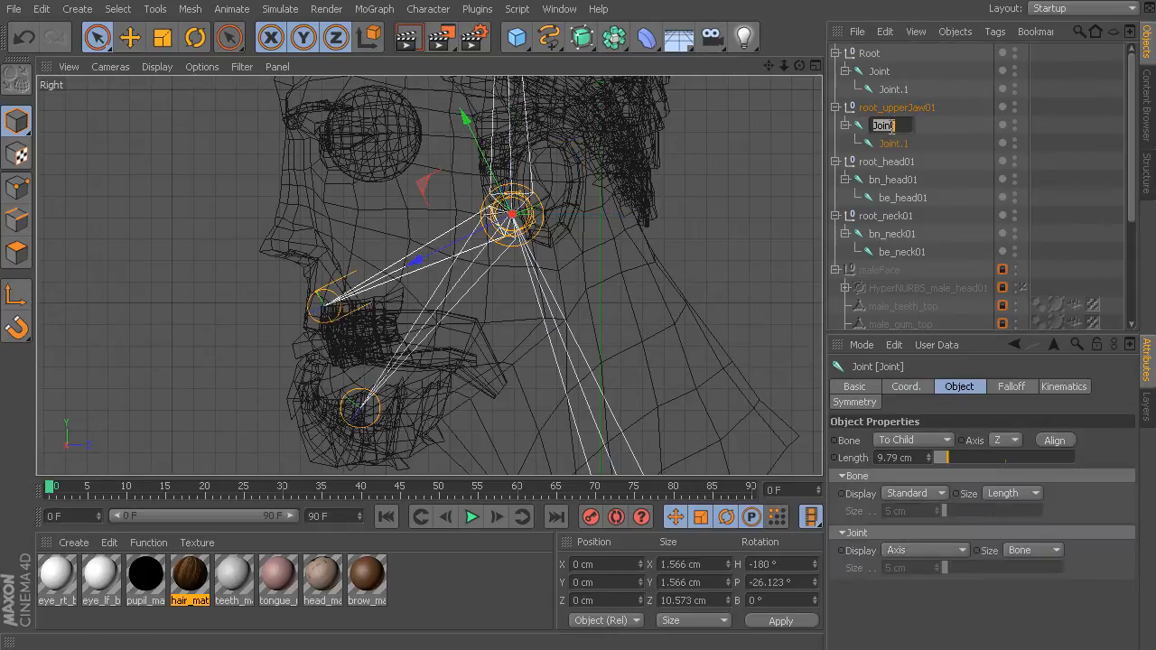
{"action": "type", "text": "bn_l"}
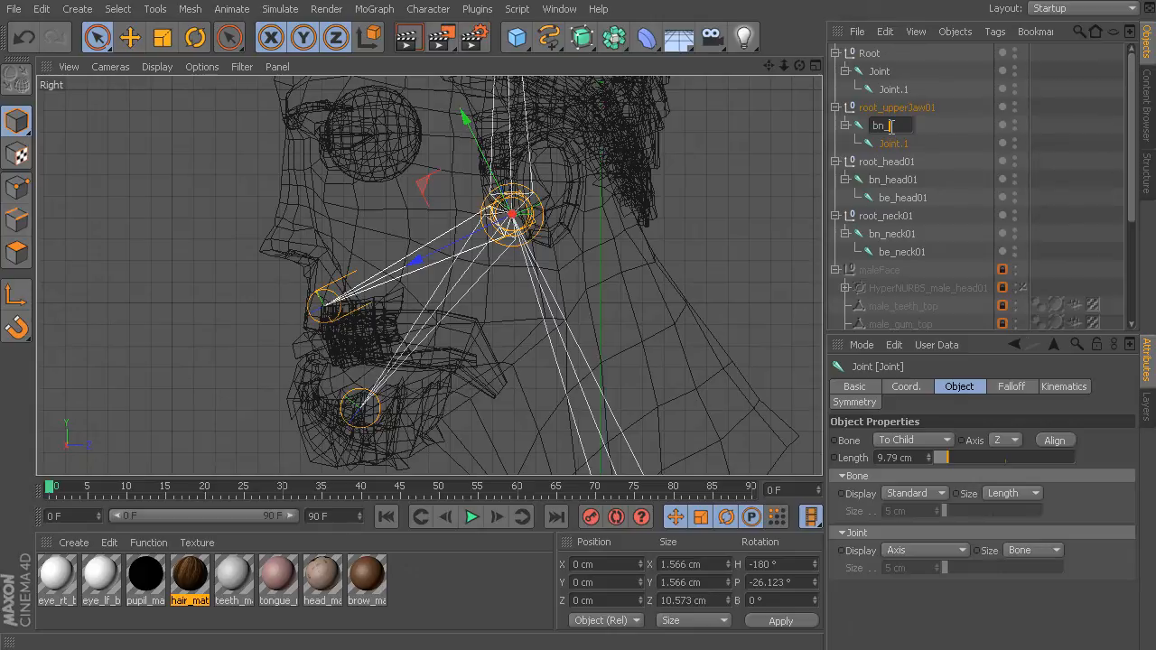
{"action": "type", "text": "_upperJaw01"}
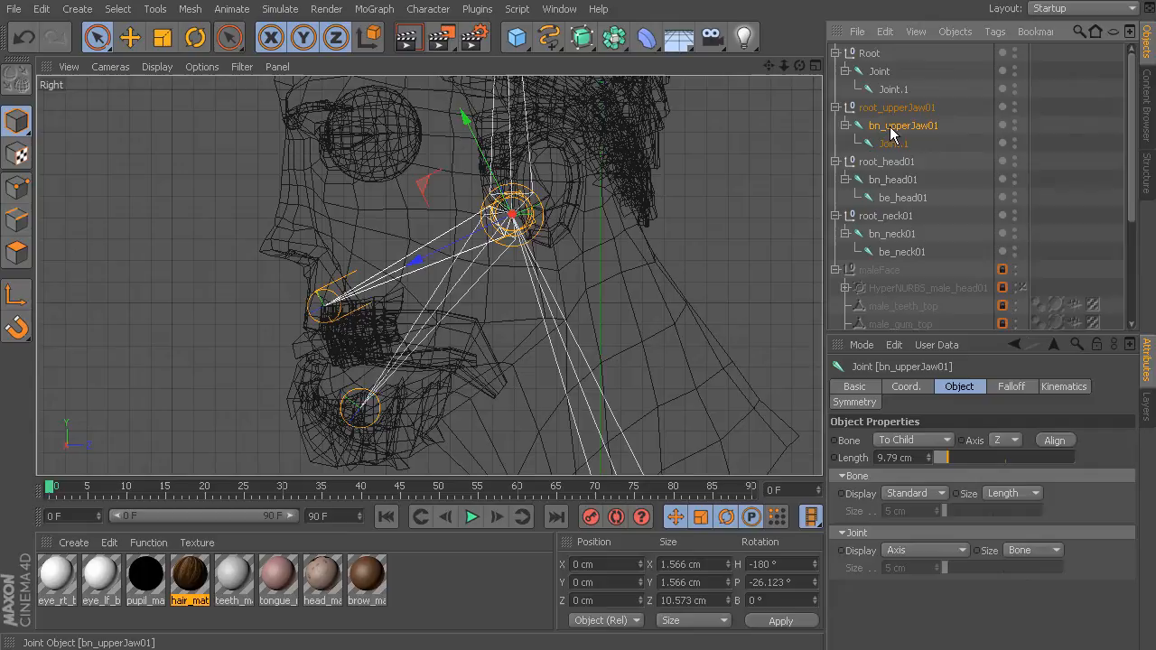
{"action": "double_click", "coordinate": [894, 142]}
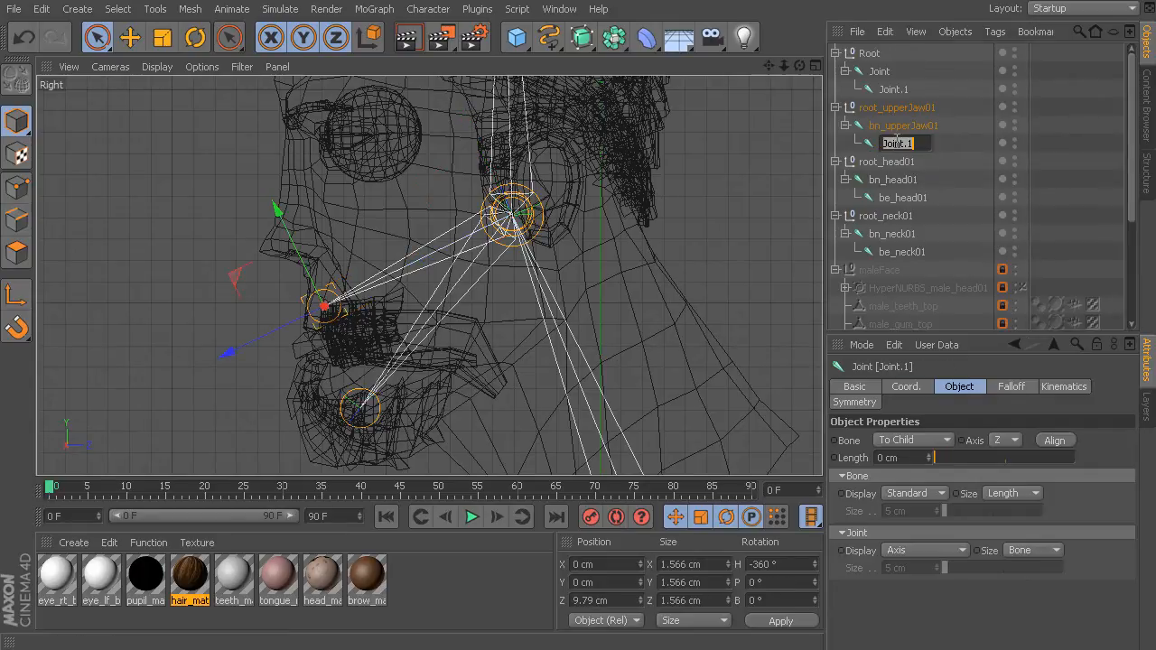
{"action": "type", "text": "be_"}
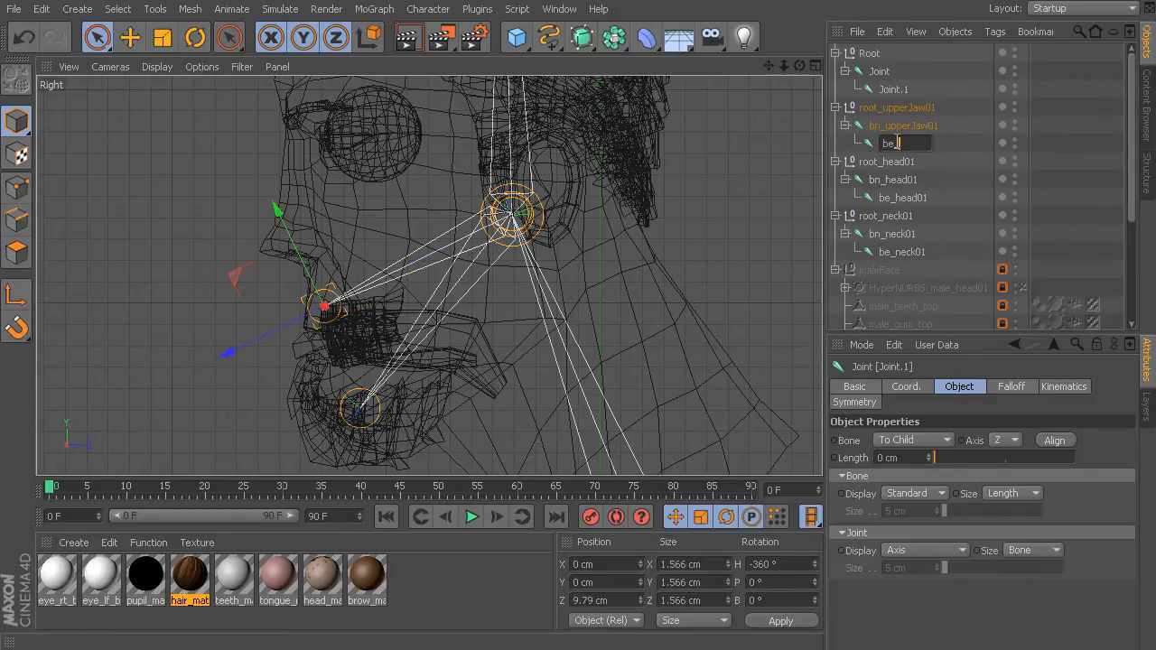
{"action": "type", "text": "upperJaw01"}
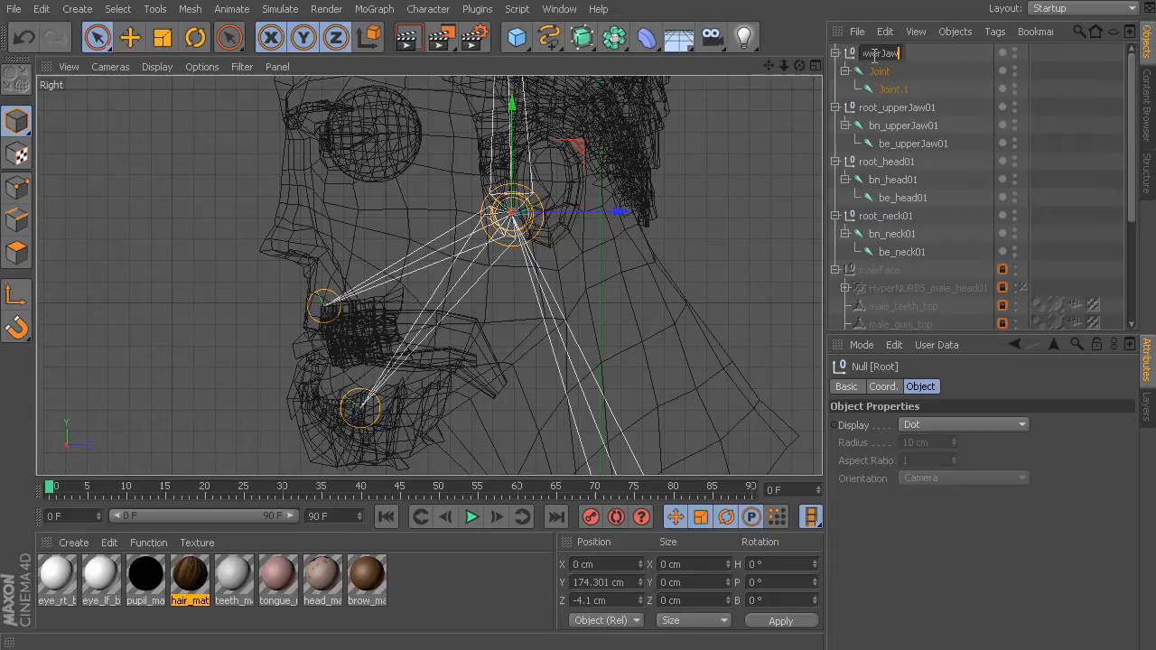
Rename the second jaw chain to root_lowerJaw01, bn_lowerJaw01 and be_lowerJaw01.
{"action": "left_click", "coordinate": [880, 71]}
{"action": "type", "text": "bn"}
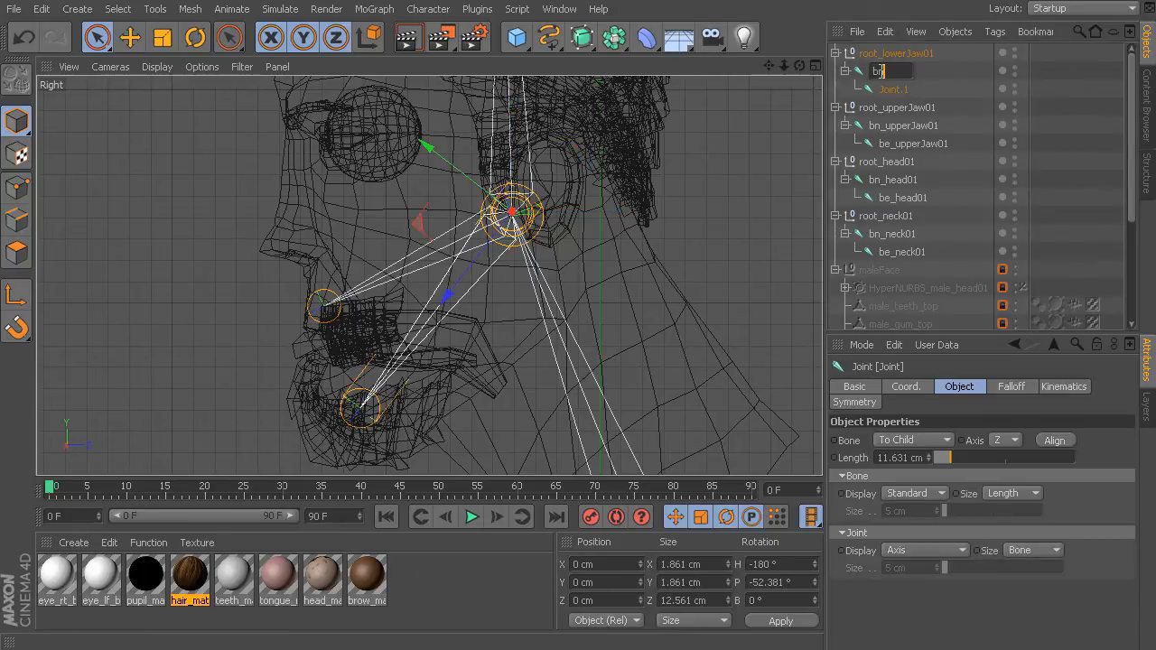
{"action": "type", "text": "lowerJaw01"}
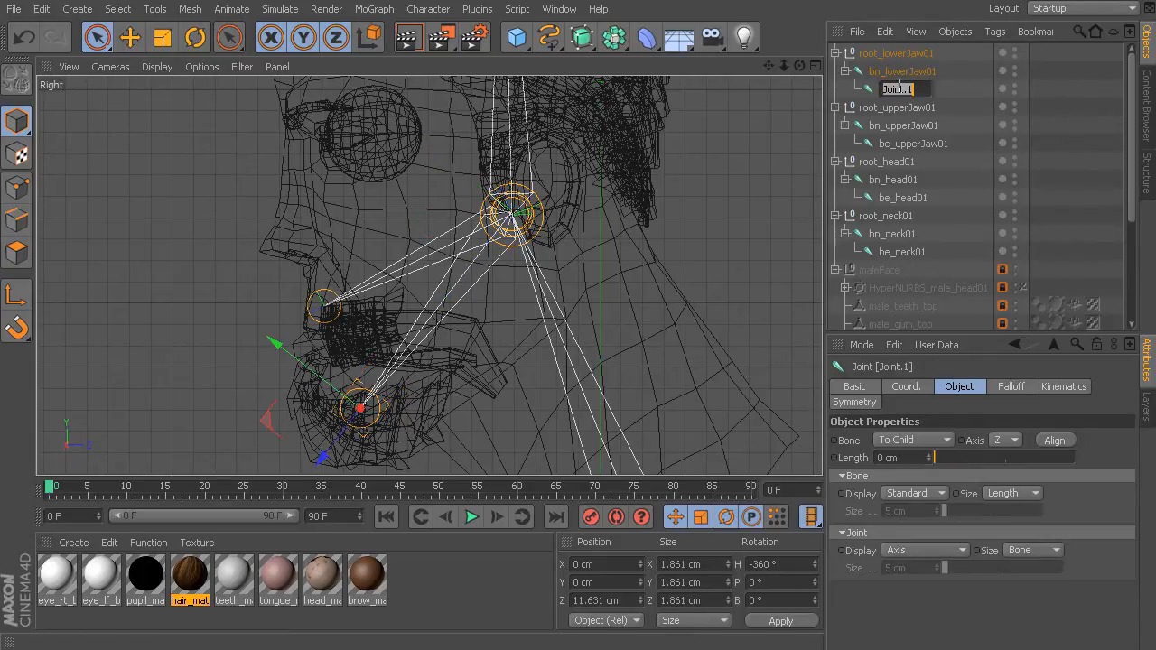
{"action": "type", "text": "be_low"}
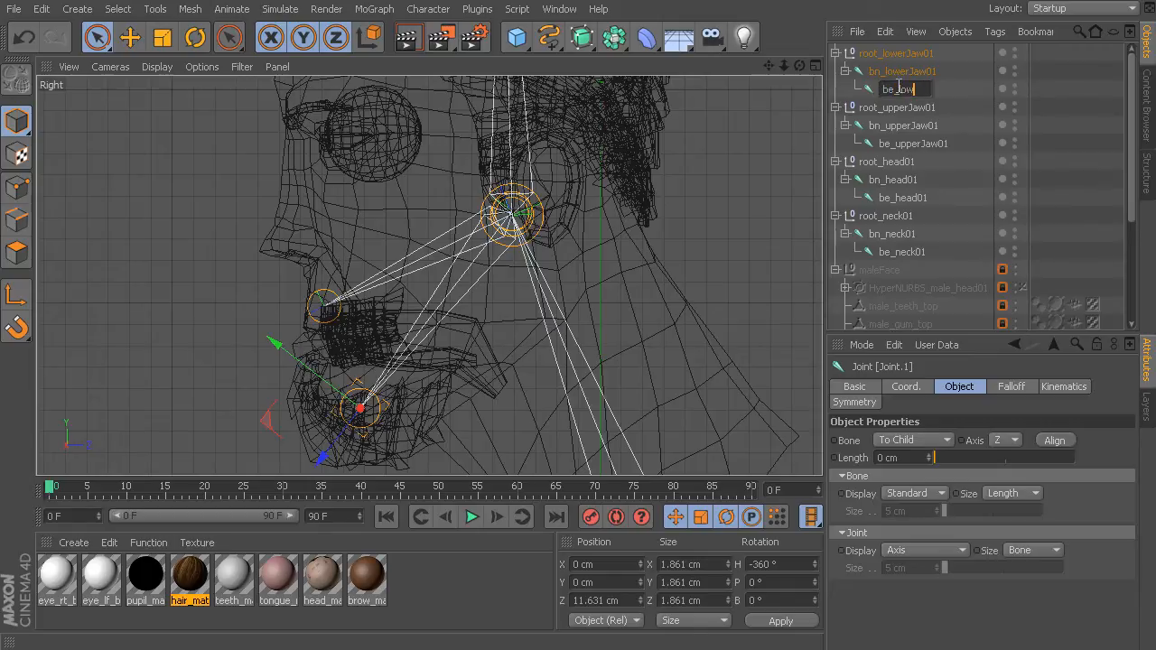
{"action": "type", "text": "weadJaw01"}
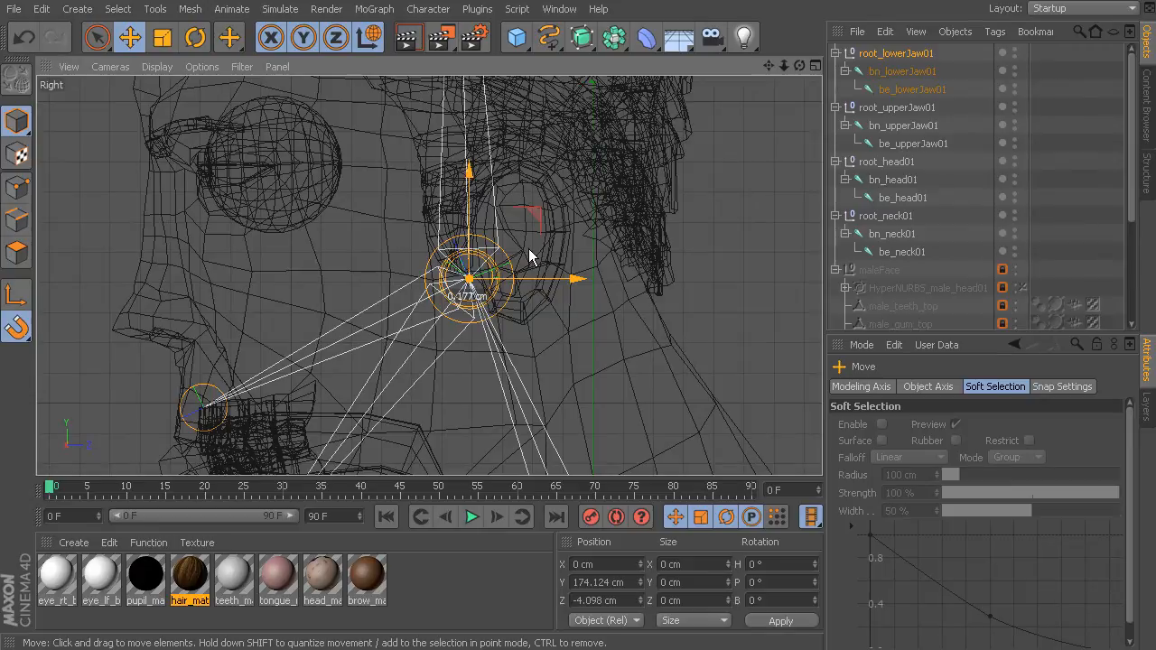
Set bn_lowerJaw01's Bone Size to Custom and drag the Size value down.
{"action": "left_click", "coordinate": [898, 108]}
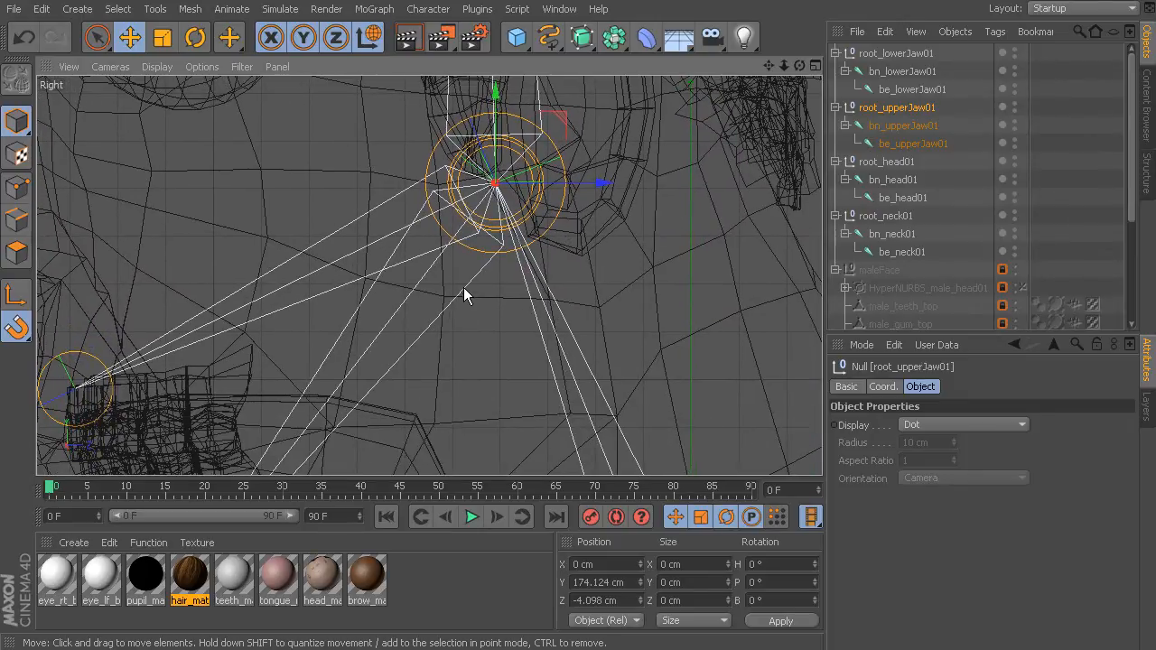
{"action": "left_click", "coordinate": [901, 71]}
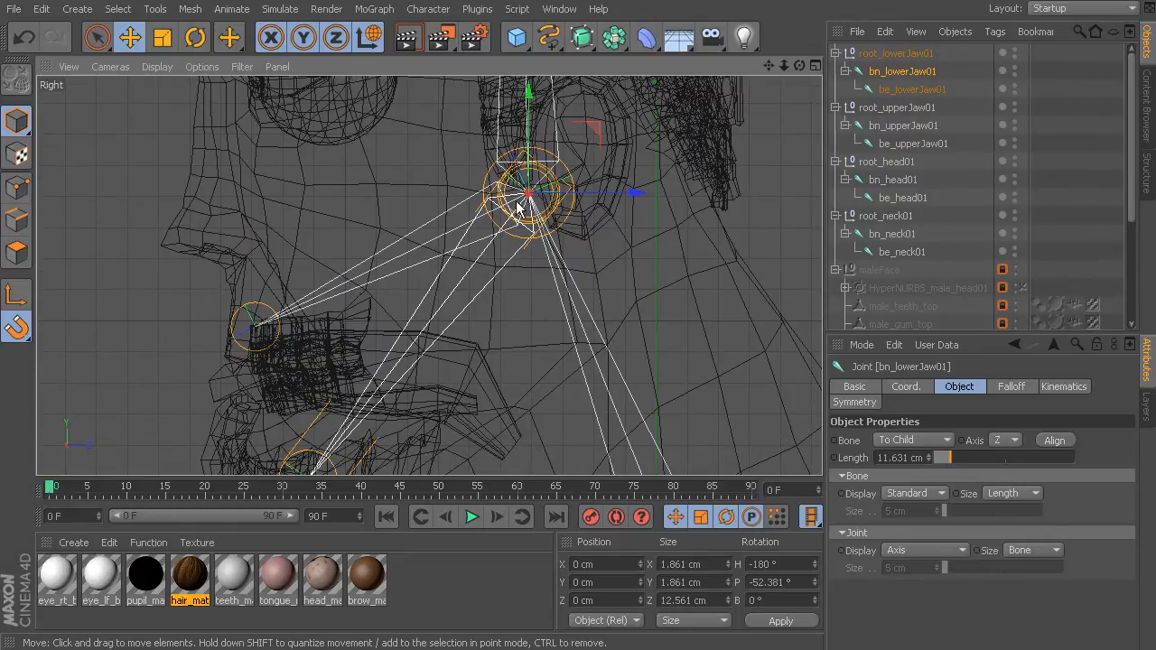
{"action": "mouse_move", "coordinate": [912, 486]}
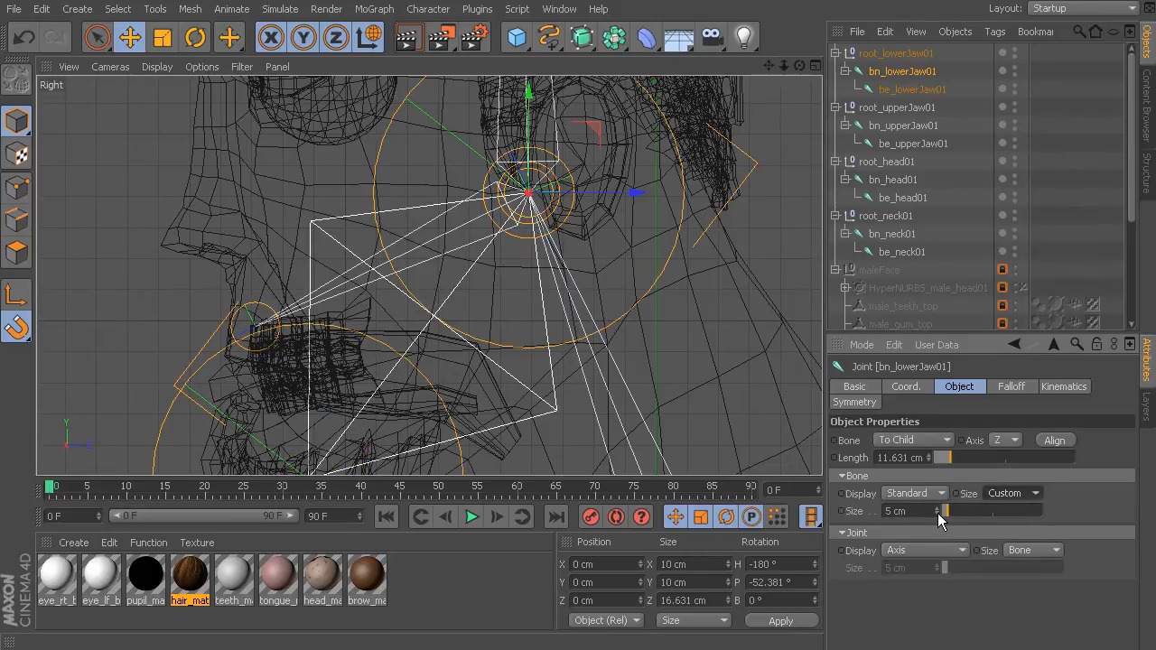
{"action": "left_click_drag", "start_coordinate": [930, 511], "coordinate": [942, 512]}
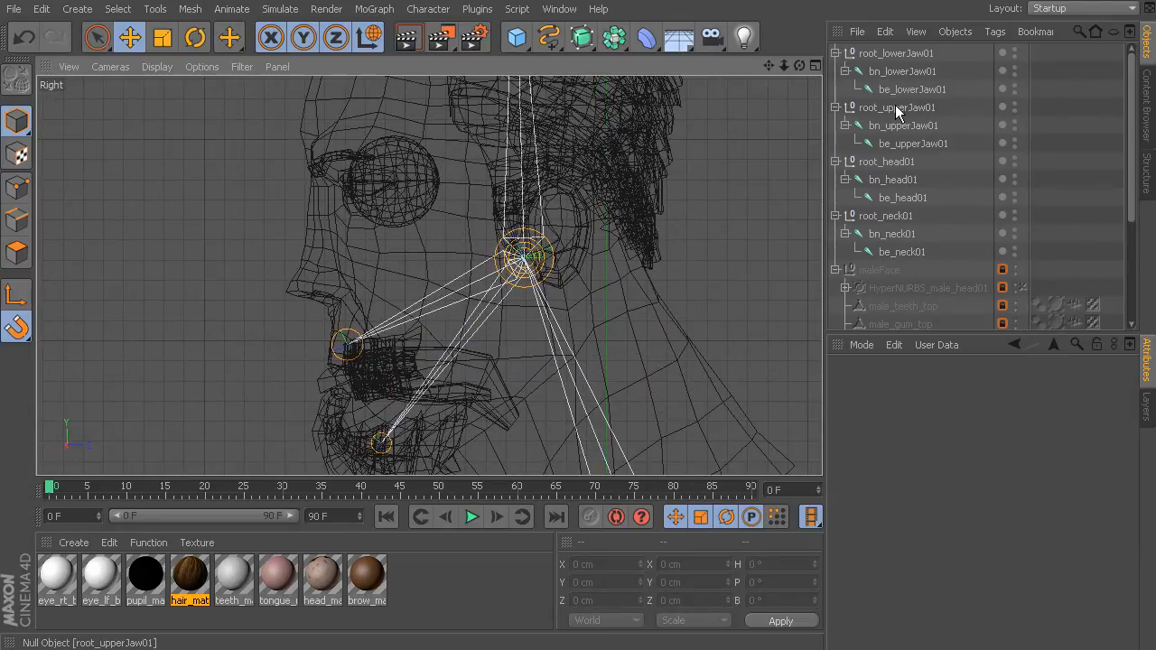
Parent root_upperJaw01 and root_lowerJaw01 under bn_head01 and set its Bone Size to custom 1 cm.
{"action": "left_click", "coordinate": [896, 107]}
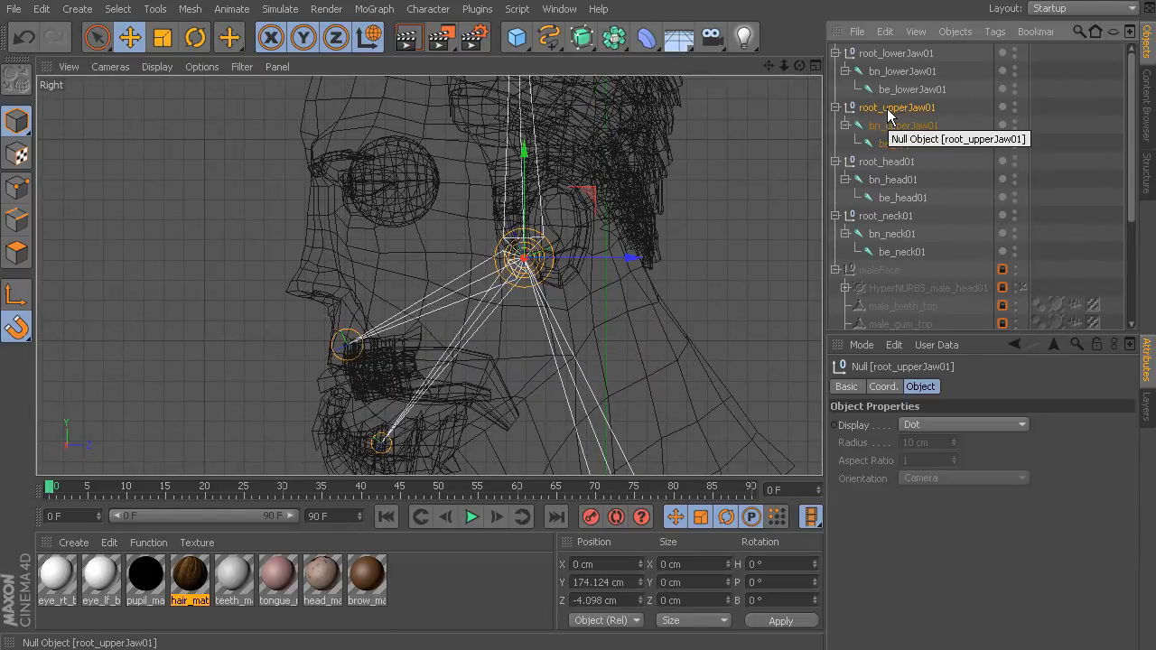
{"action": "left_click", "coordinate": [895, 52]}
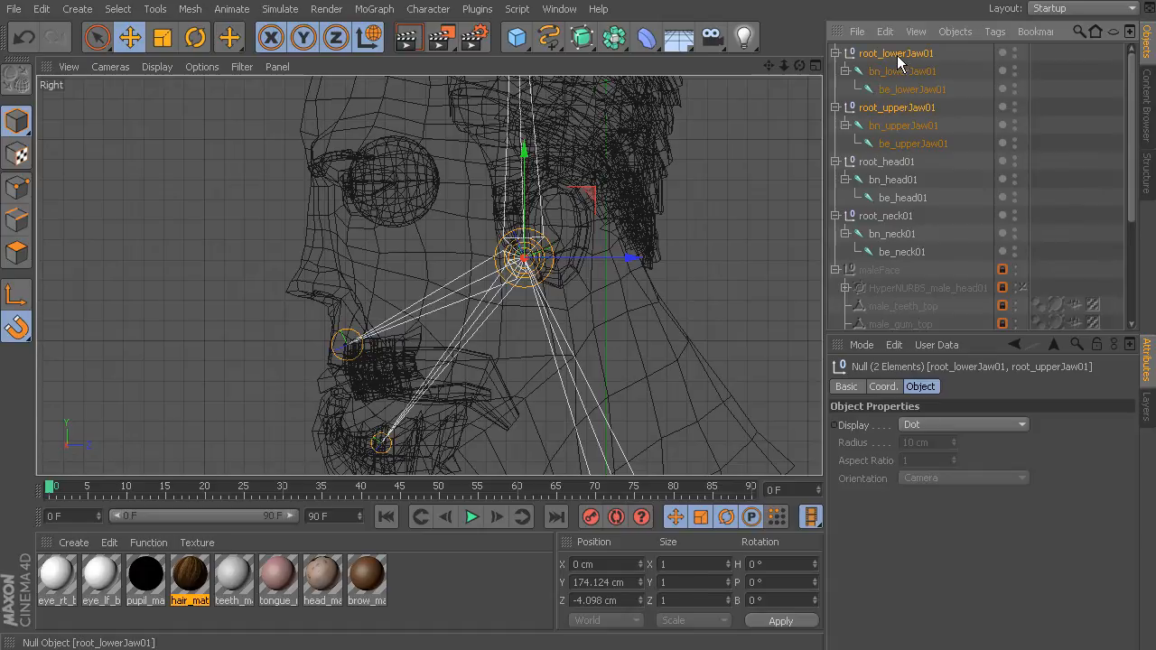
{"action": "mouse_move", "coordinate": [899, 58]}
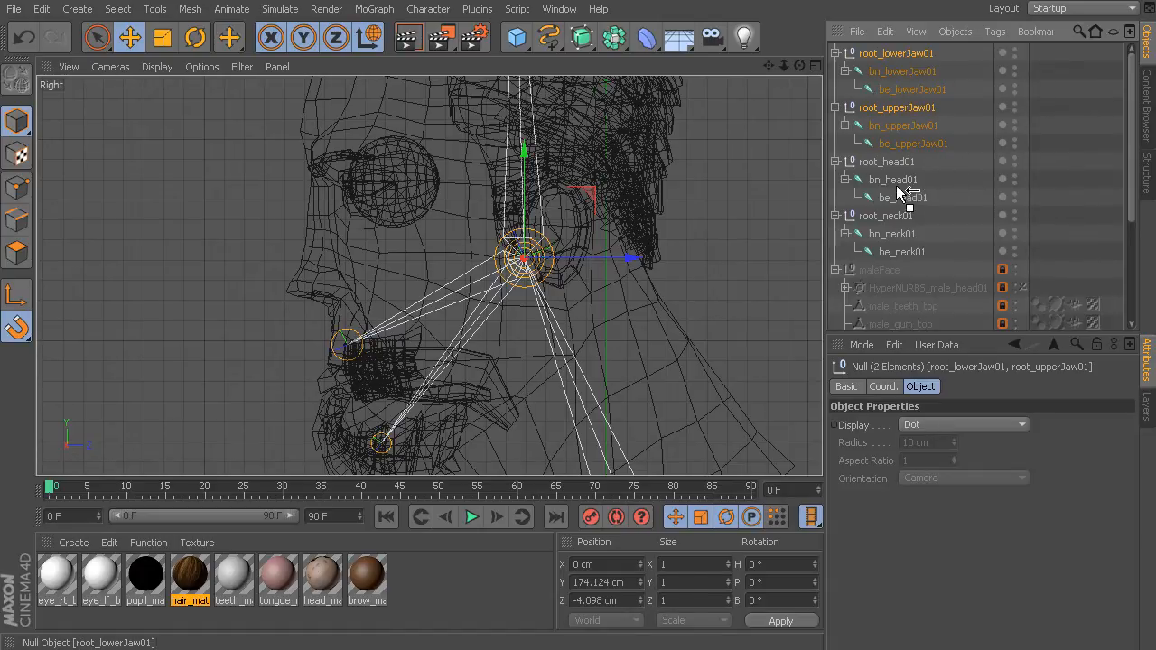
{"action": "mouse_move", "coordinate": [903, 190]}
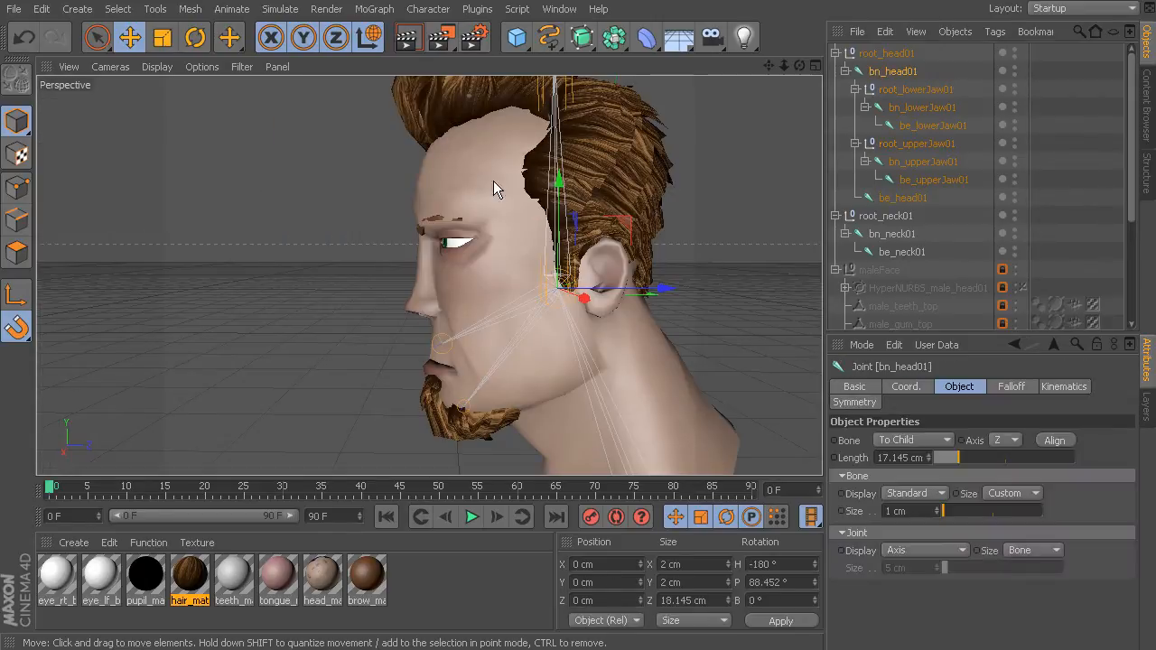
{"action": "left_click", "coordinate": [194, 37]}
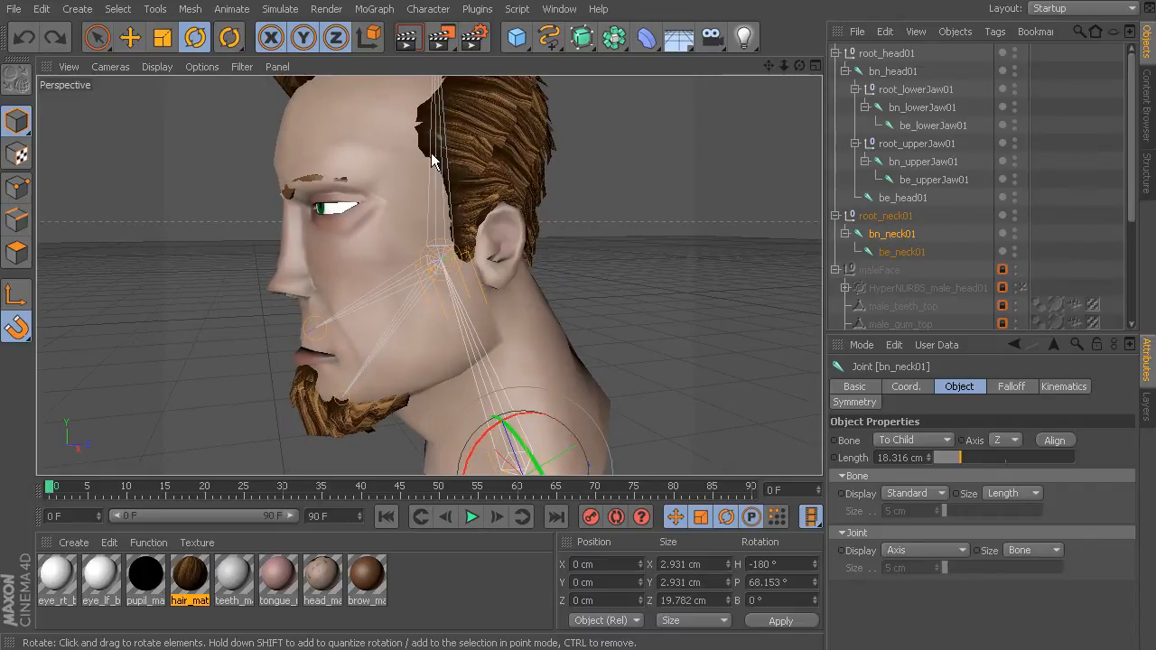
{"action": "mouse_move", "coordinate": [641, 271]}
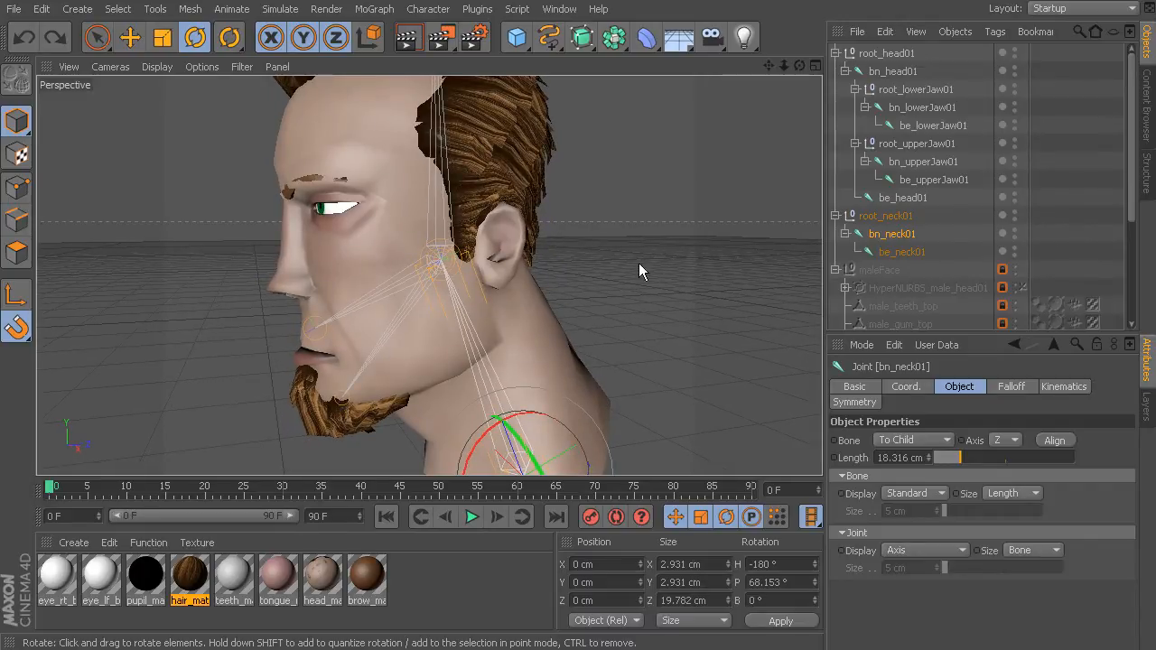
{"action": "left_click", "coordinate": [901, 198]}
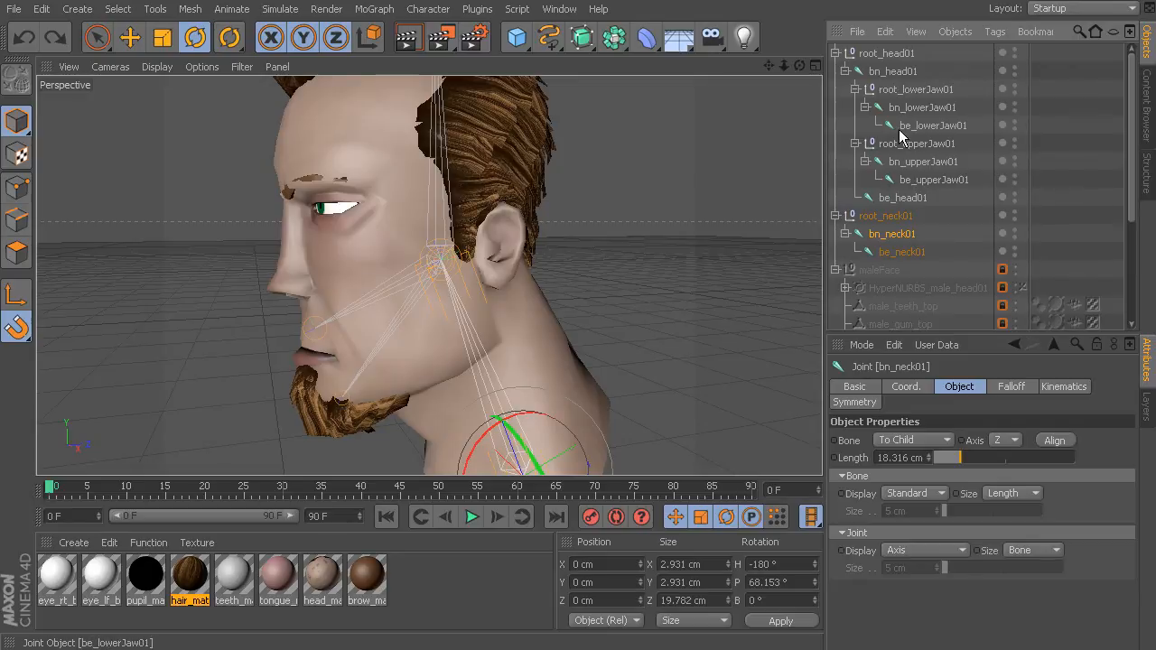
{"action": "left_click", "coordinate": [886, 53]}
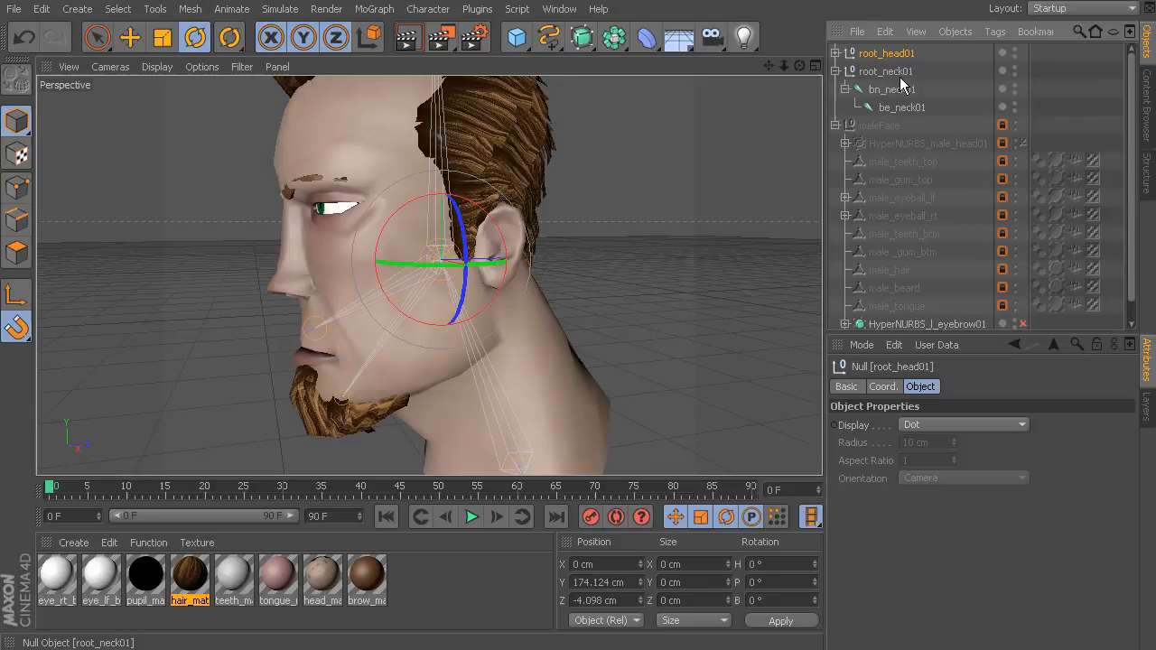
Add a Constraint tag with PSR enabled to root_head01, targeting be_neck01.
{"action": "left_click", "coordinate": [995, 30]}
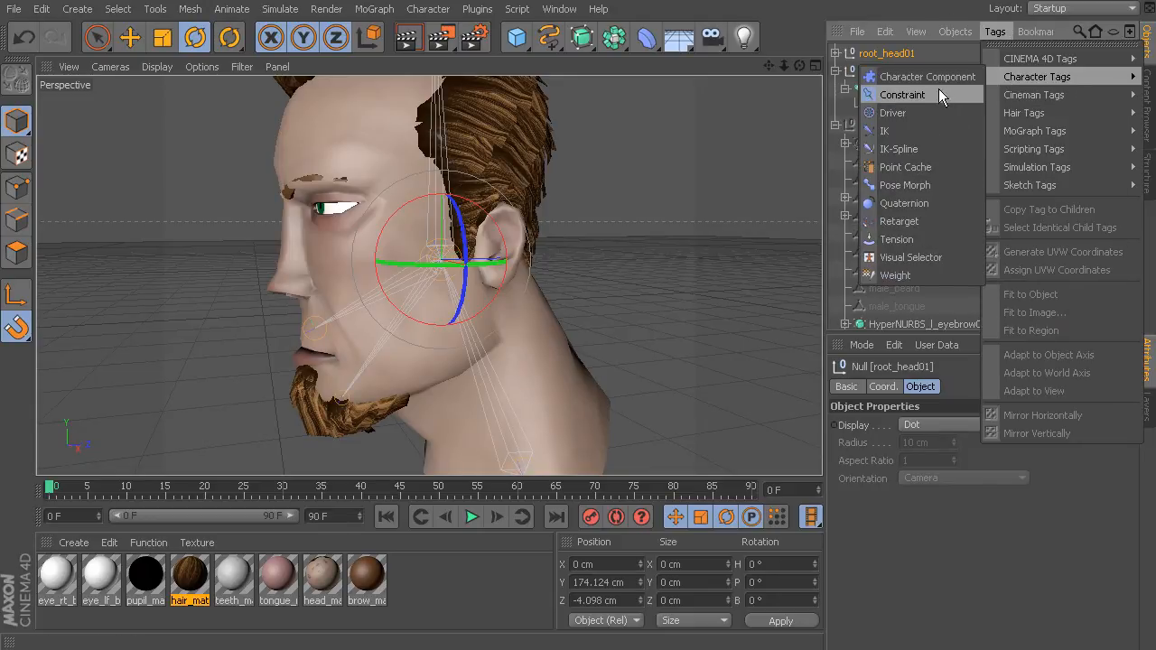
{"action": "left_click", "coordinate": [902, 95]}
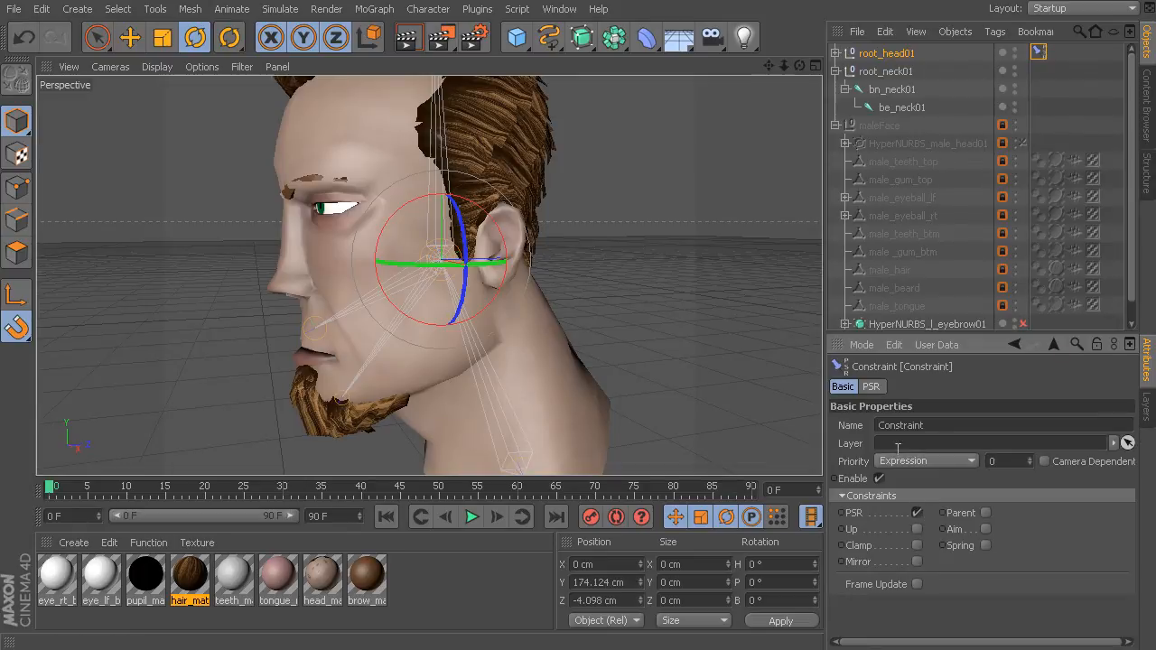
{"action": "left_click", "coordinate": [870, 387]}
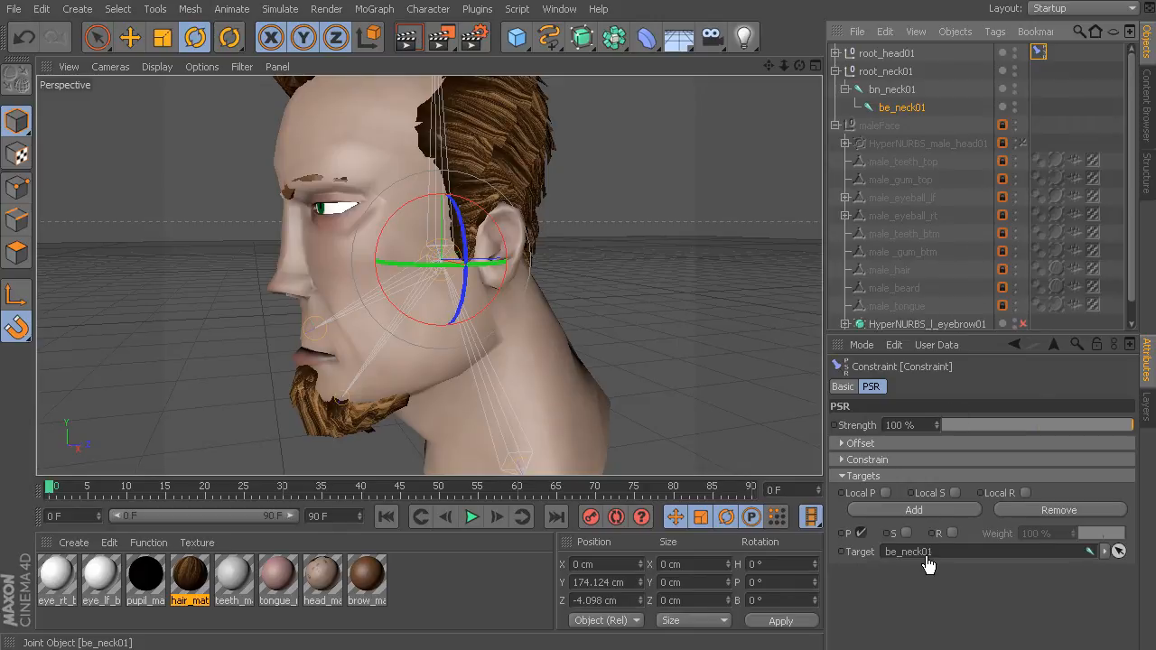
{"action": "left_click", "coordinate": [886, 53]}
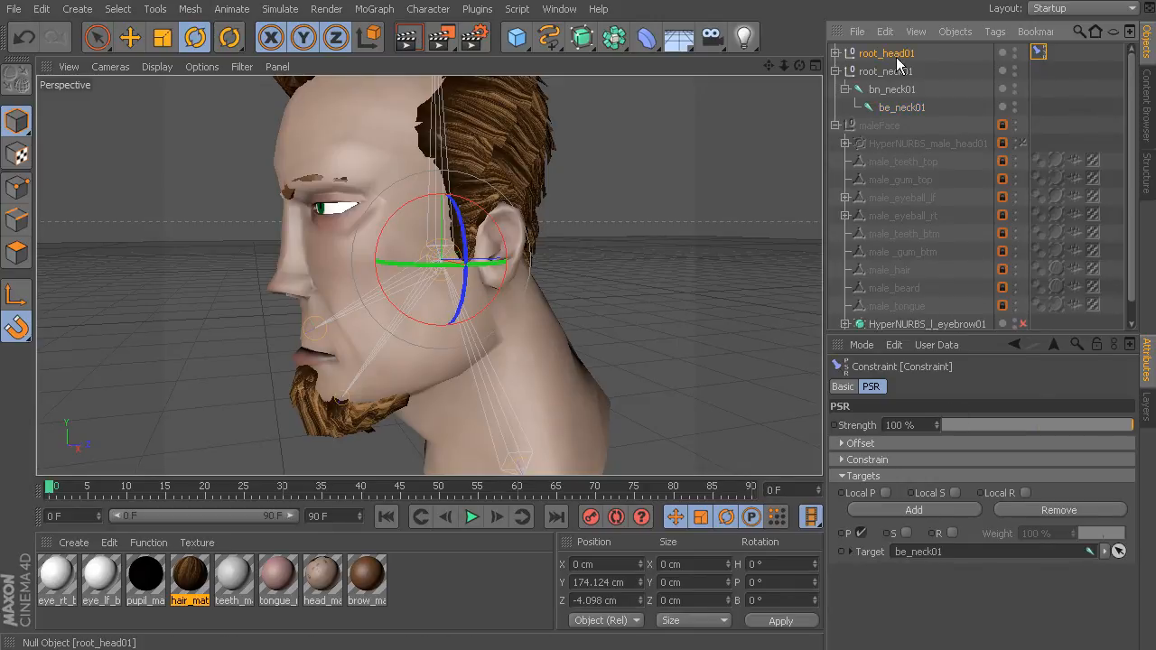
{"action": "left_click", "coordinate": [130, 37]}
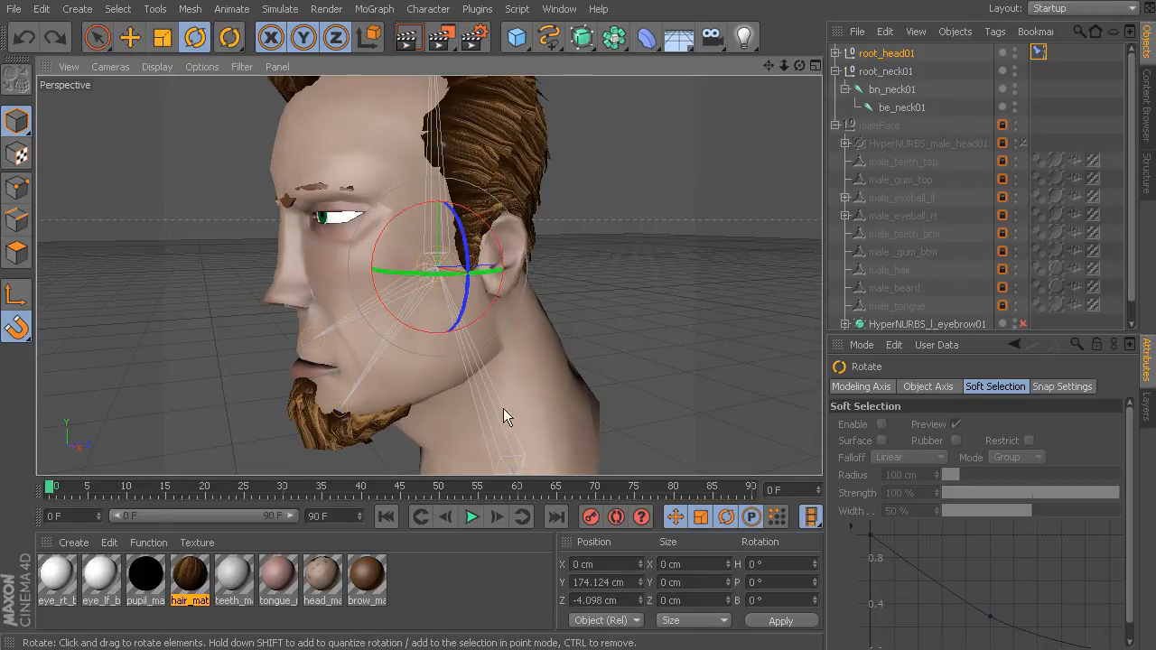
Rotate bn_neck01 to confirm the head follows, then select root_head01's constraint tag.
{"action": "left_click", "coordinate": [891, 89]}
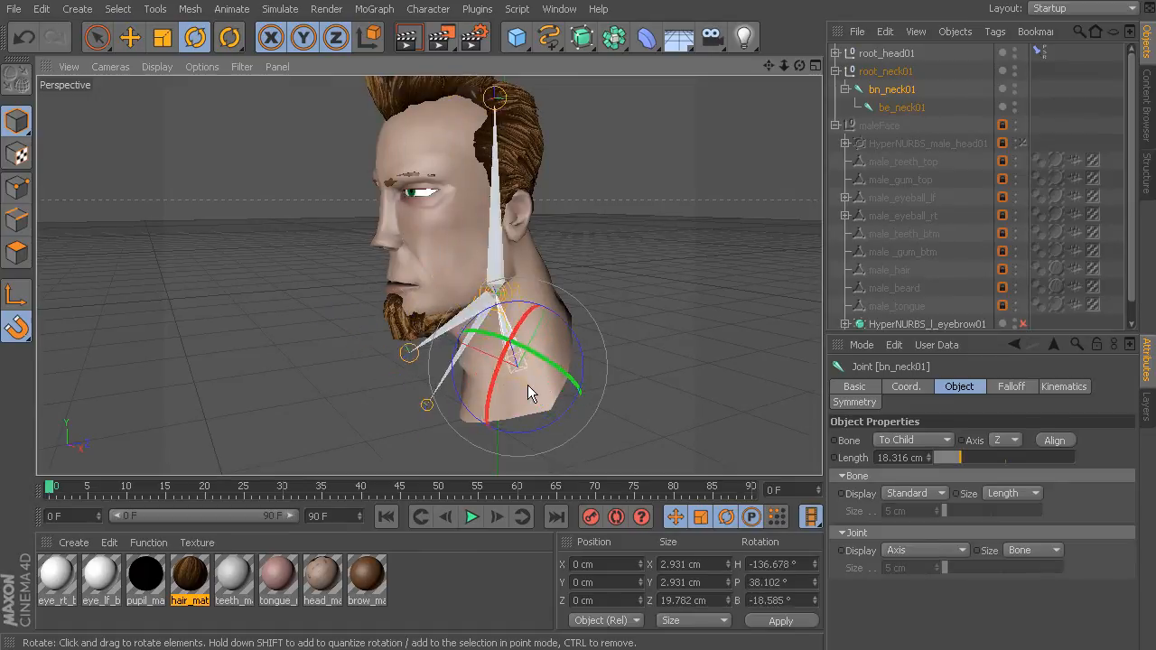
{"action": "left_click_drag", "start_coordinate": [533, 393], "coordinate": [537, 380]}
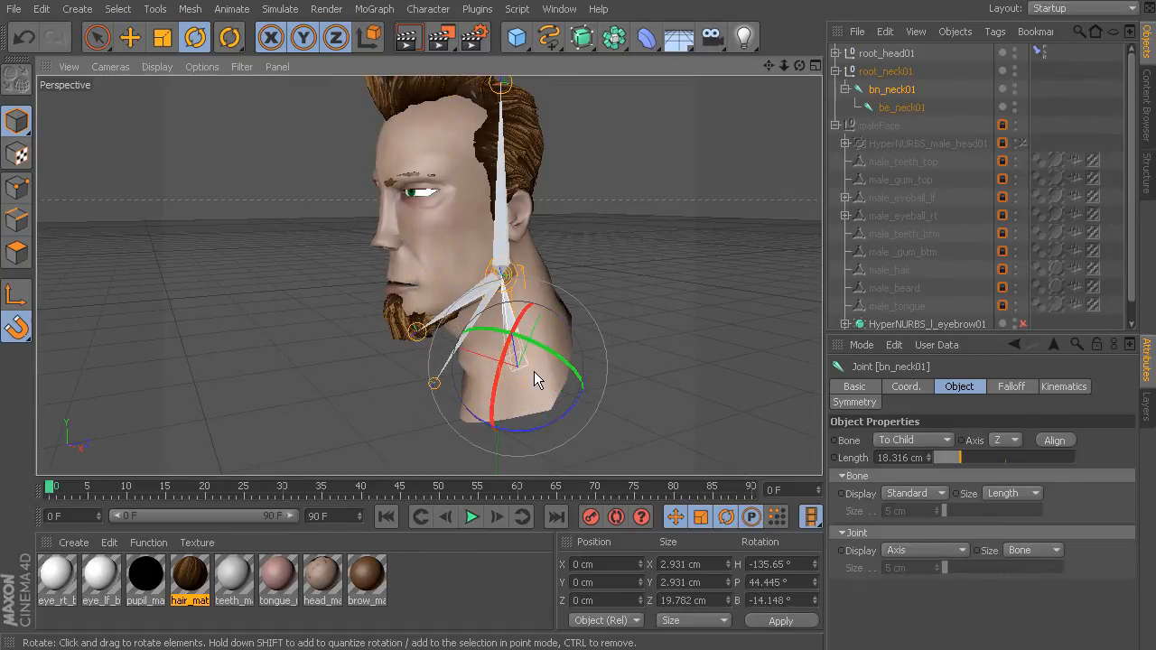
{"action": "left_click_drag", "start_coordinate": [537, 377], "coordinate": [533, 361]}
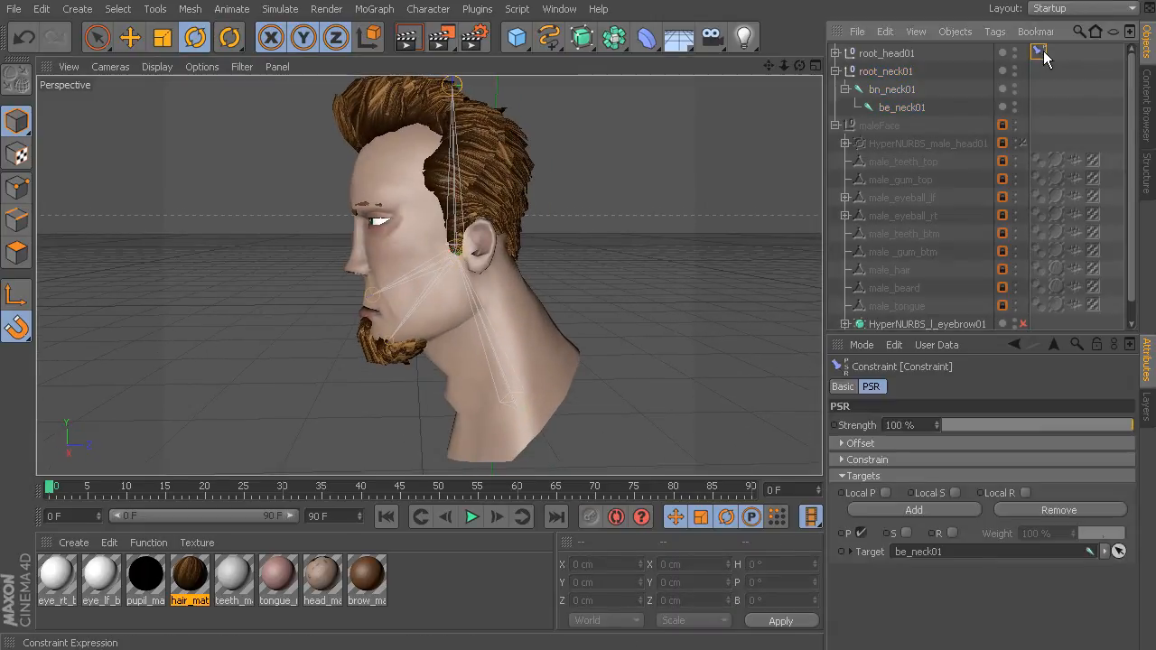
{"action": "left_click", "coordinate": [843, 387]}
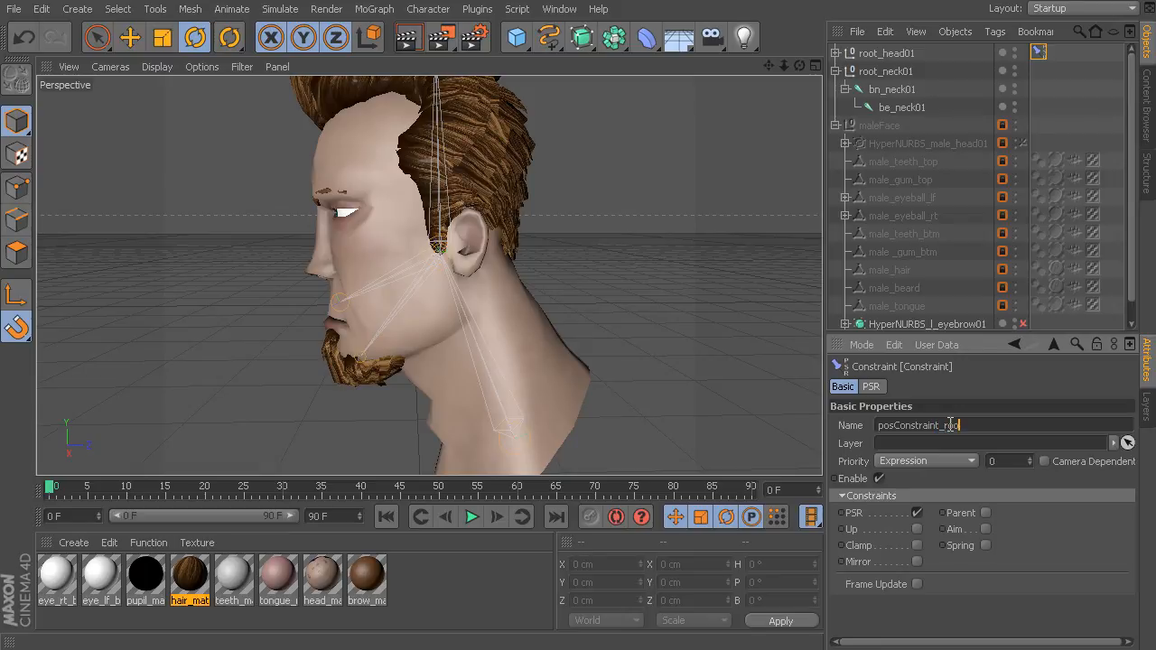
Name the head root's constraint tag posConstraint_root_head01.
{"action": "type", "text": "oot_head01"}
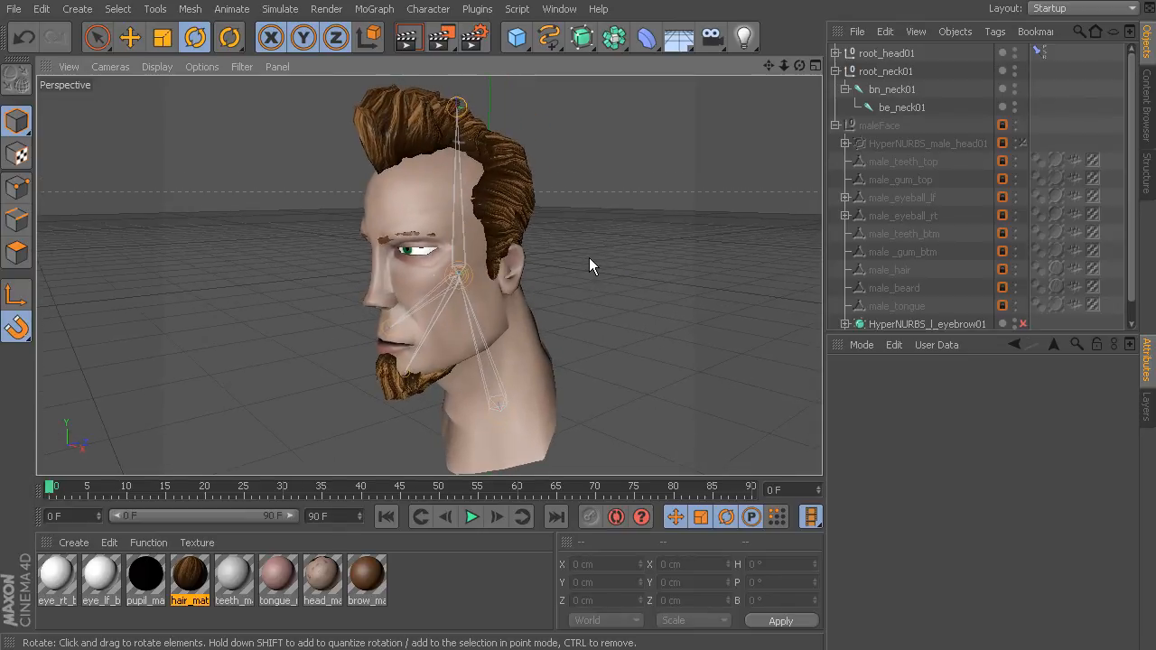
{"action": "mouse_move", "coordinate": [586, 269]}
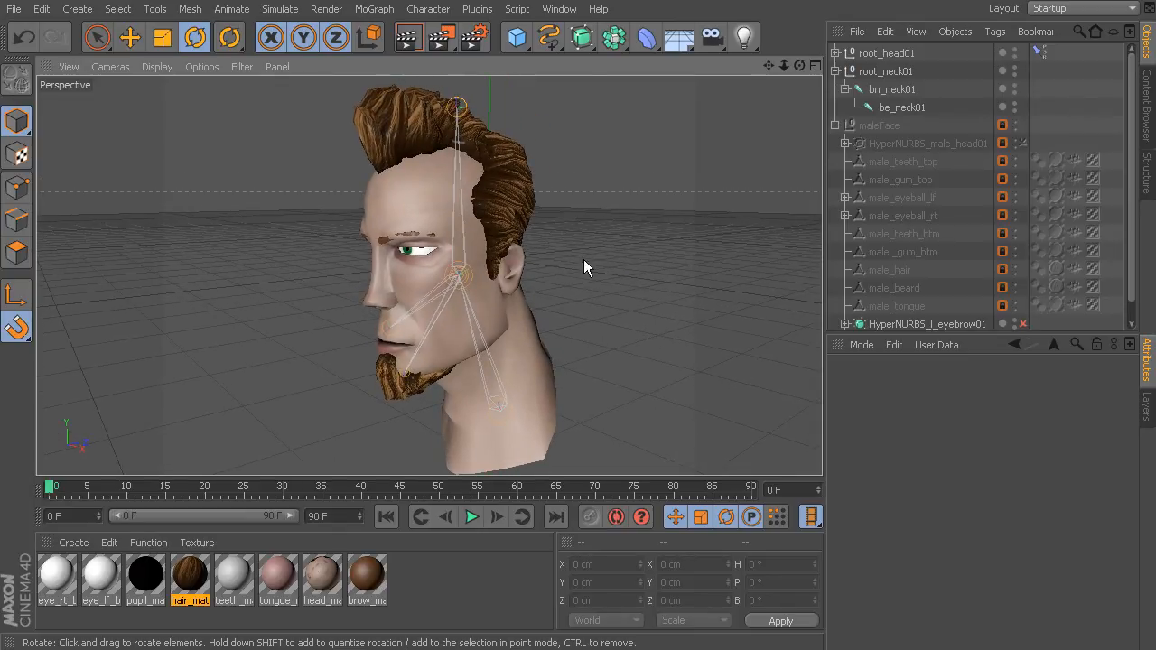